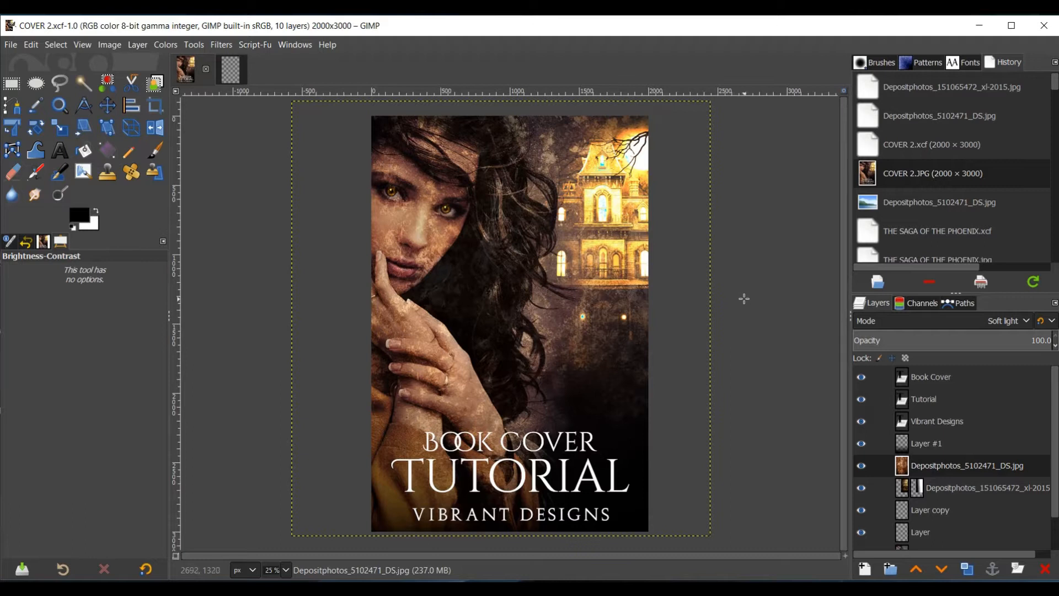
mouse_move(705, 280)
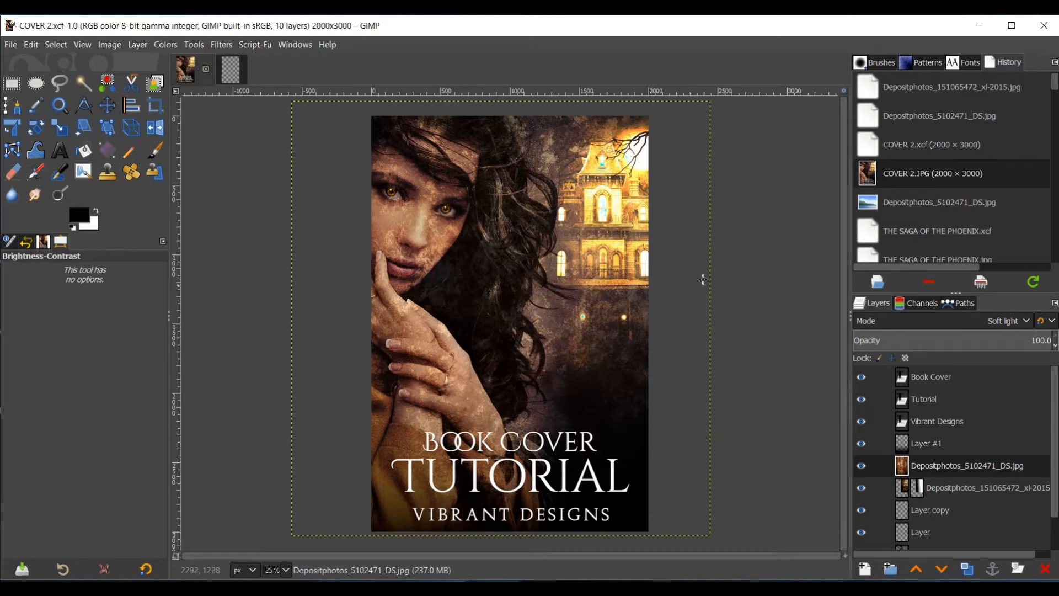
mouse_move(467, 246)
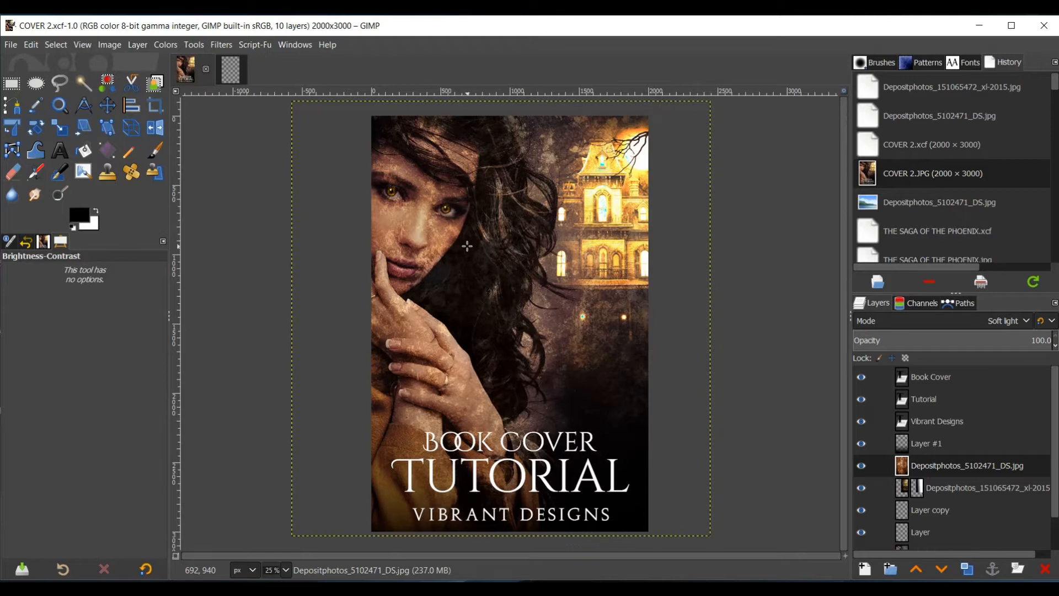
mouse_move(467, 248)
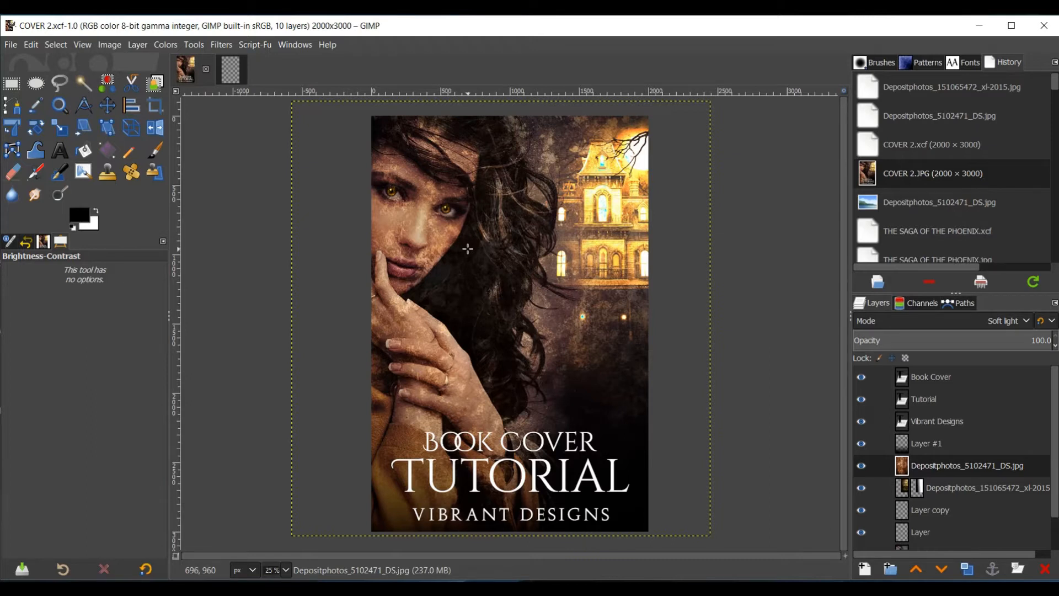
mouse_move(499, 240)
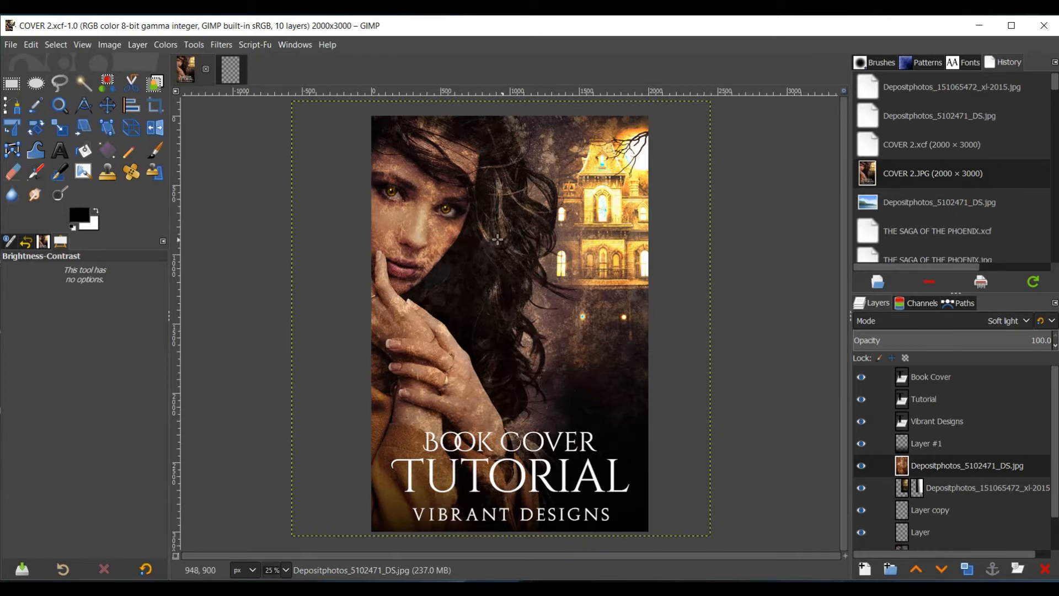
mouse_move(496, 313)
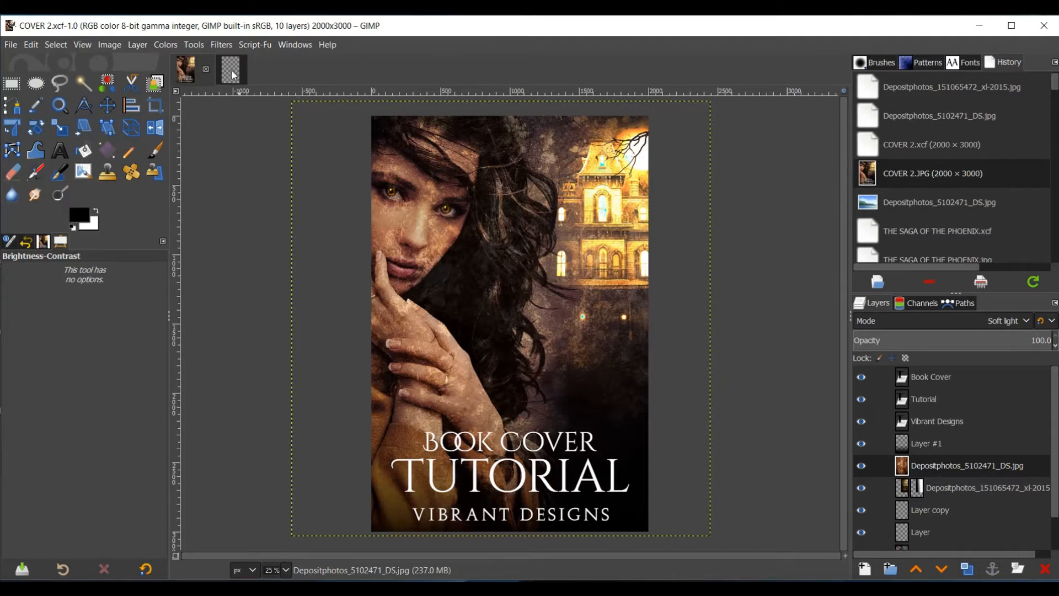
Switch to the untitled image and review new-image settings with Transparency as the canvas fill
click(218, 69)
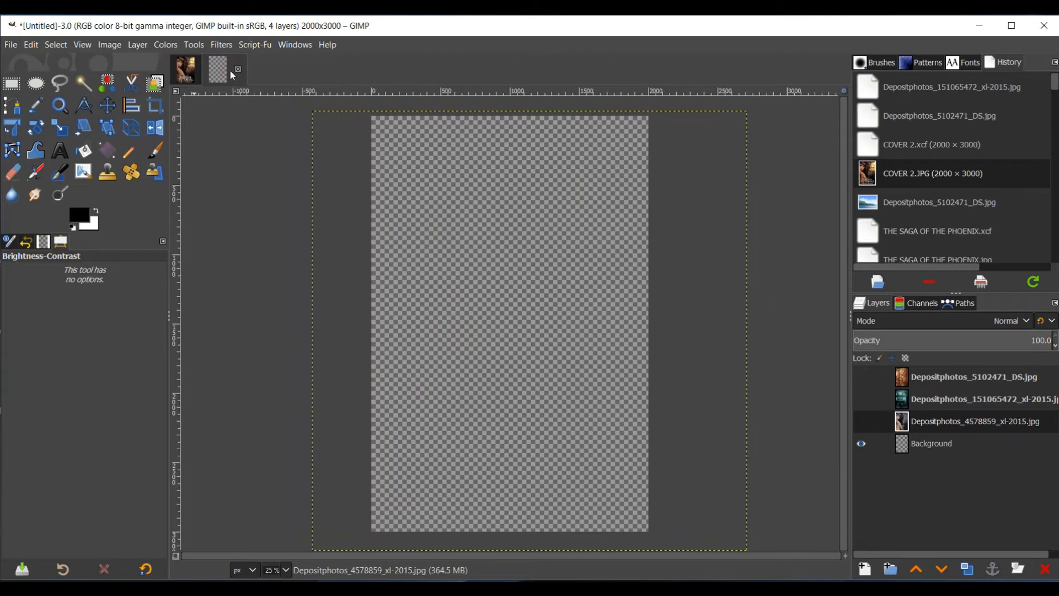
mouse_move(43, 65)
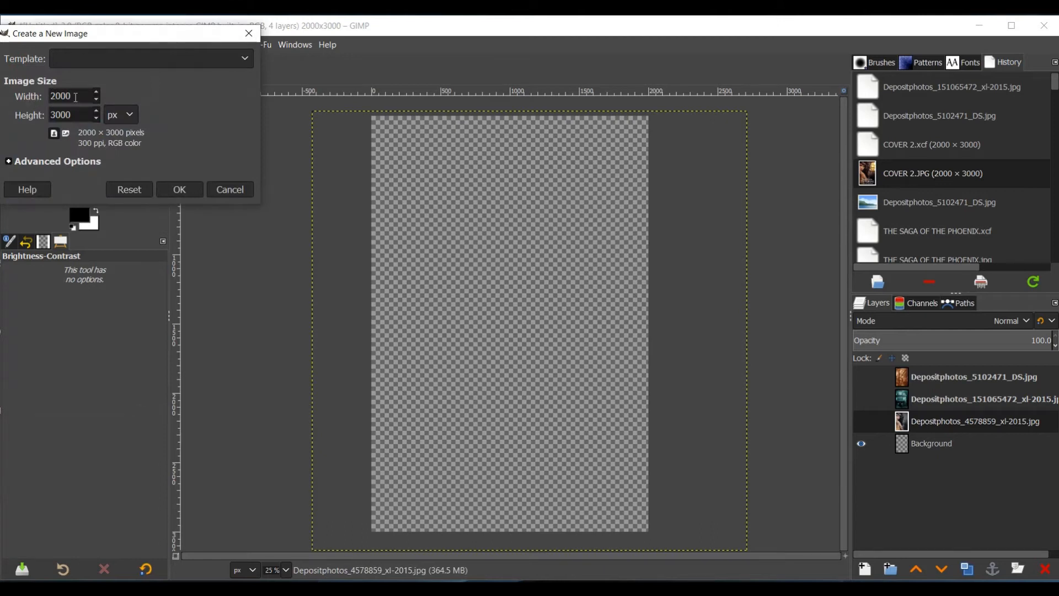
mouse_move(131, 123)
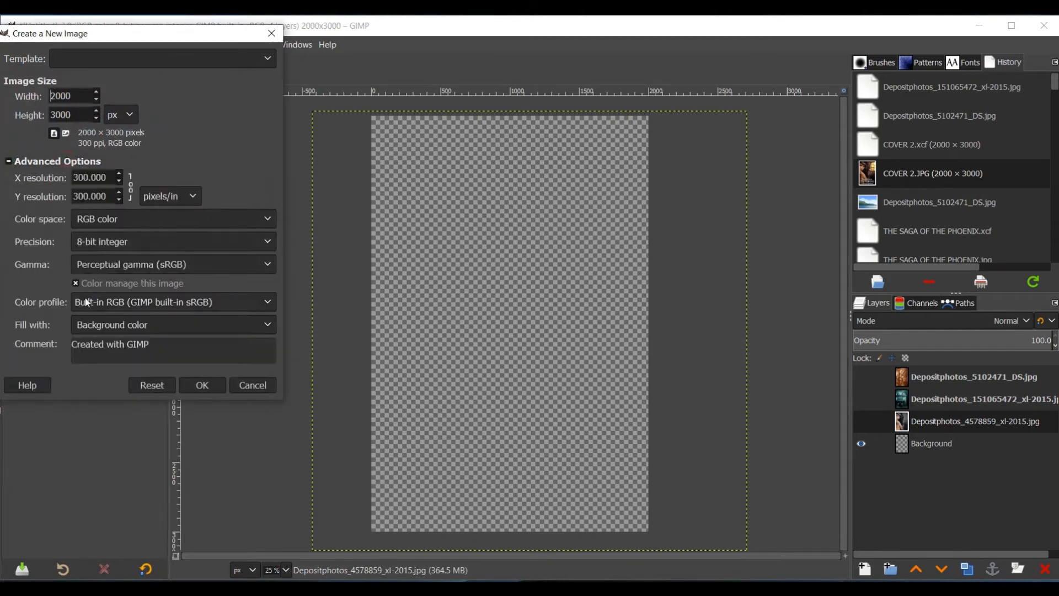
click(172, 325)
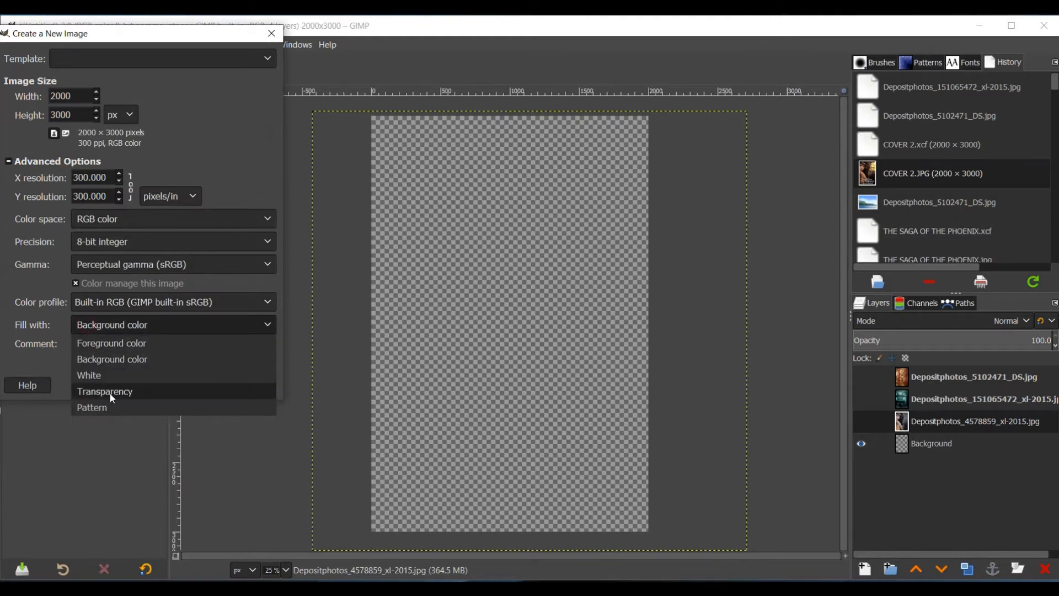
click(105, 390)
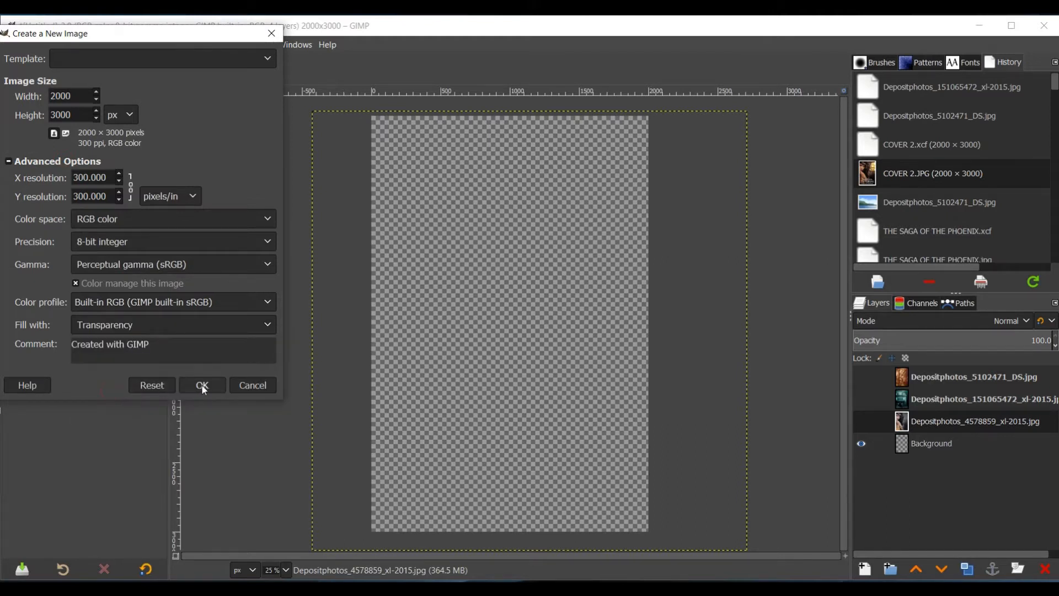
click(201, 385)
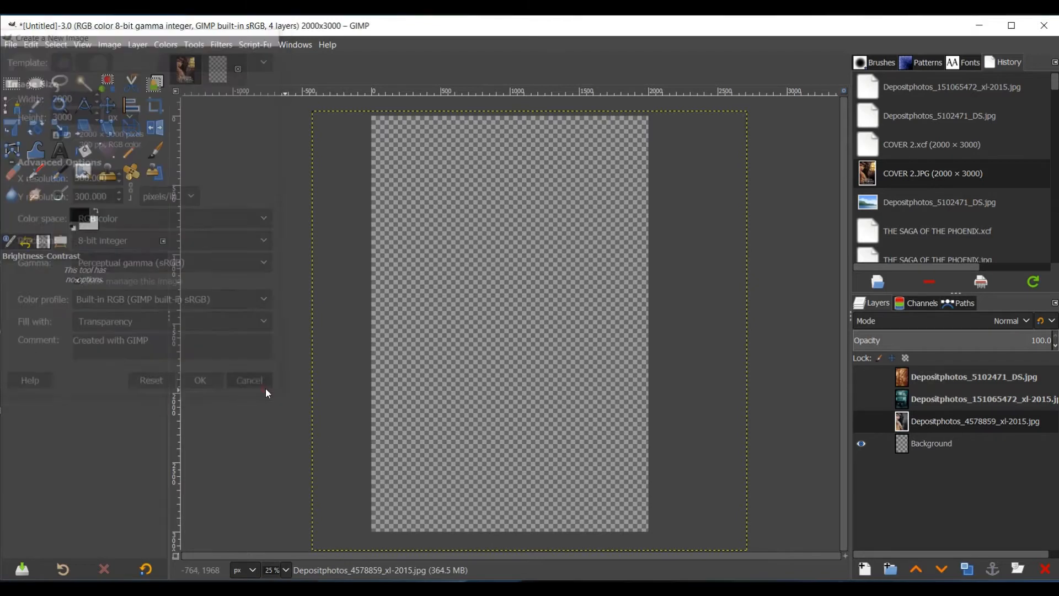
click(248, 380)
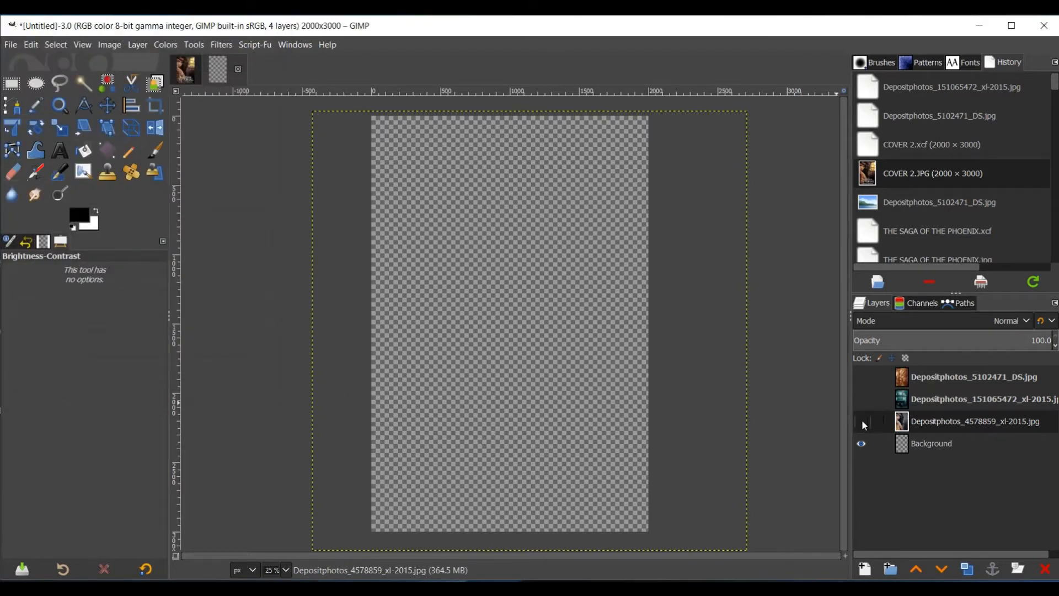
Preview the rust texture layer, hide it again, and leave the woman's portrait layer visible
click(861, 421)
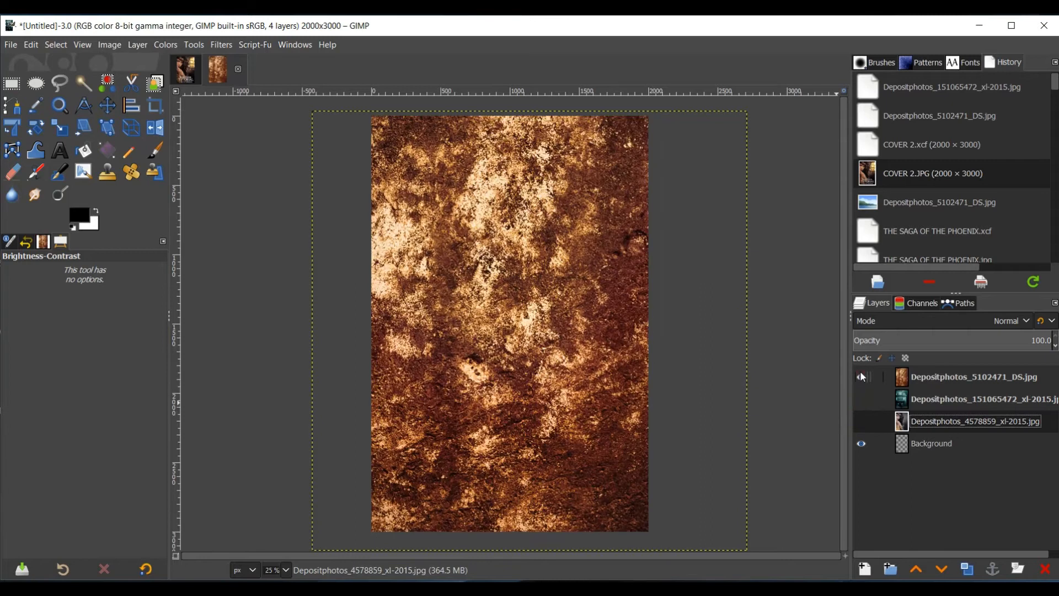
click(861, 376)
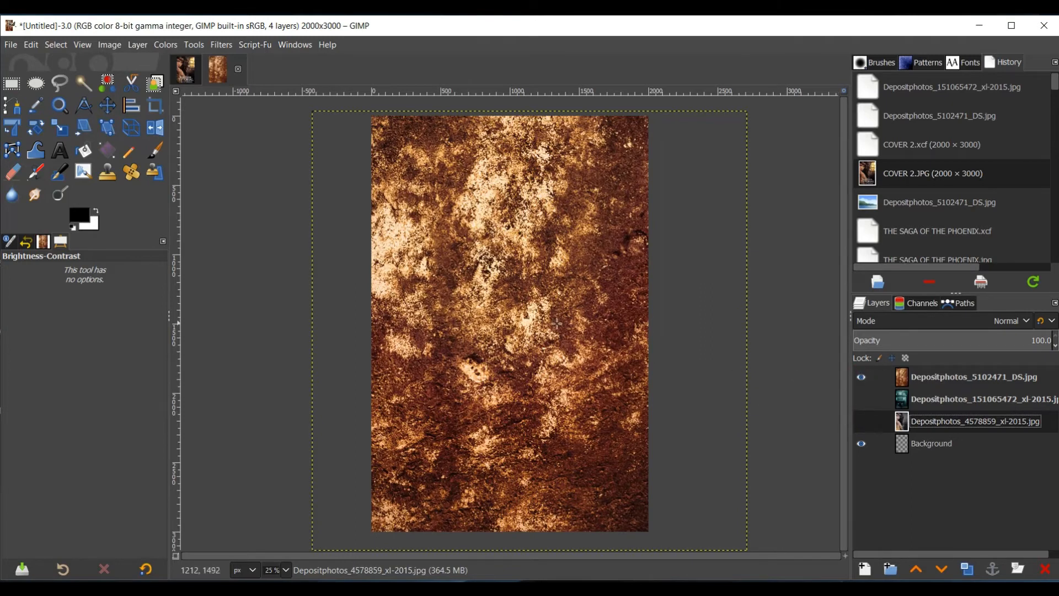
mouse_move(588, 477)
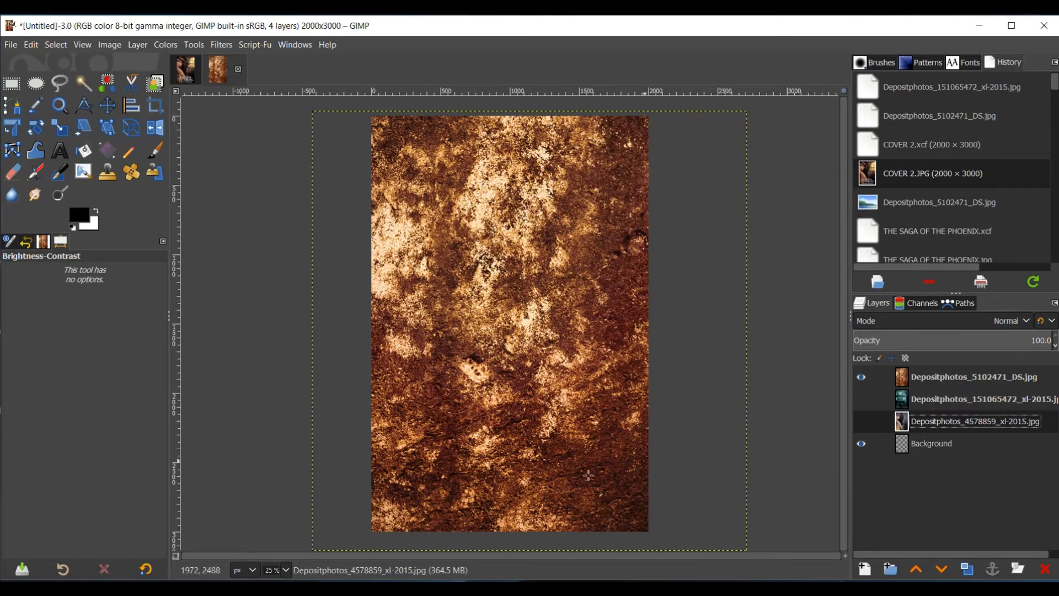
mouse_move(556, 346)
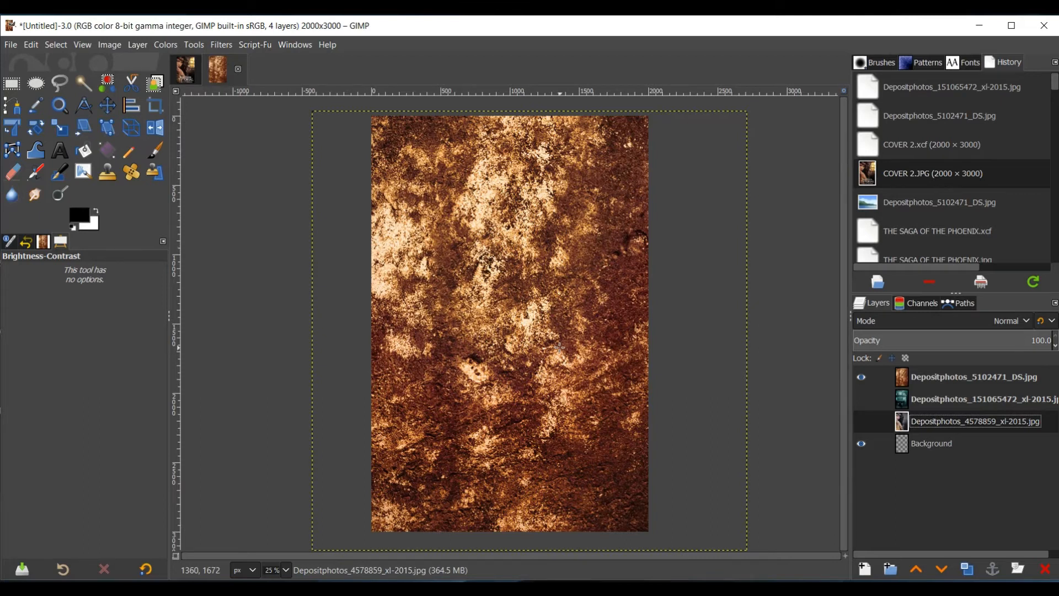
click(860, 376)
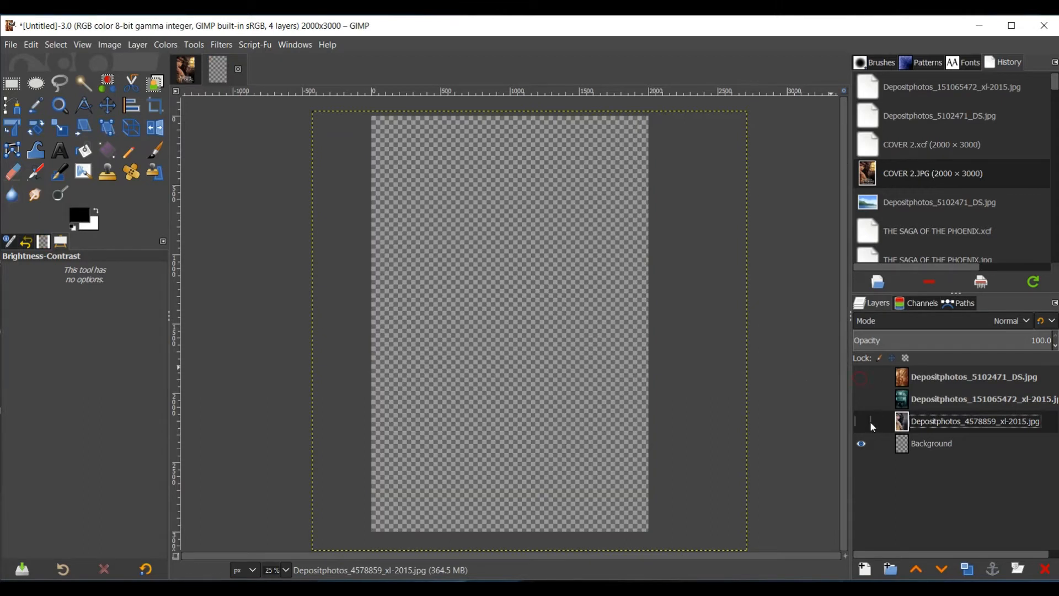
click(861, 420)
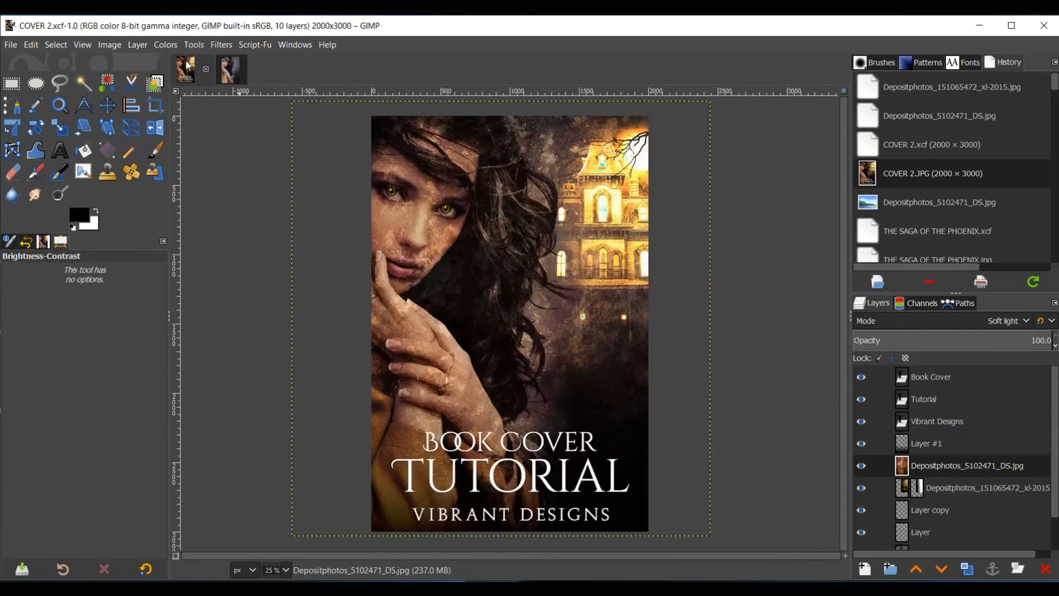
mouse_move(577, 405)
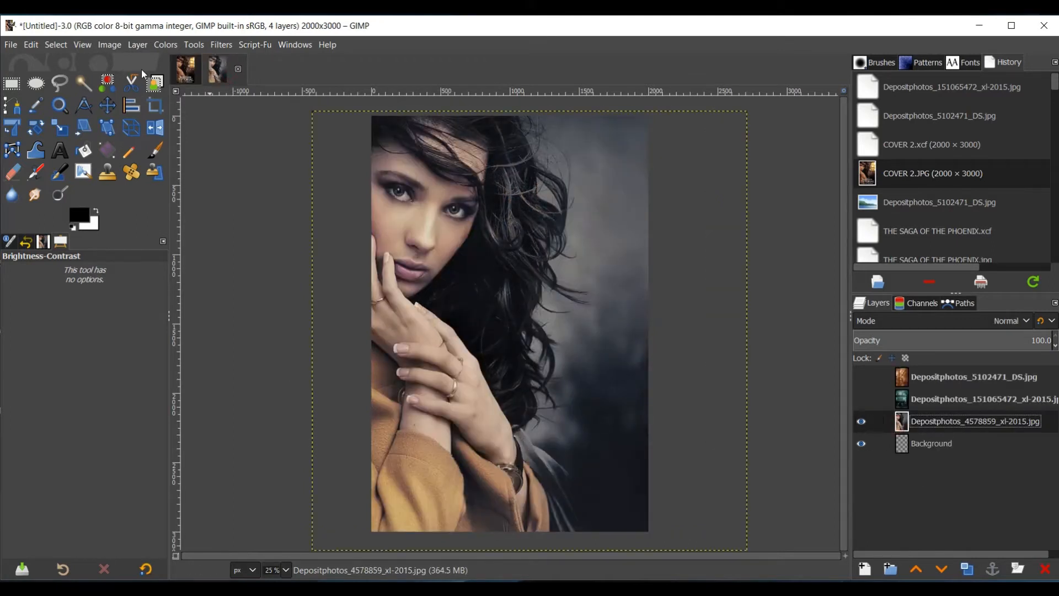
Add a new transparent layer above the portrait and set its mode to Overlay
click(136, 44)
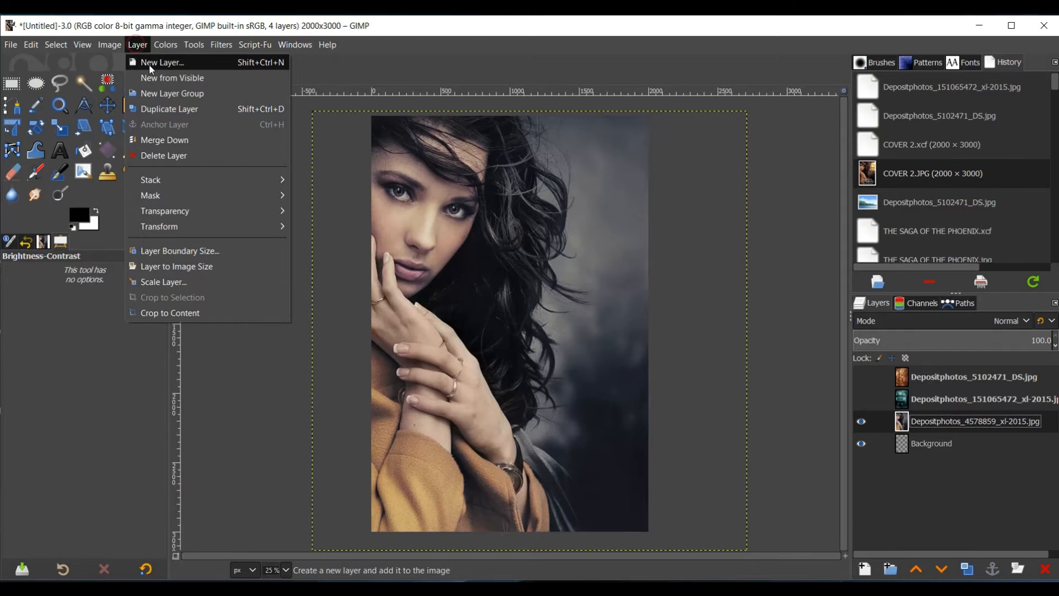
click(161, 62)
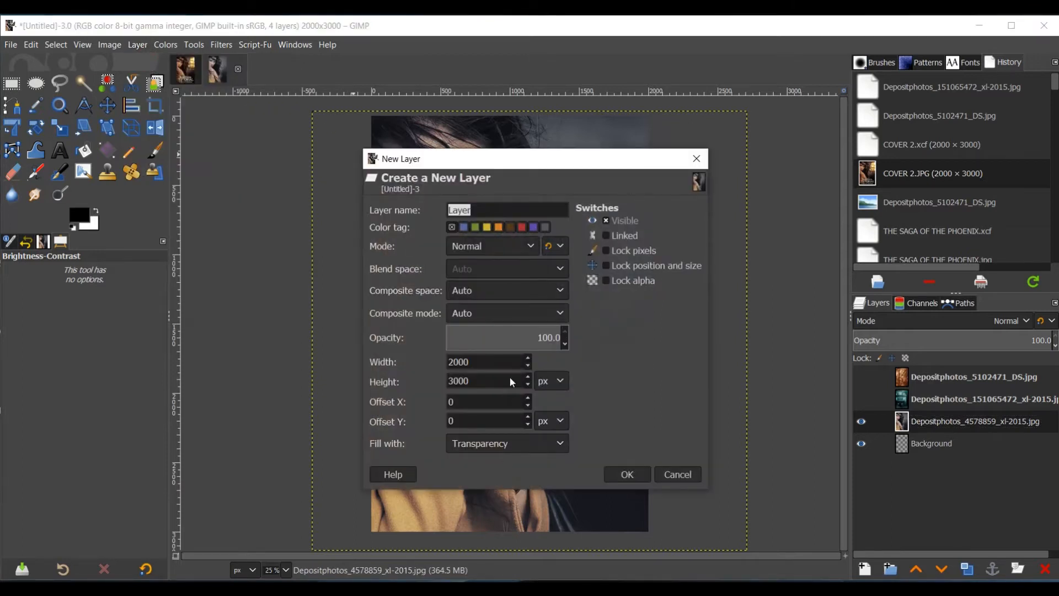
mouse_move(625, 473)
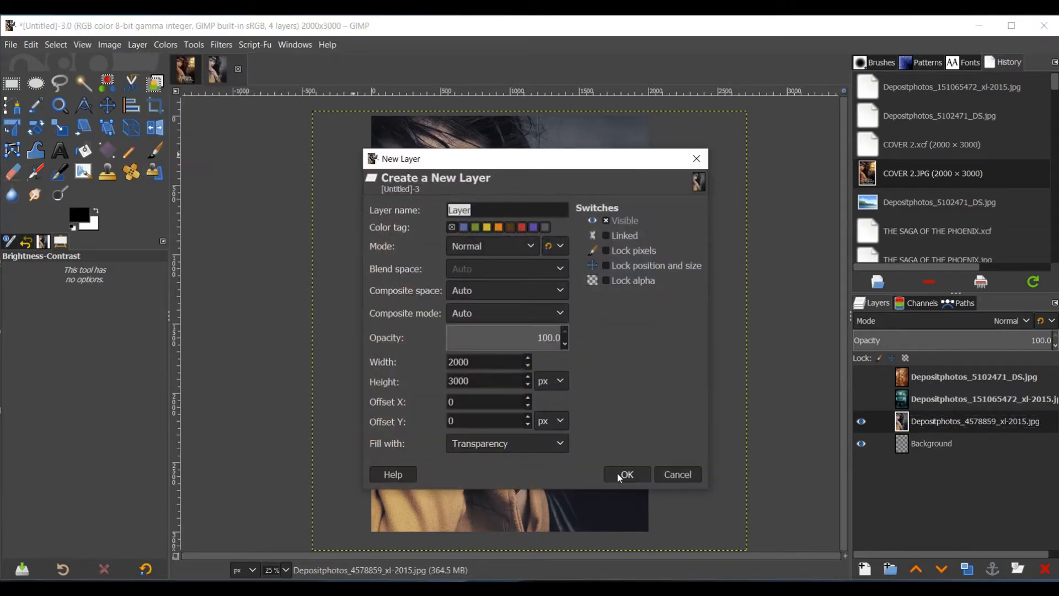
click(626, 474)
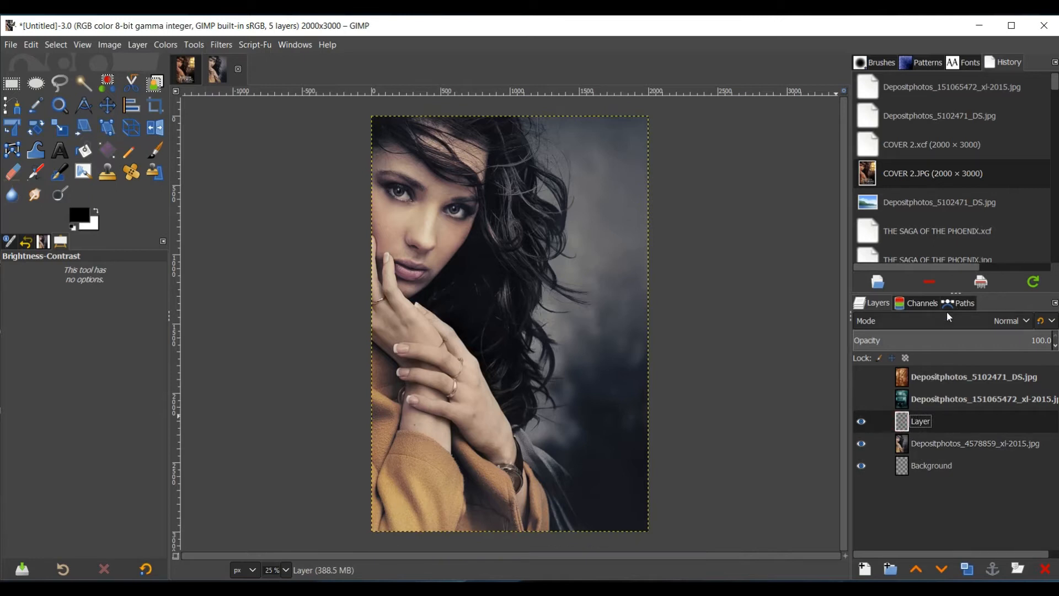
click(1012, 320)
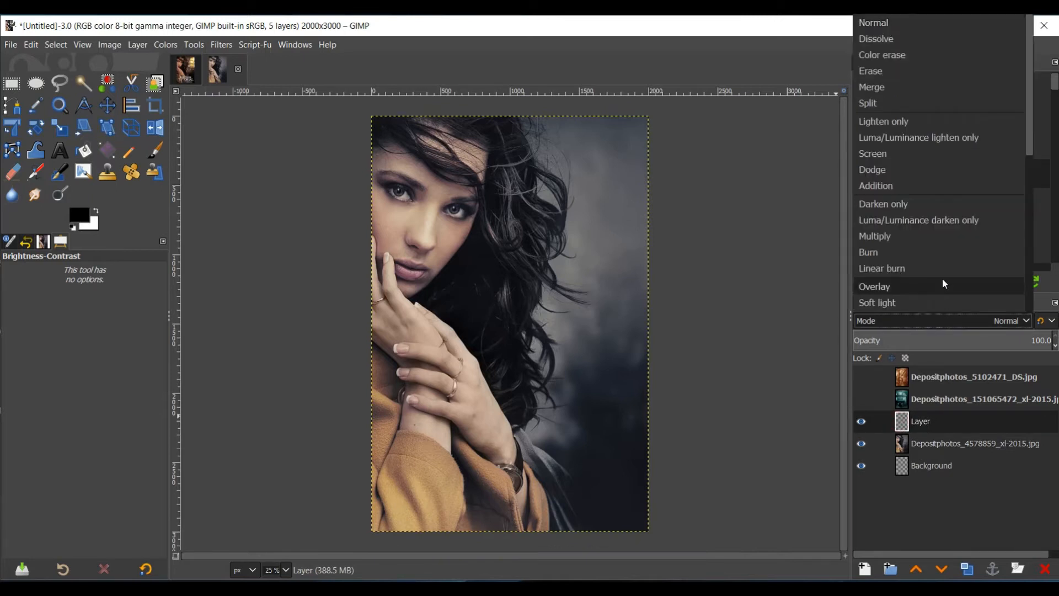
click(873, 285)
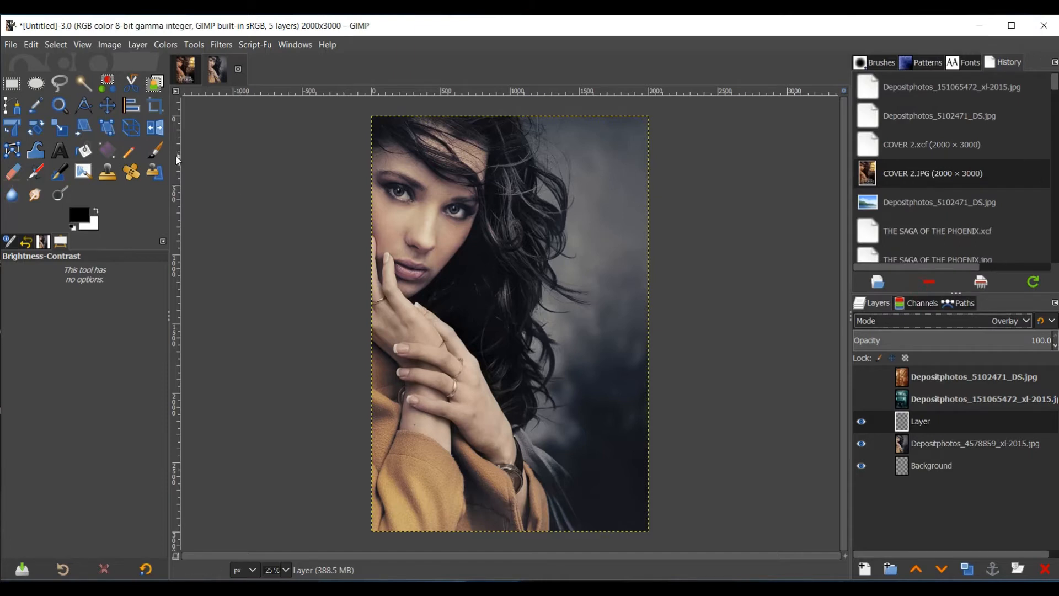
Choose the Paintbrush with a size-51, hardness-075 soft brush
click(155, 151)
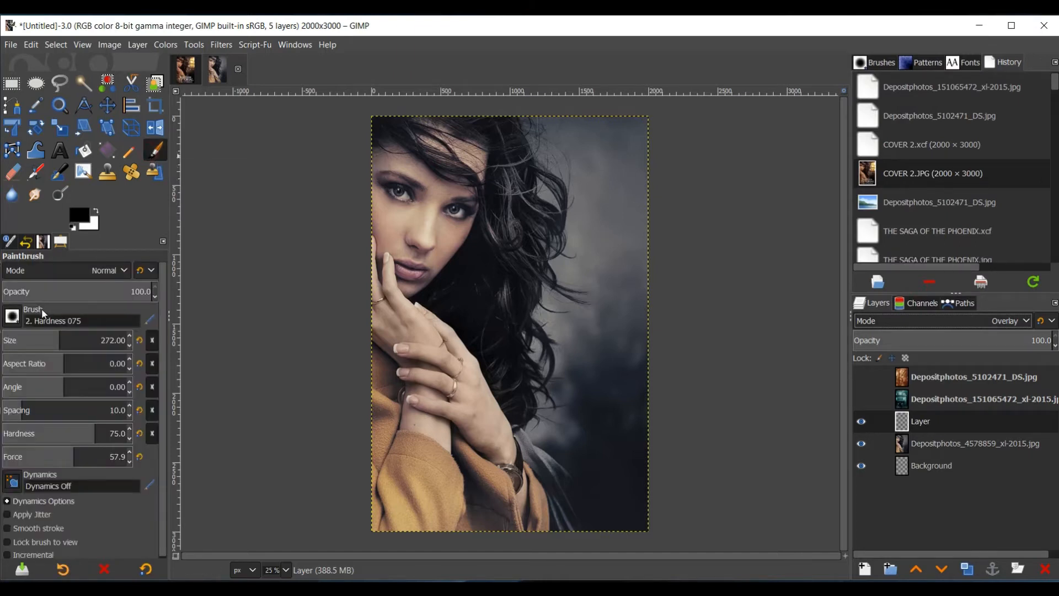
click(12, 316)
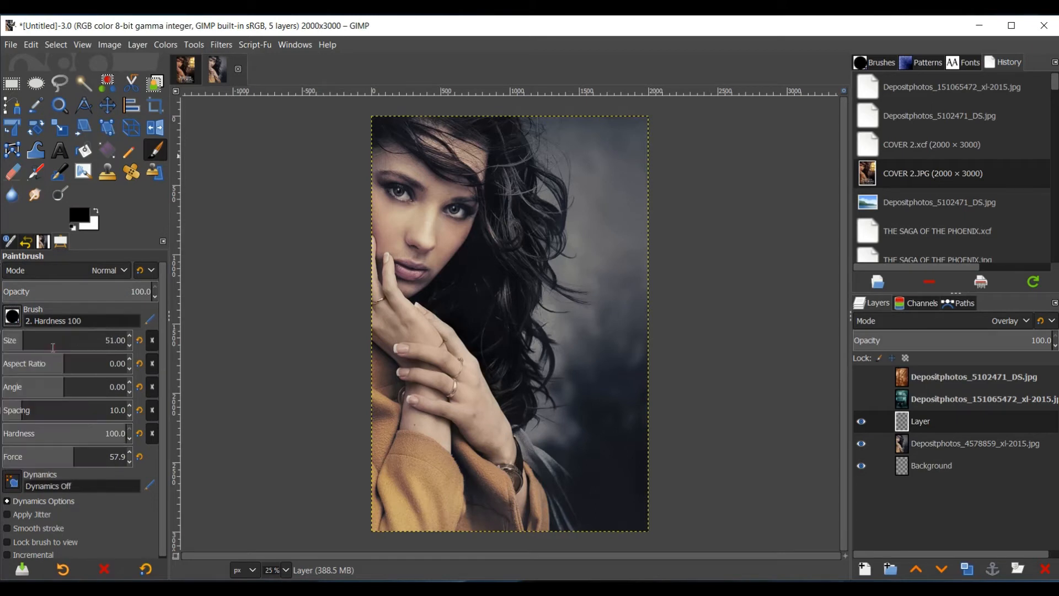
click(12, 317)
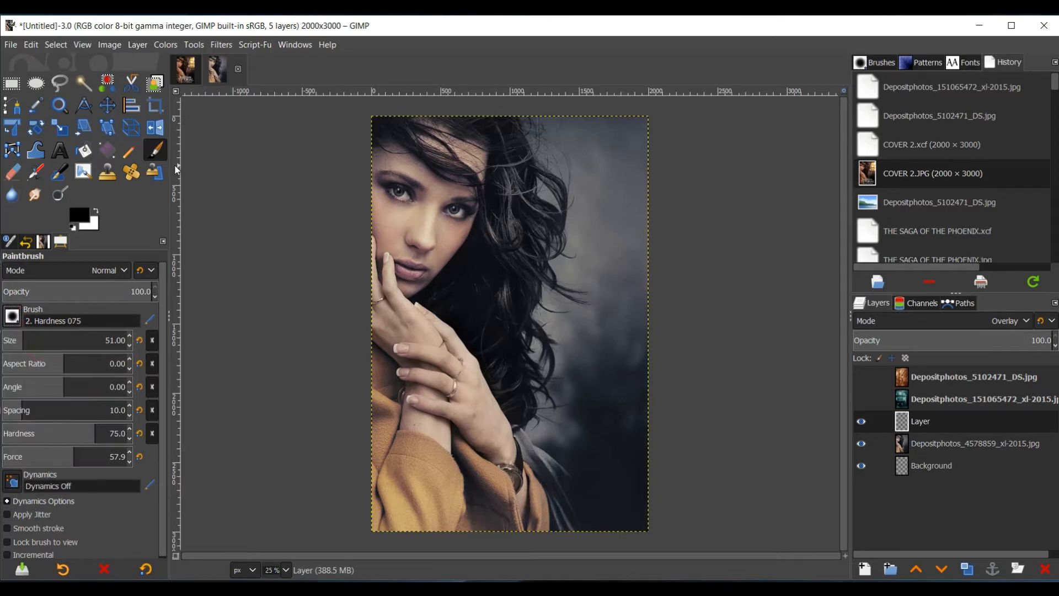
Change the foreground painting colour from black to orange (ffb200)
click(77, 216)
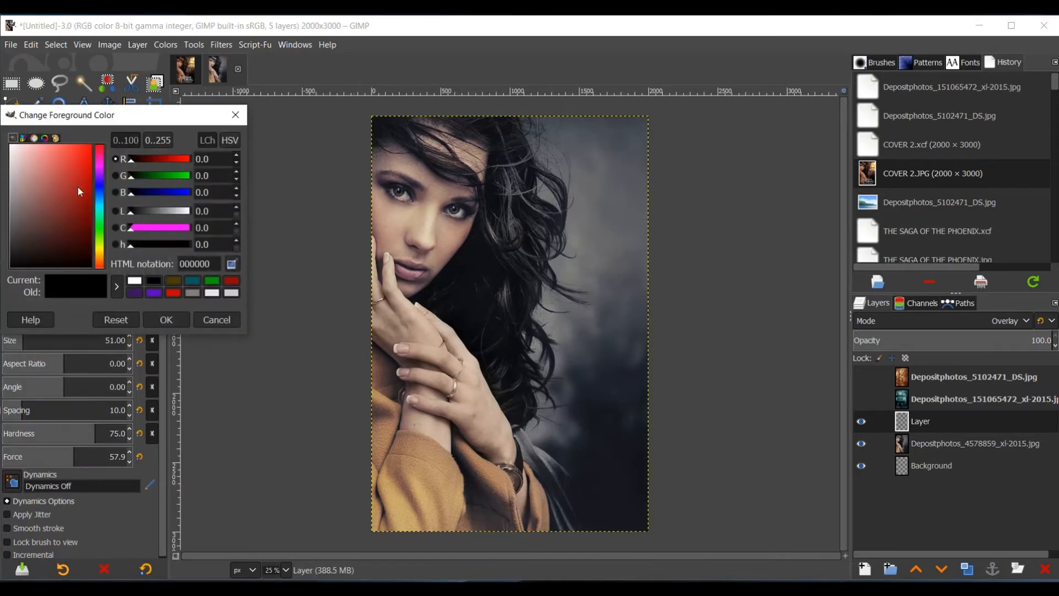
click(99, 257)
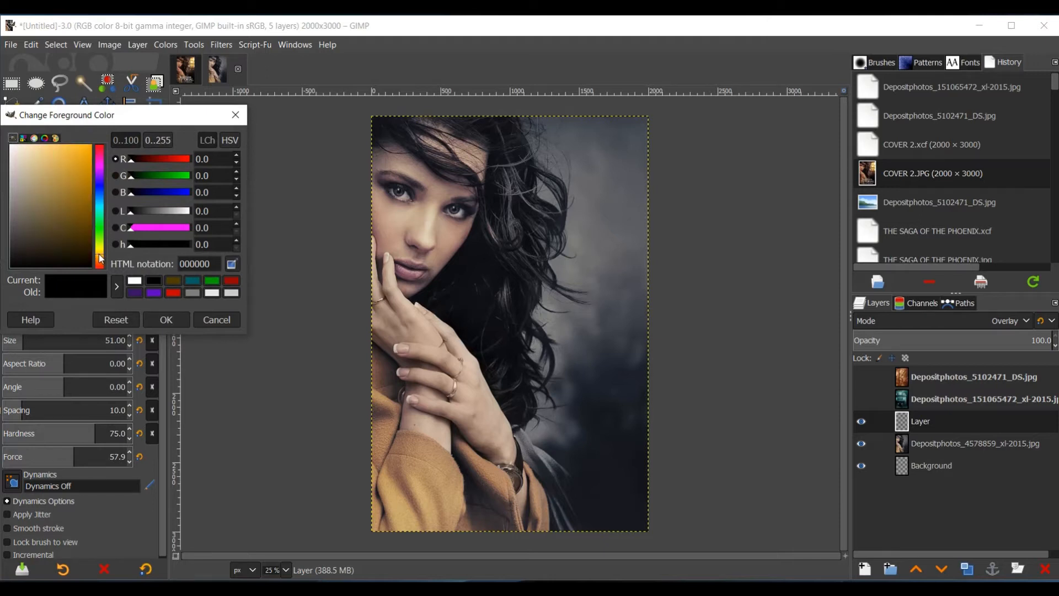
mouse_move(97, 201)
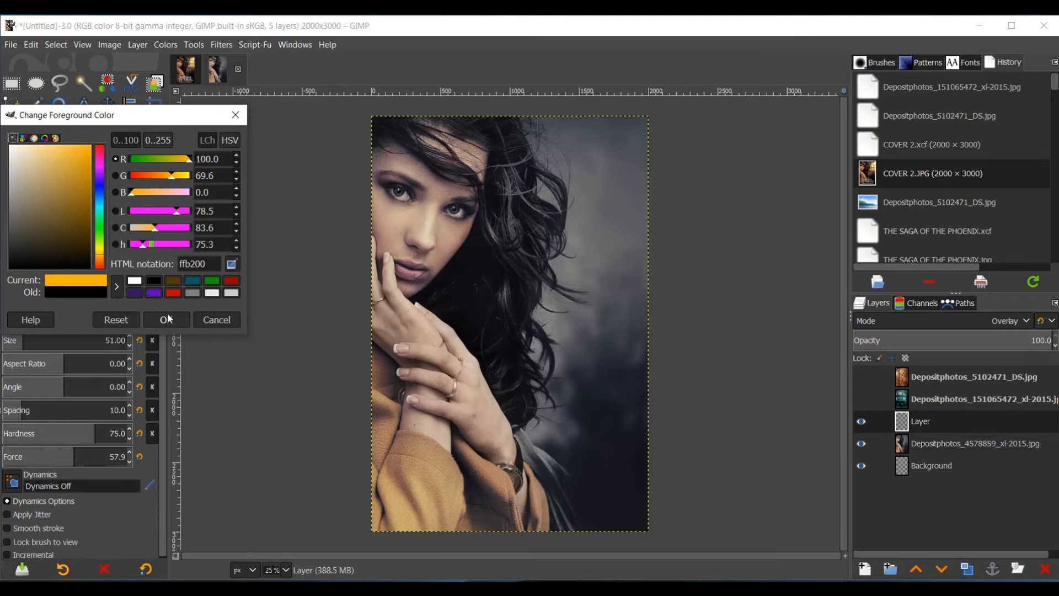
click(165, 320)
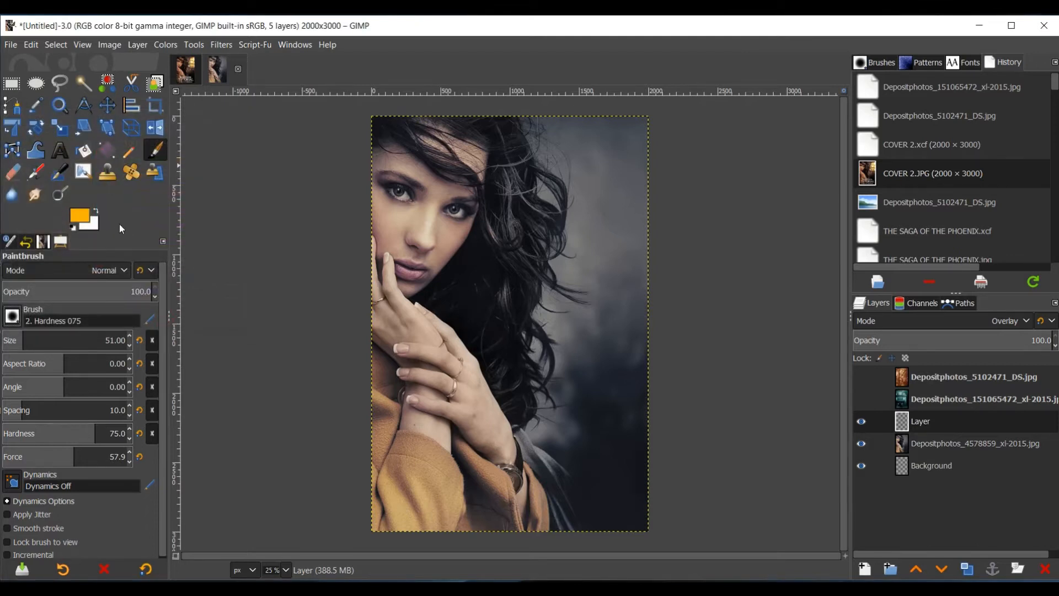
mouse_move(91, 230)
text(71)
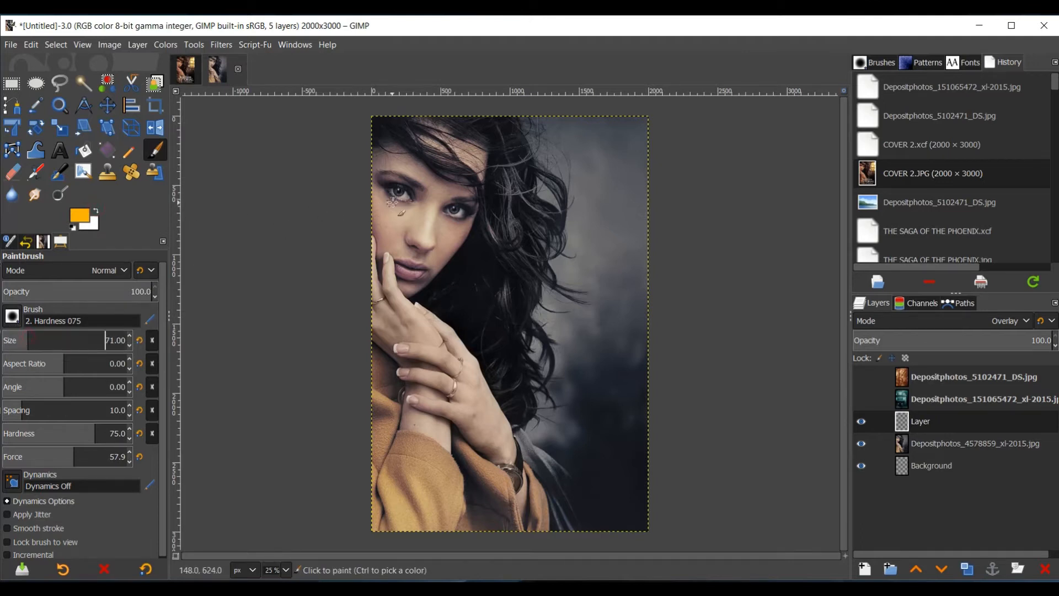
Paint the woman's irises orange, then erase paint spilling outside them while zoomed in
click(398, 196)
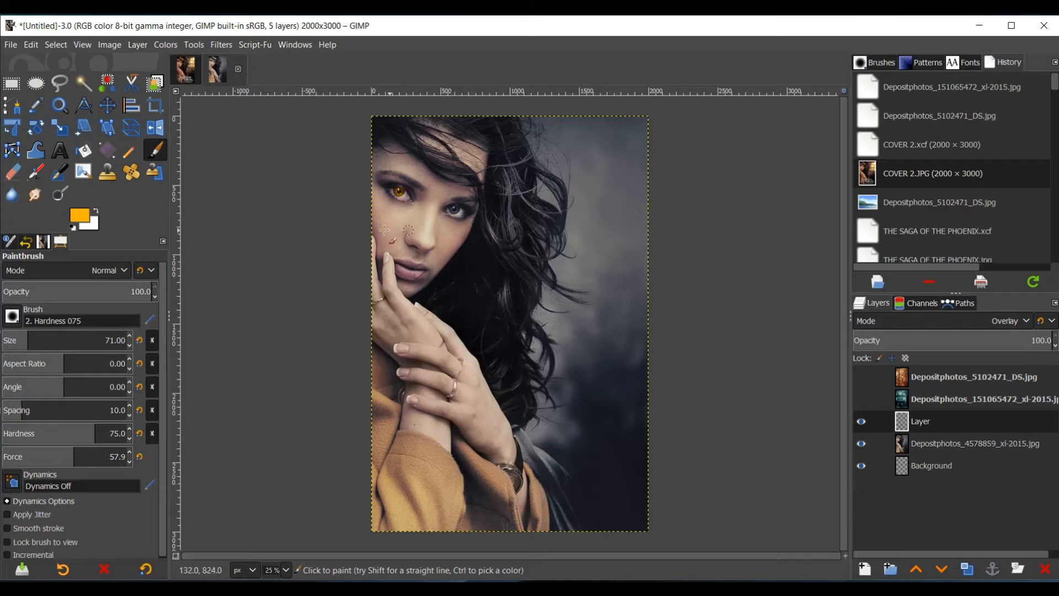
click(58, 106)
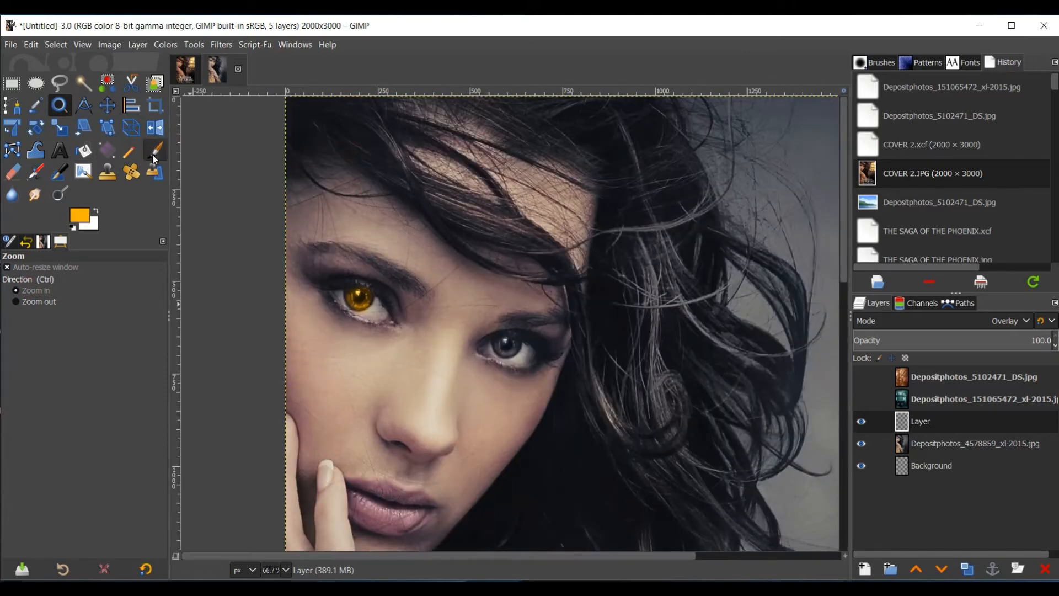
click(12, 173)
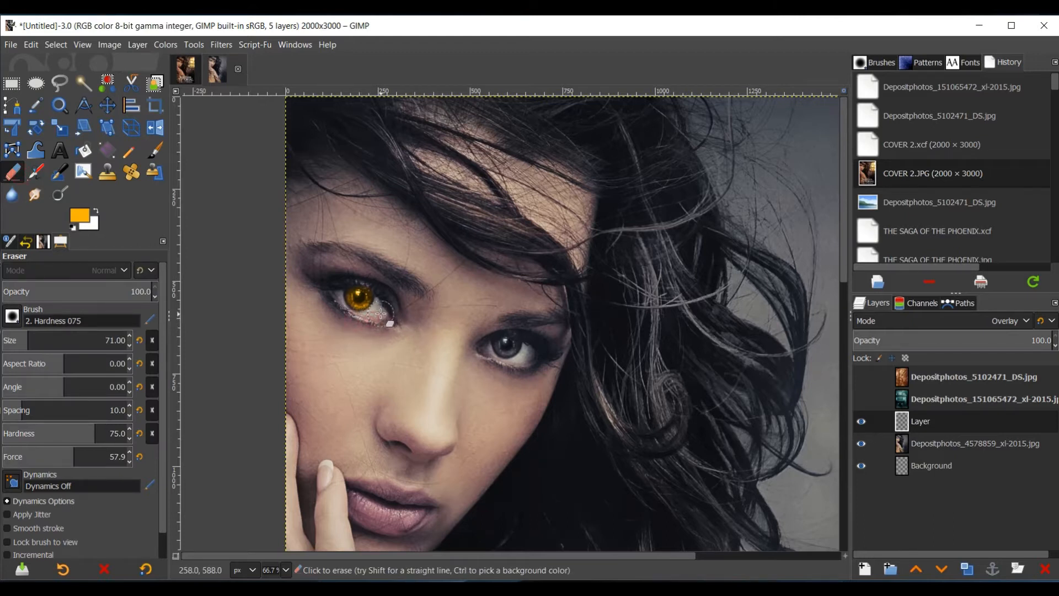
click(154, 149)
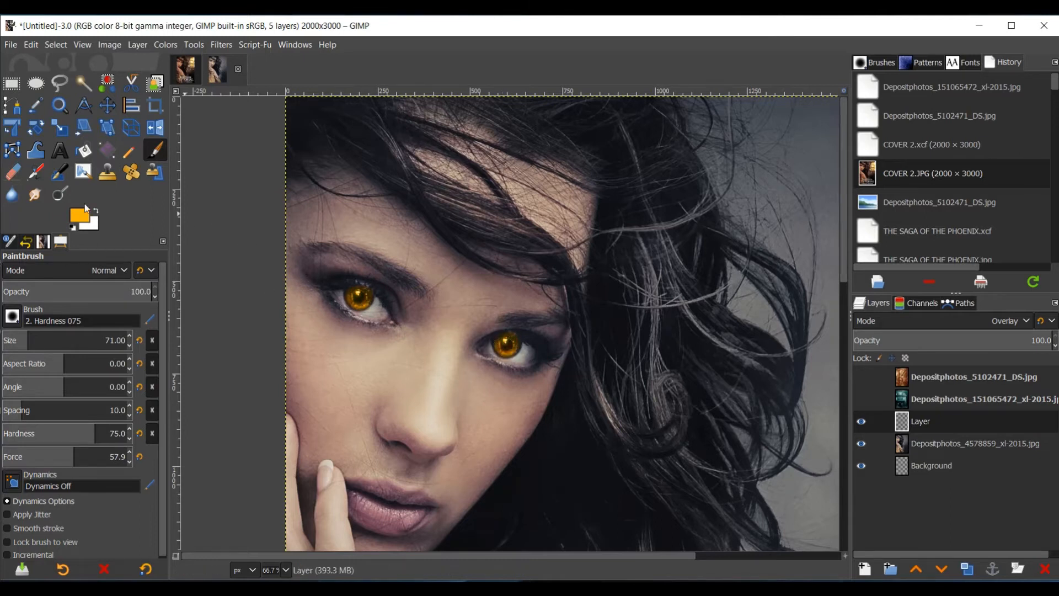
click(12, 172)
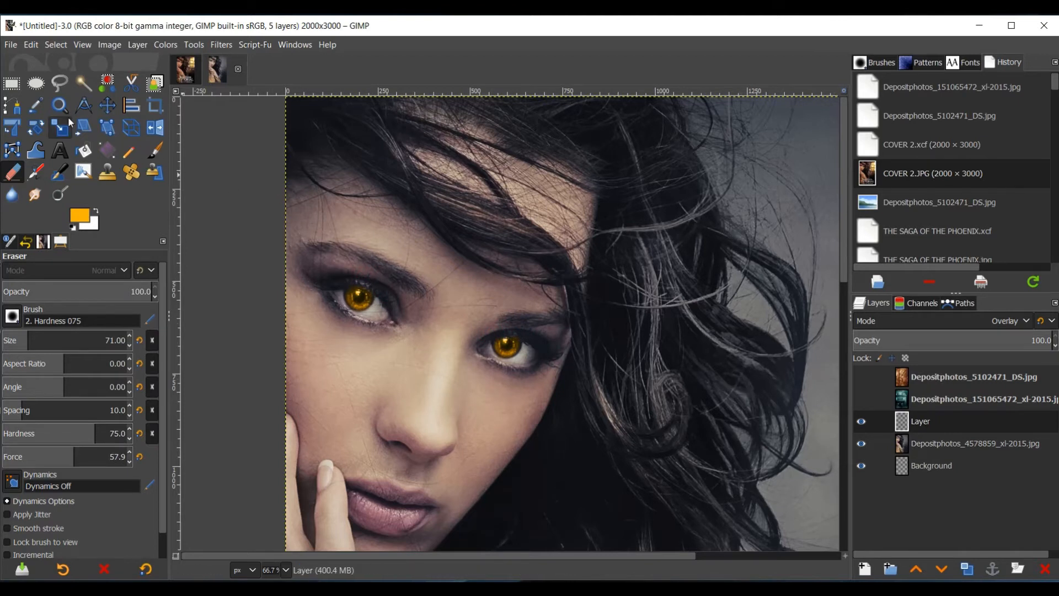
Zoom back out to view the full cover
click(59, 106)
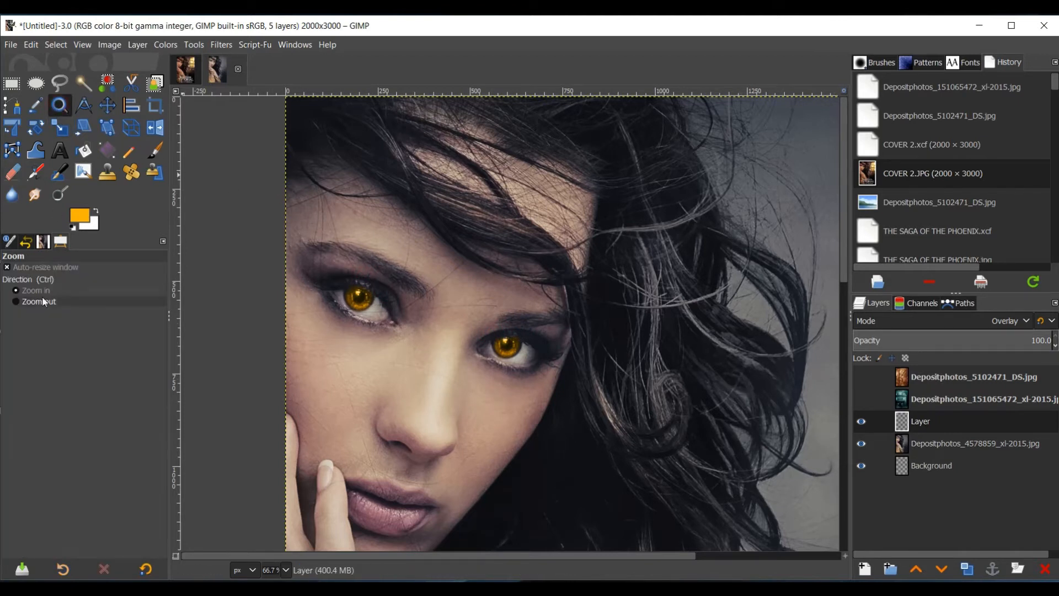
click(516, 383)
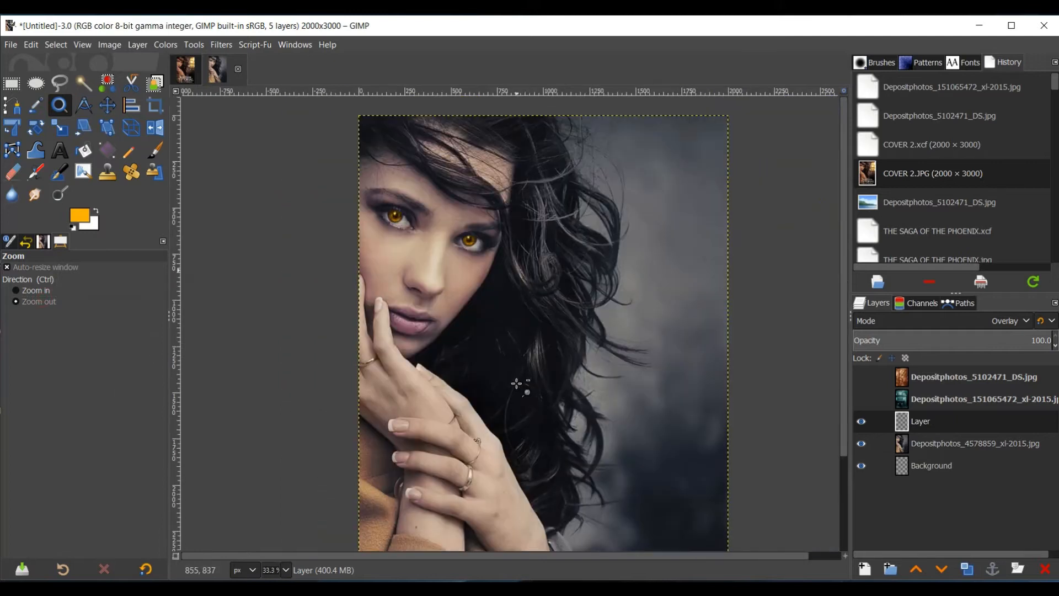
scroll(down, 3)
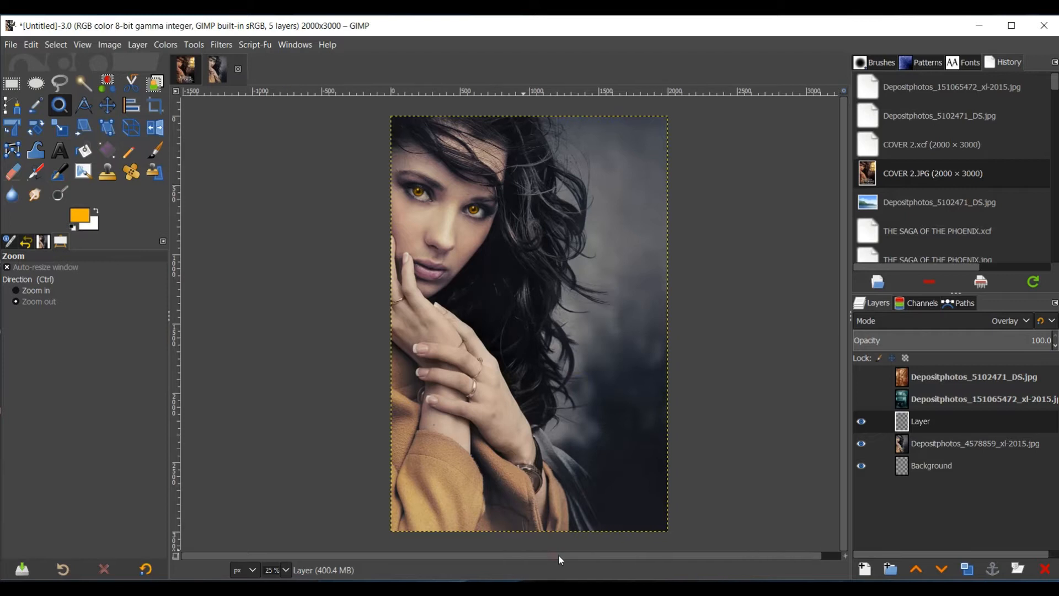
Show the rust texture layer and blend it over the portrait in Soft light mode
click(860, 377)
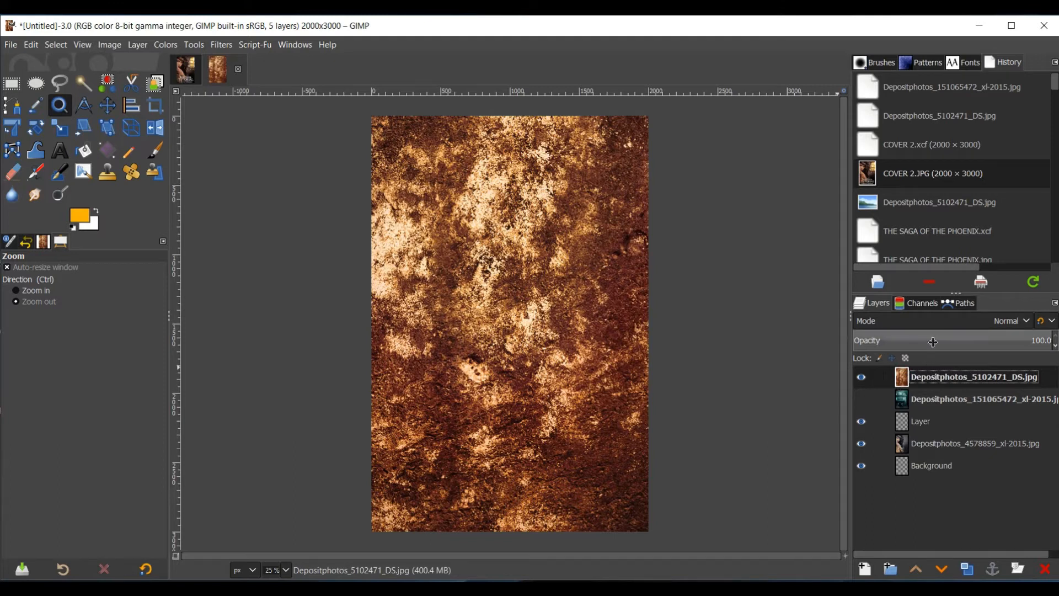
click(1012, 320)
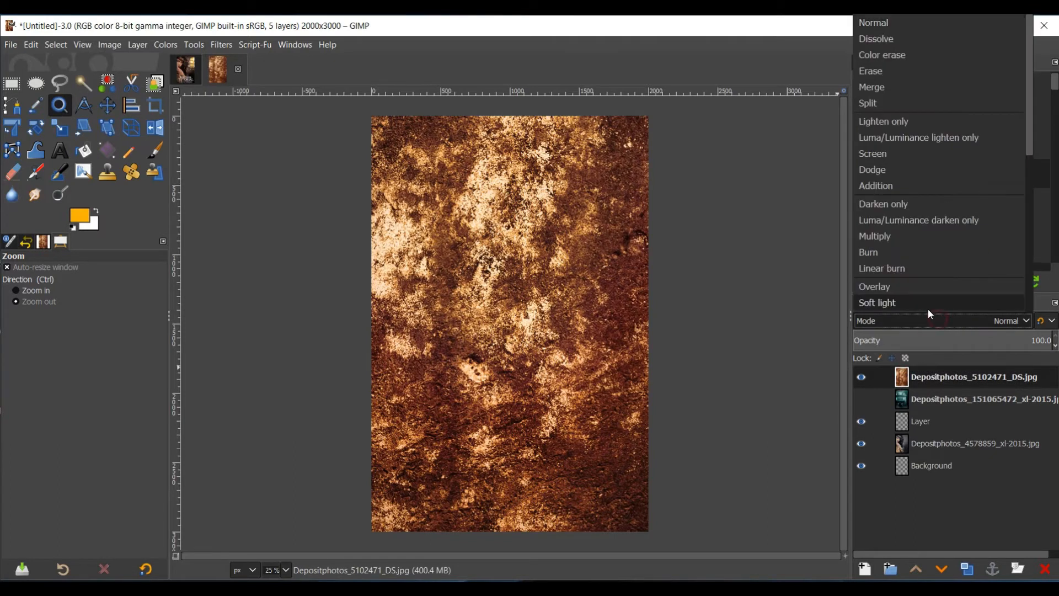
click(877, 303)
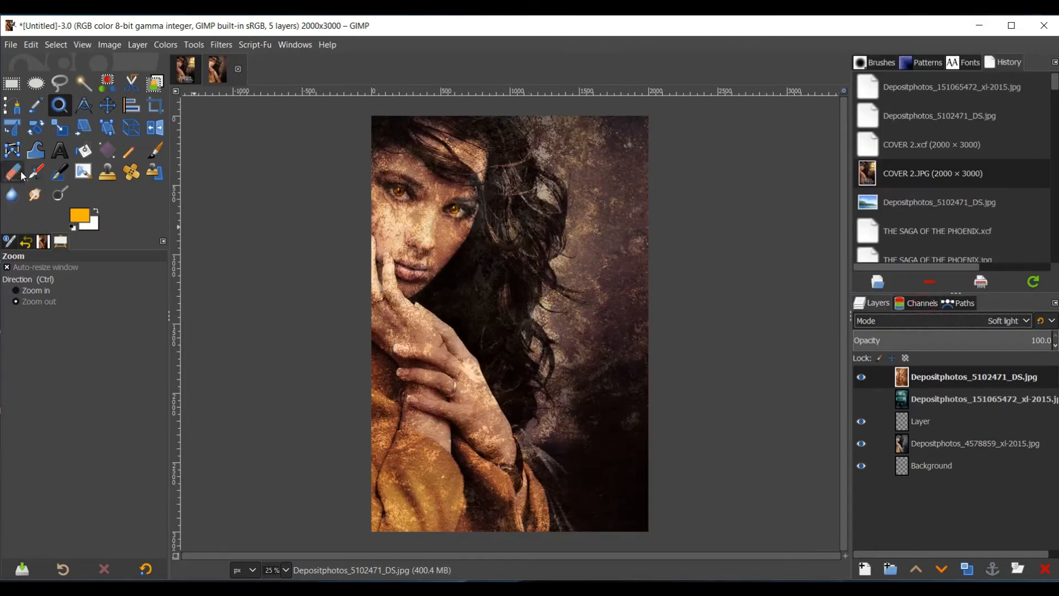
click(107, 106)
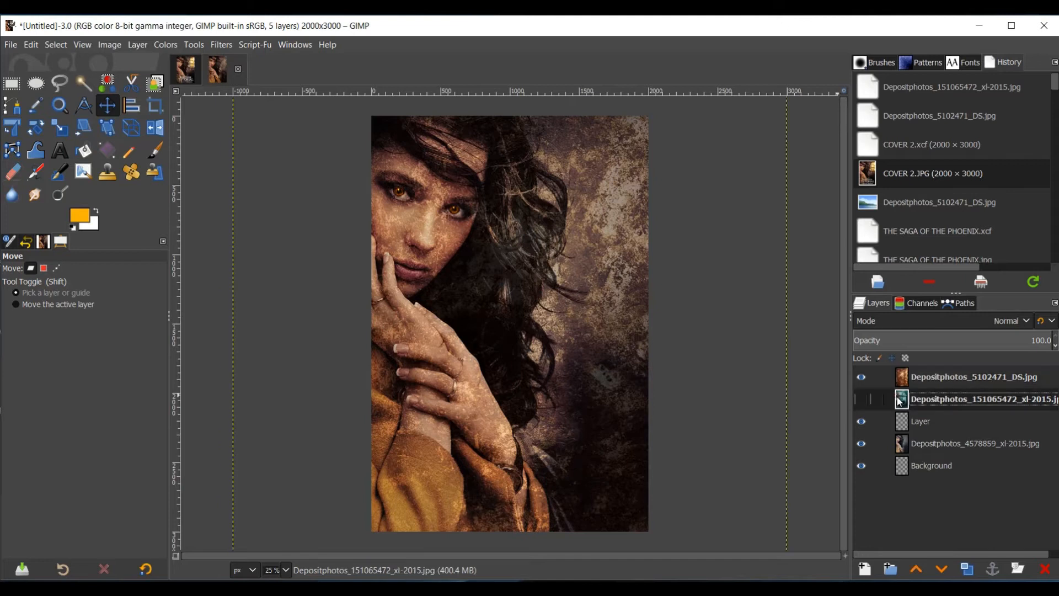
Show the haunted house layer, set it to Dodge, and start scaling it to 1776 × 2404
click(862, 398)
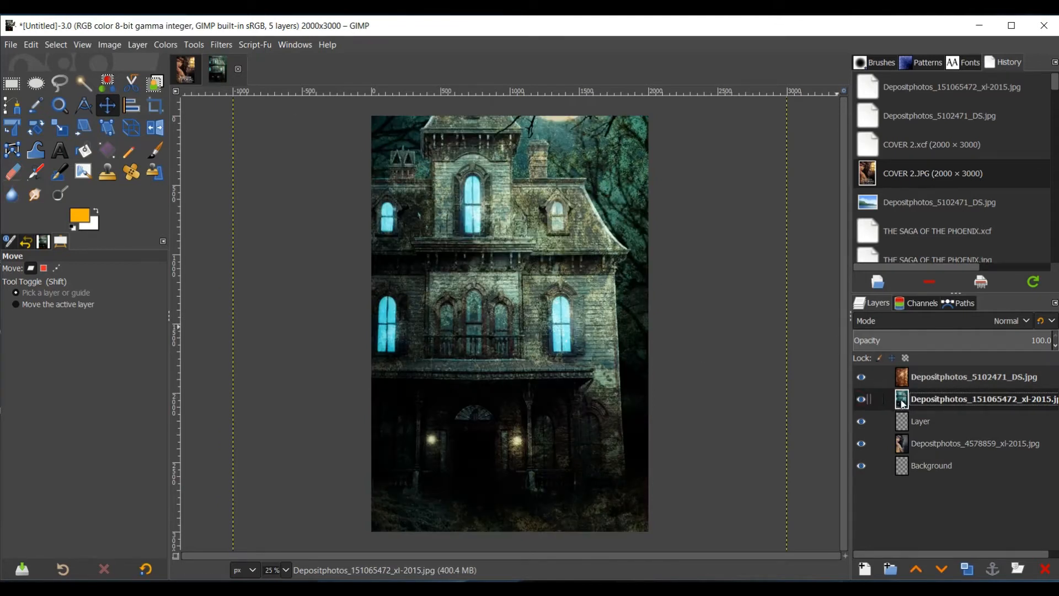
click(1011, 320)
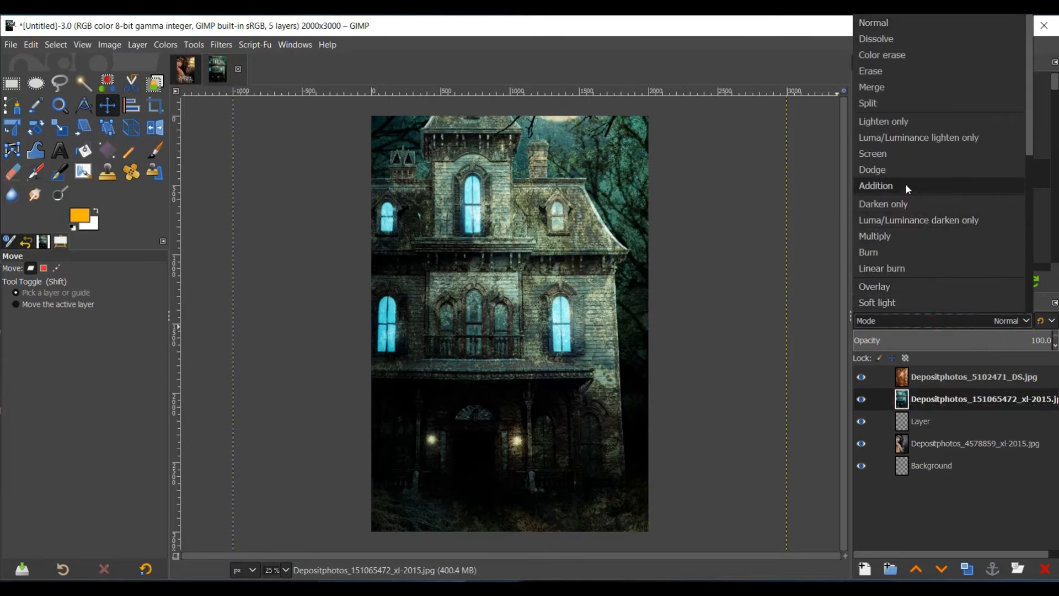
click(871, 170)
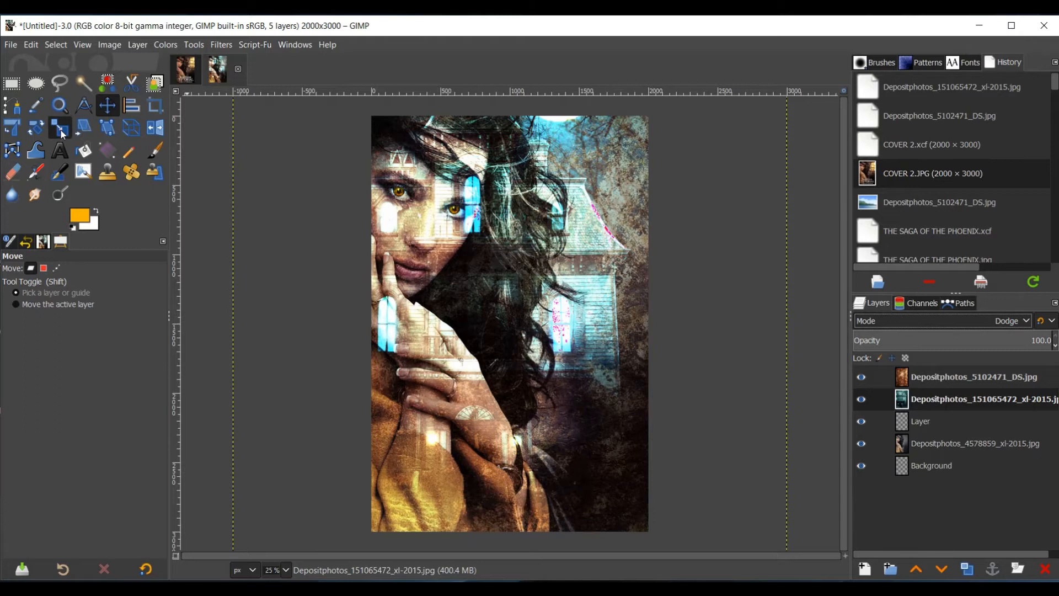
click(60, 128)
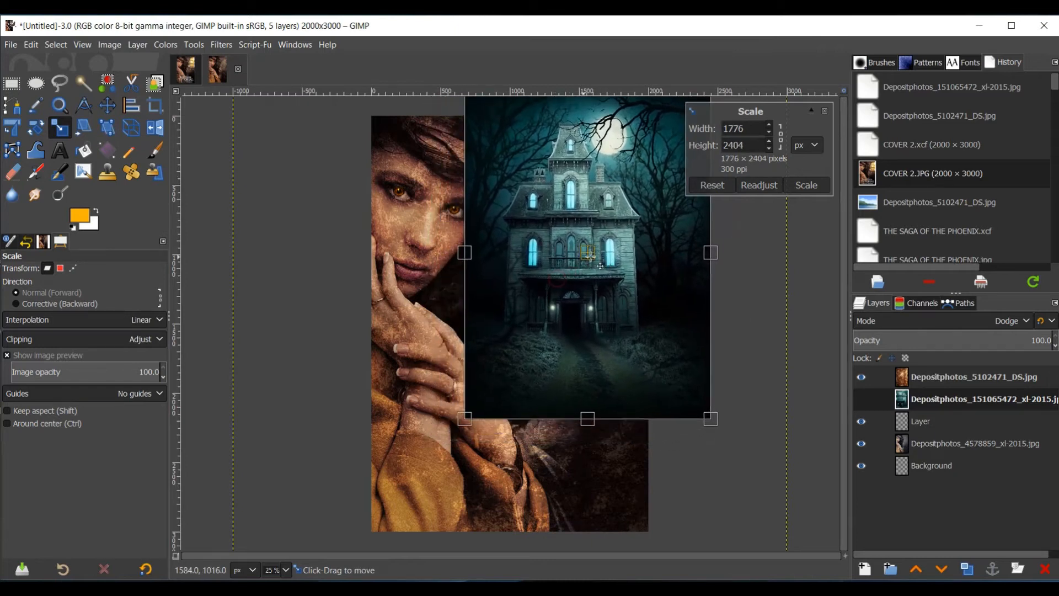
Apply the 1776×2404 size, move the house to the upper right at 72.5% opacity, and bring up its layer options
click(805, 186)
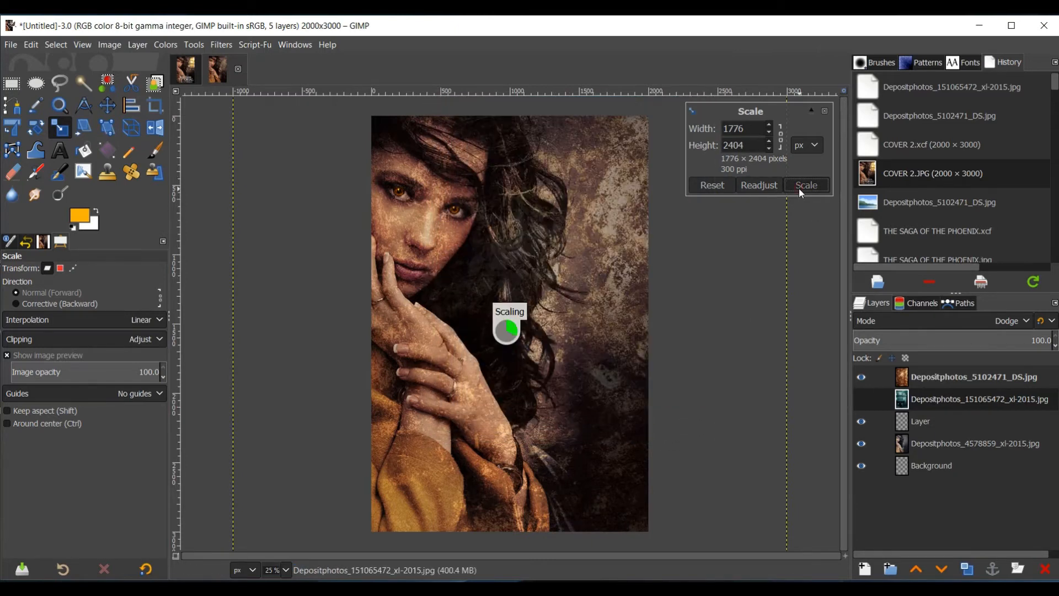
click(805, 185)
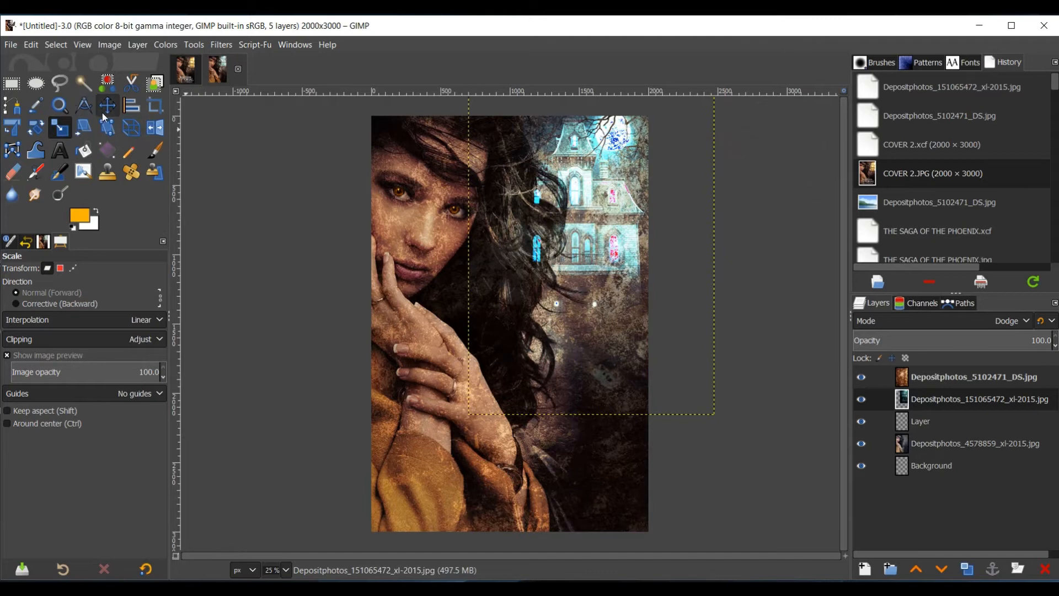
click(107, 105)
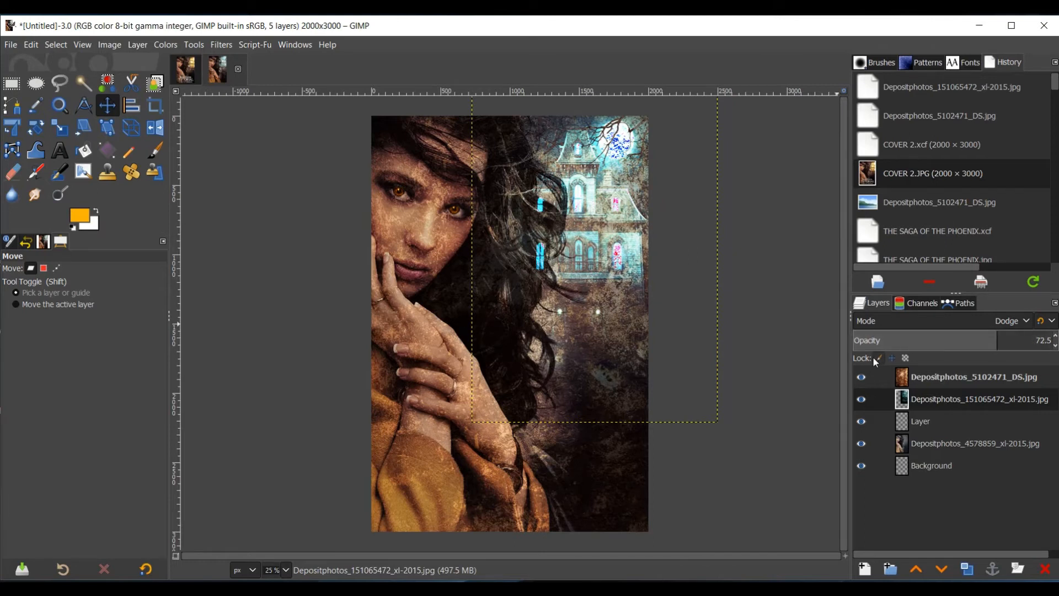
mouse_move(847, 356)
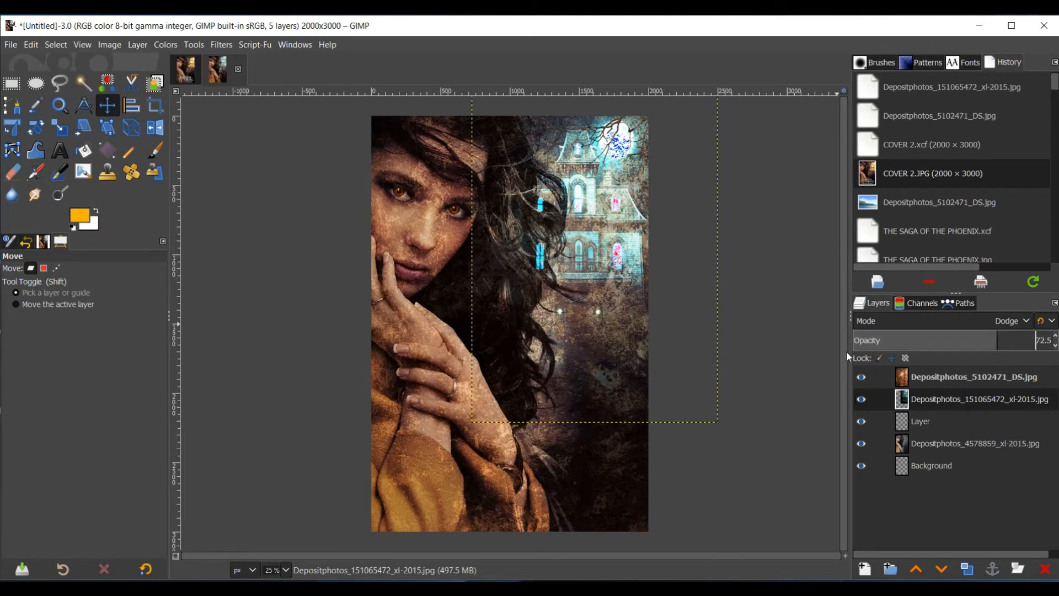
click(920, 420)
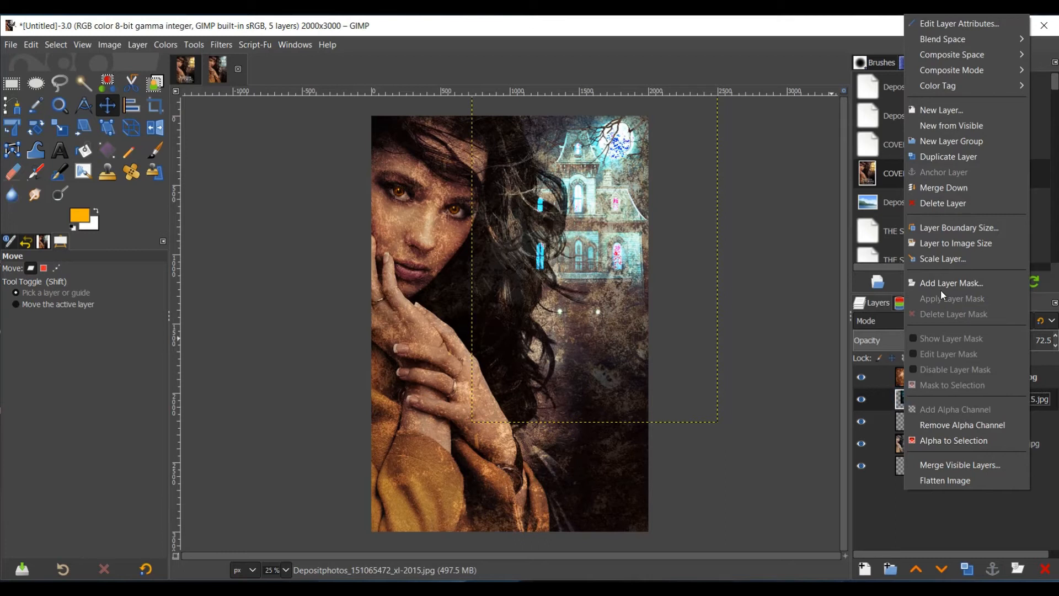
Add a white full-opacity layer mask to the house layer and pick the black/white Gradient tool
click(951, 283)
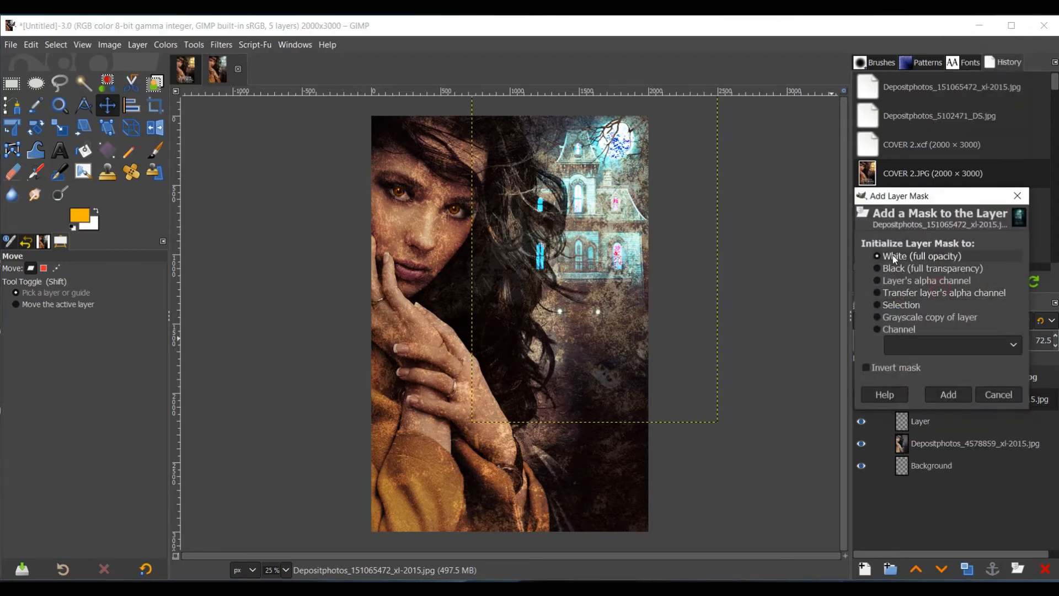
click(947, 395)
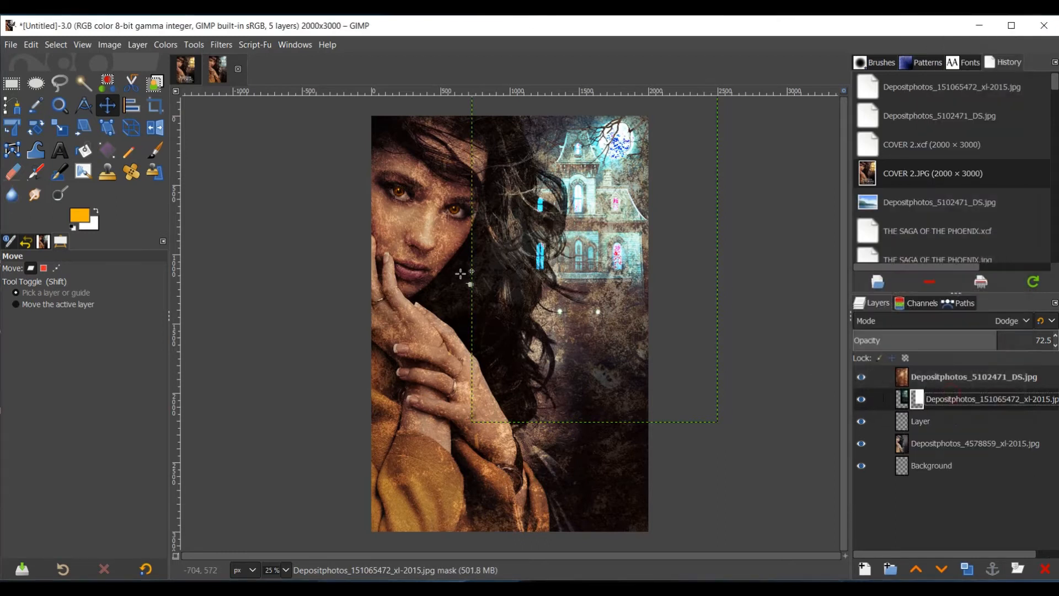
click(107, 150)
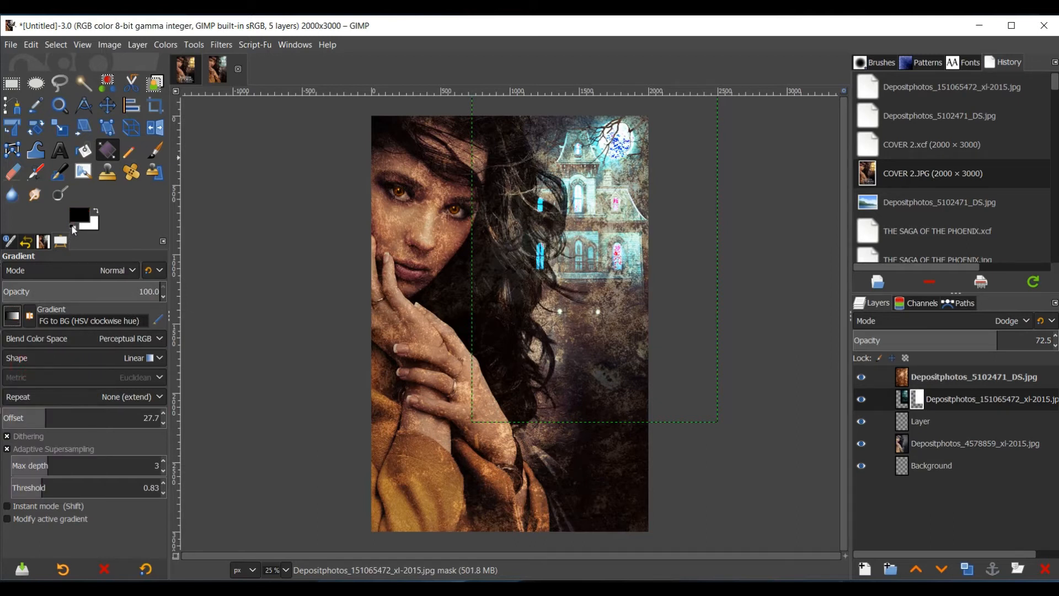
click(497, 251)
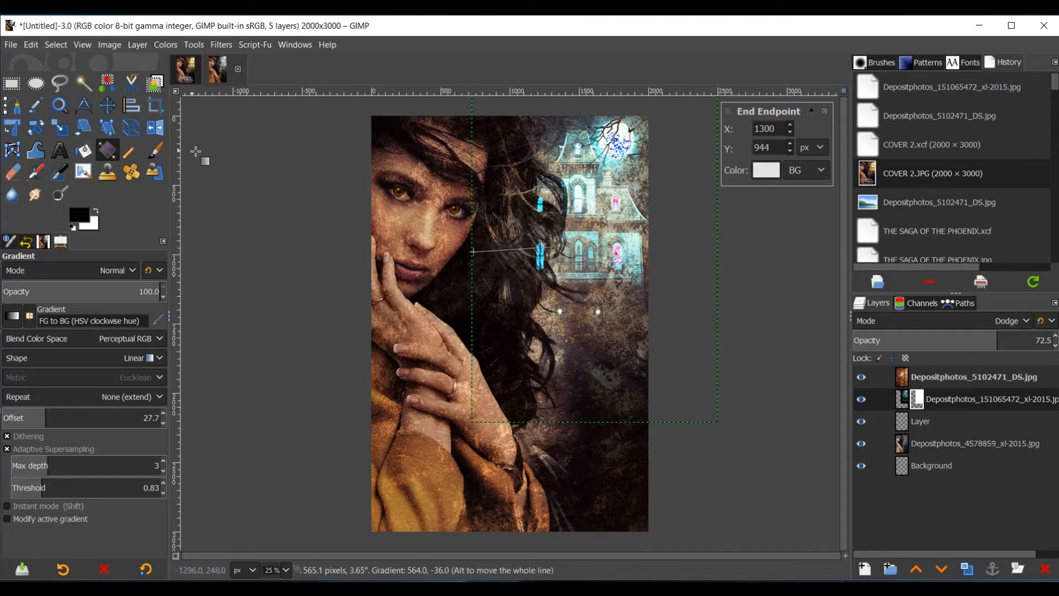
Drag gradients on the mask to fade the house's lower portion, then refine with Smudge
click(35, 194)
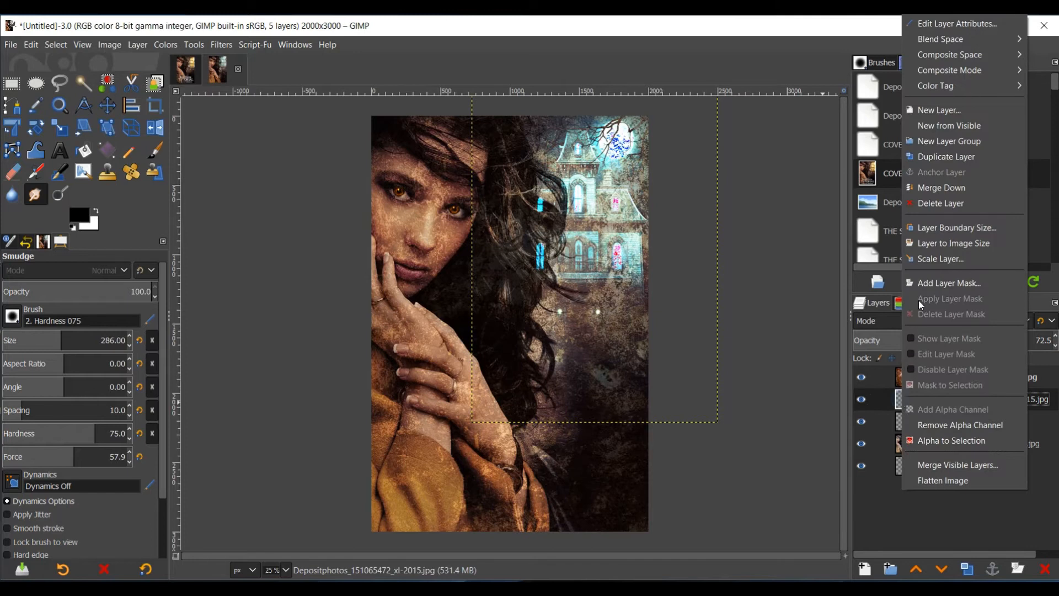
click(948, 282)
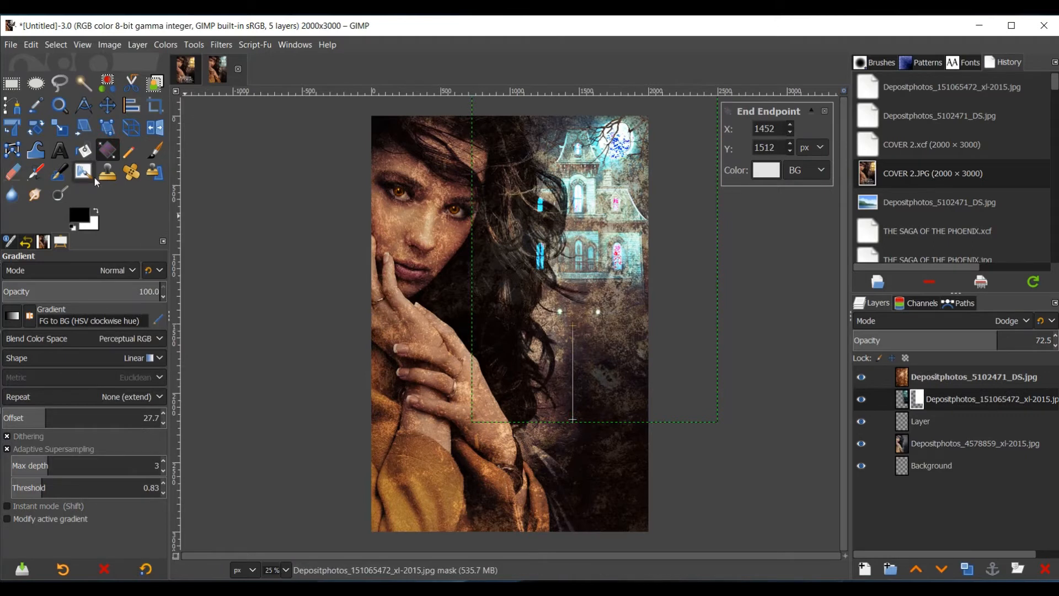
click(36, 195)
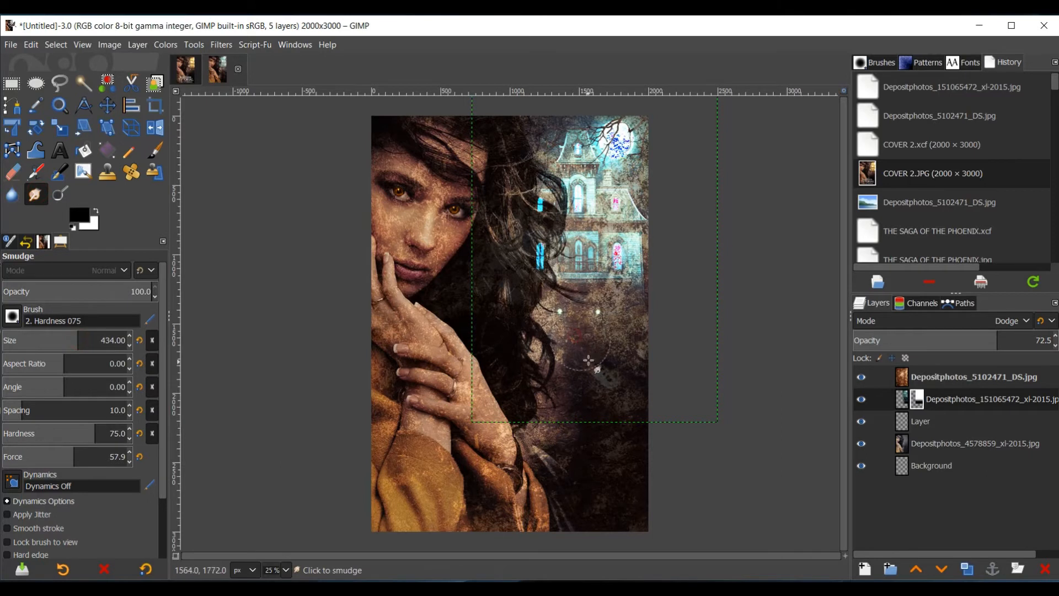
mouse_move(627, 353)
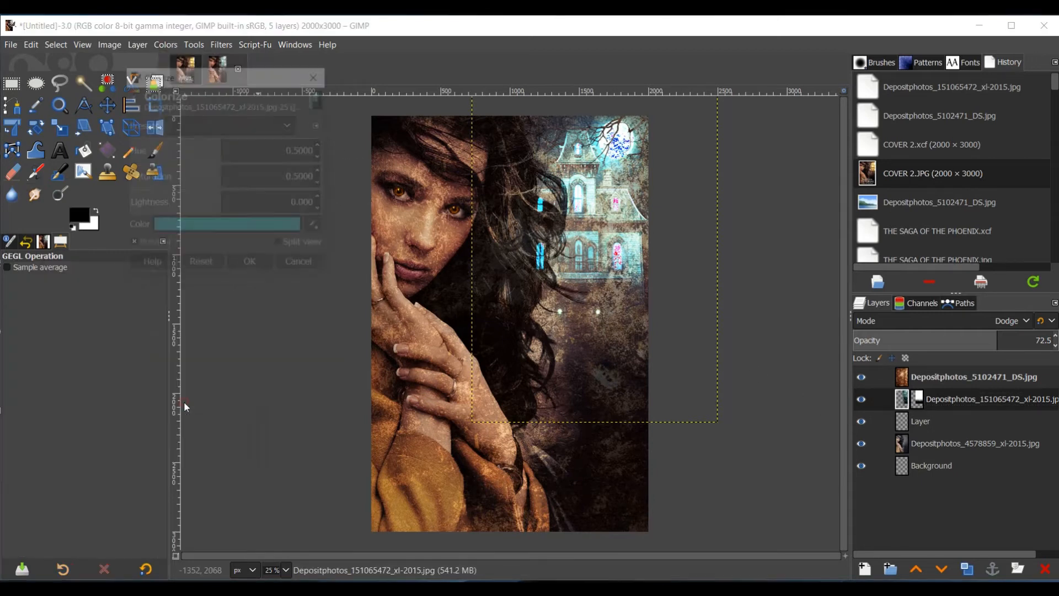
In Colorize, pick a warm muted brown-orange tint (876a3b) for the house layer
click(227, 224)
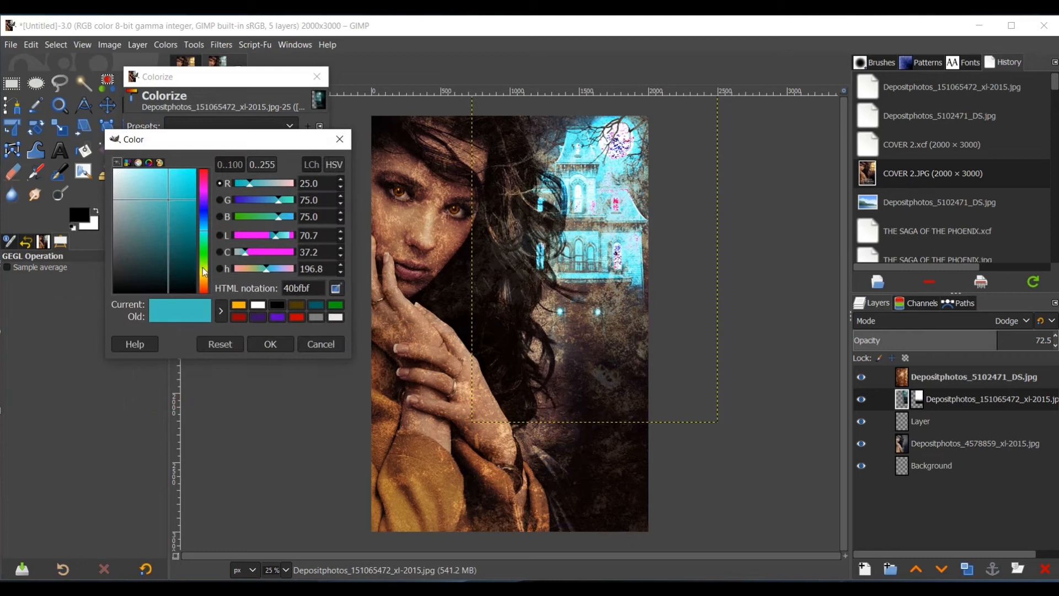
click(201, 284)
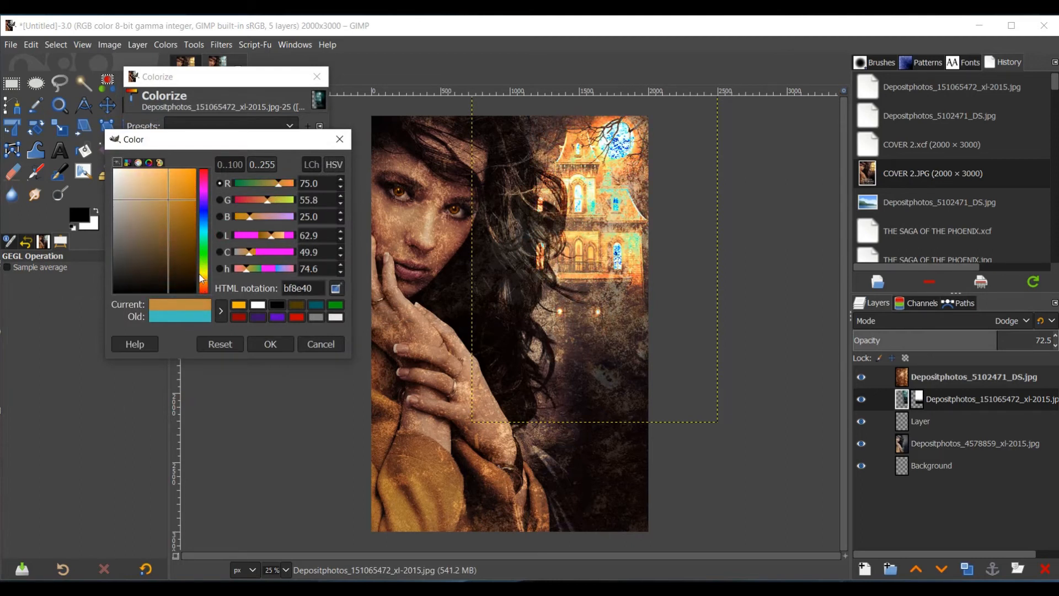
click(168, 232)
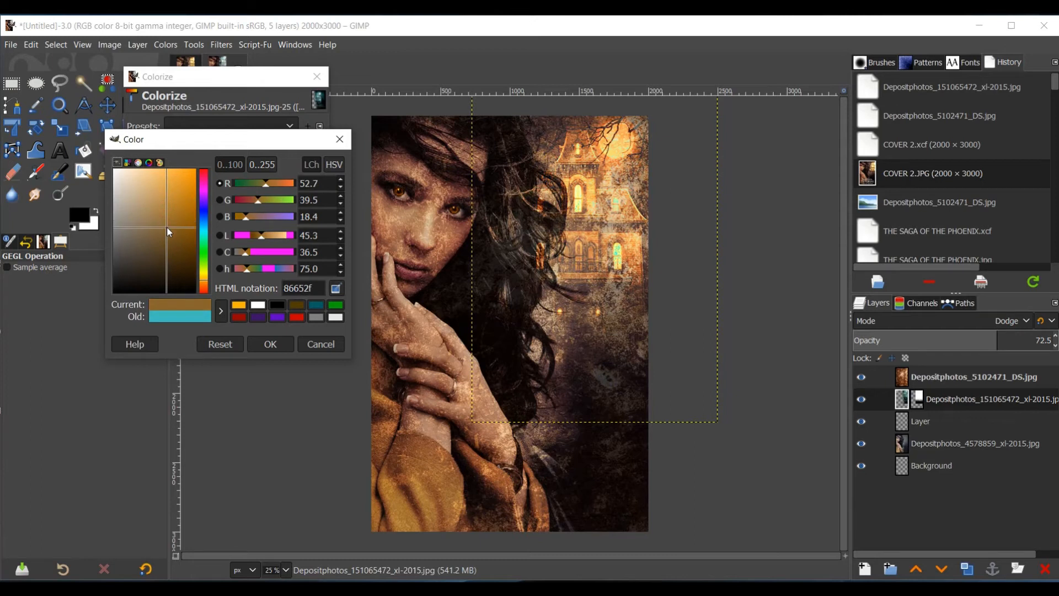
click(166, 227)
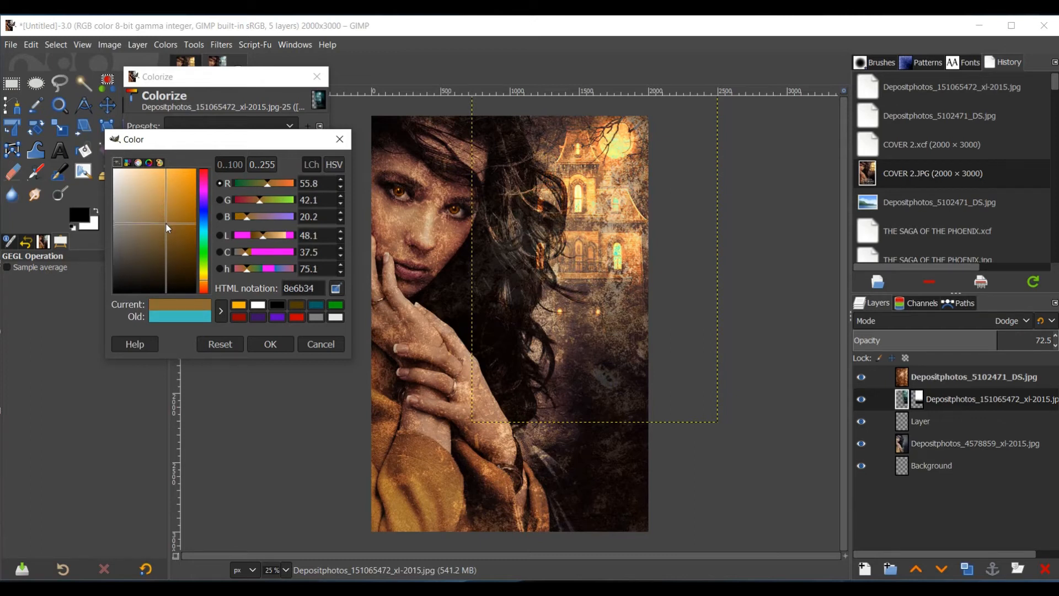
click(162, 230)
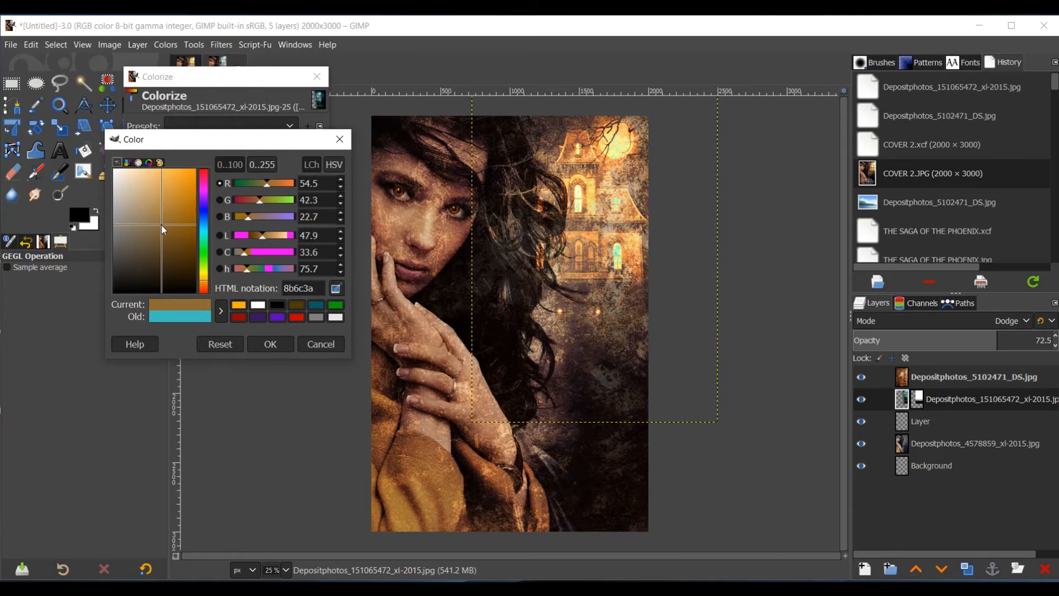
click(162, 228)
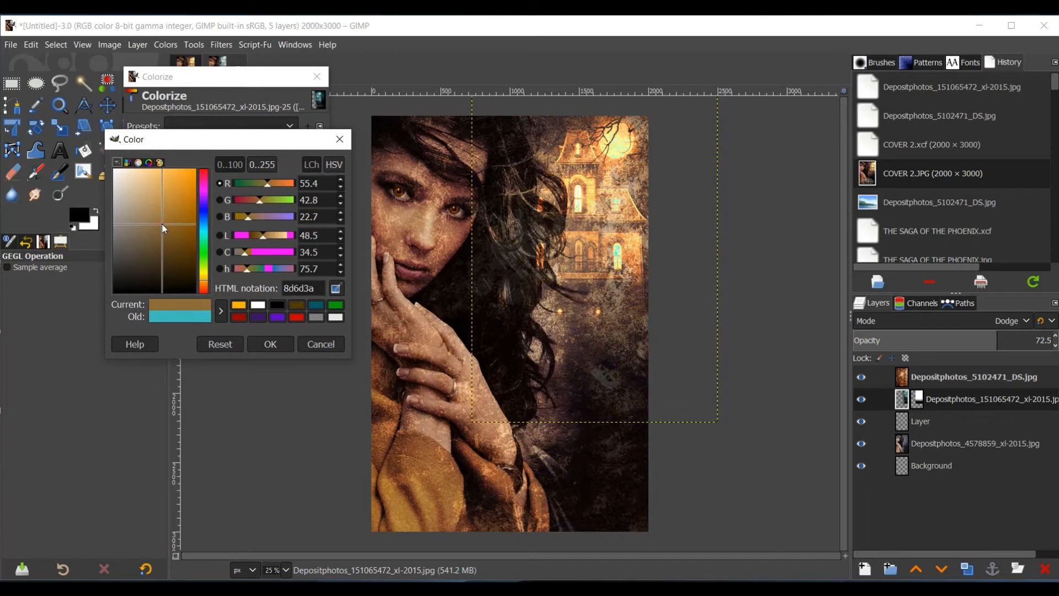
click(162, 229)
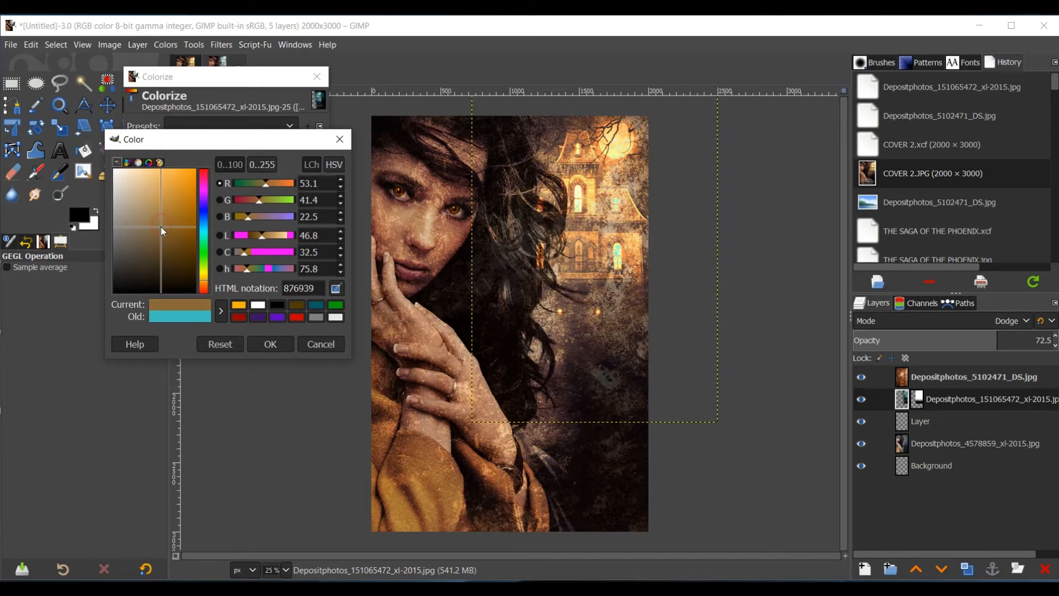
click(160, 231)
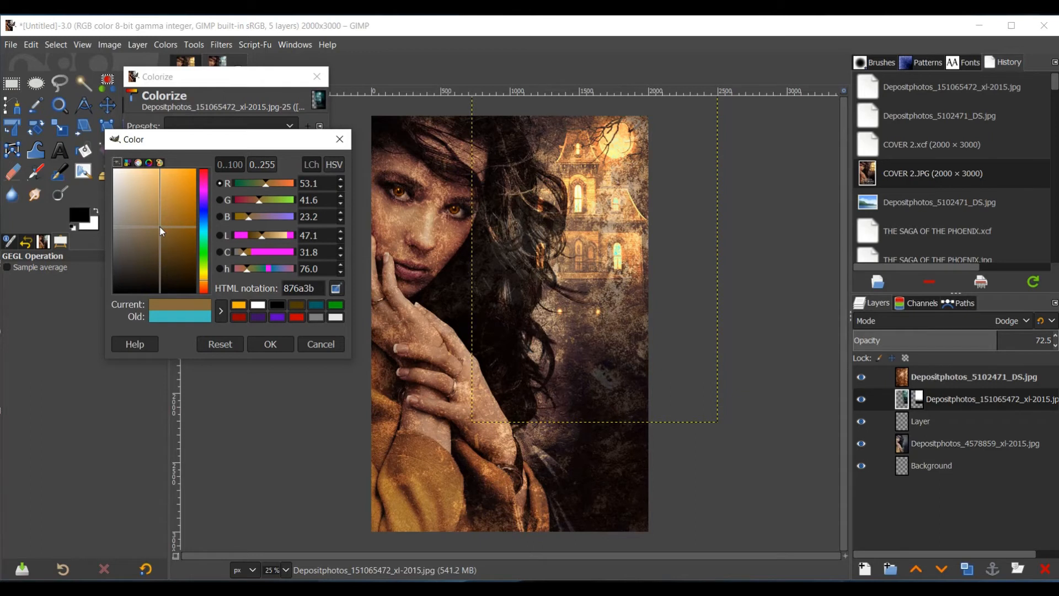
mouse_move(646, 155)
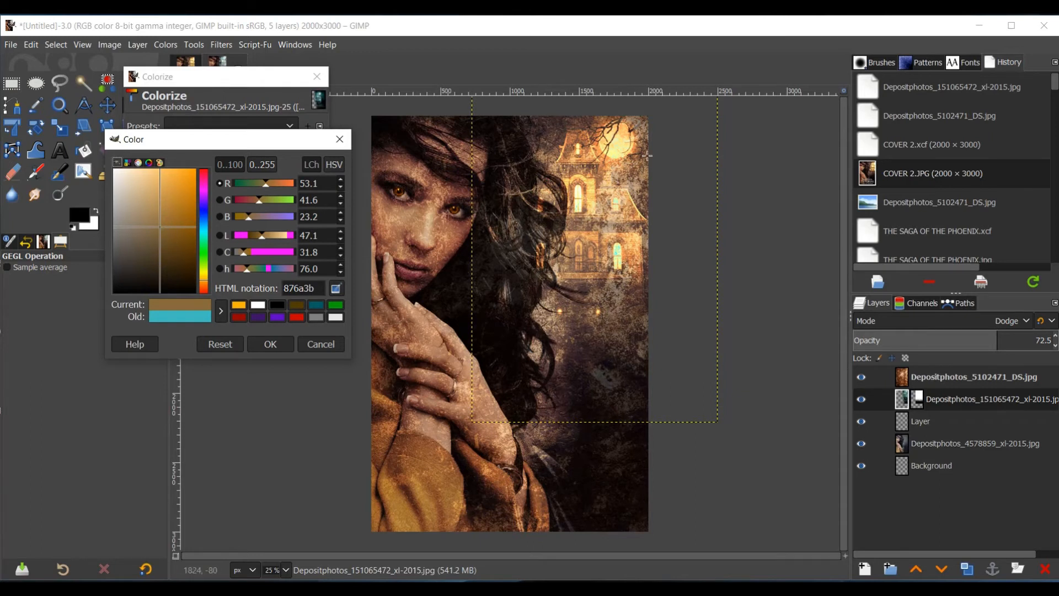
mouse_move(649, 249)
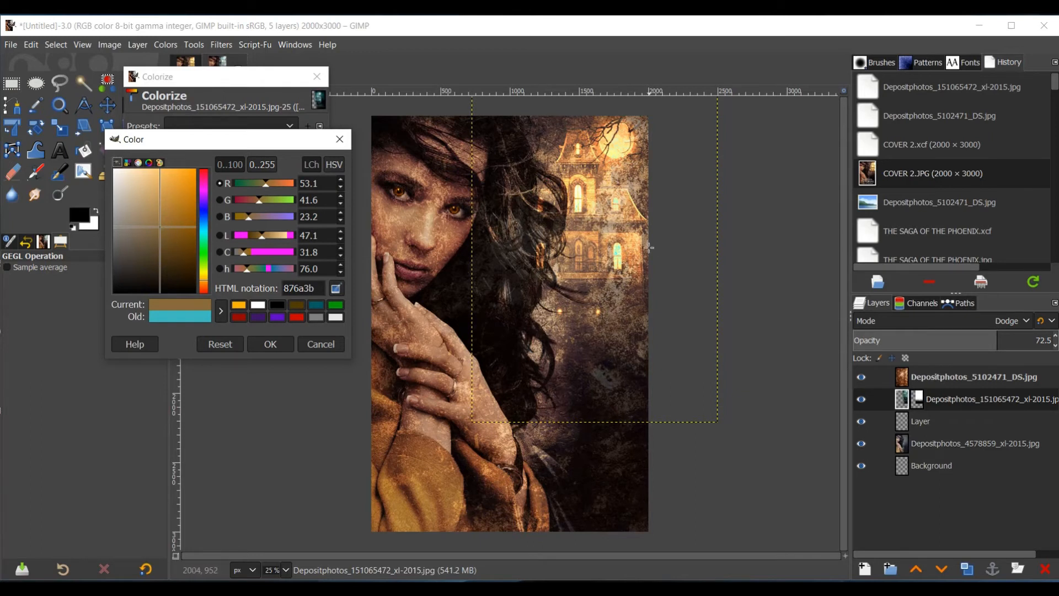
mouse_move(356, 279)
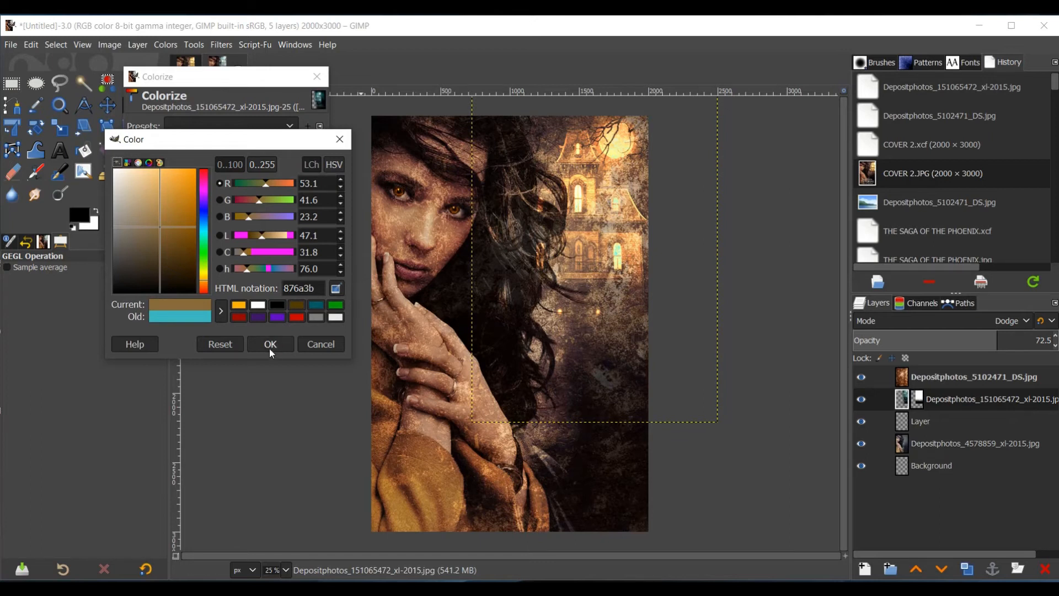
Confirm the brown tint and select the woman photo layer
click(269, 344)
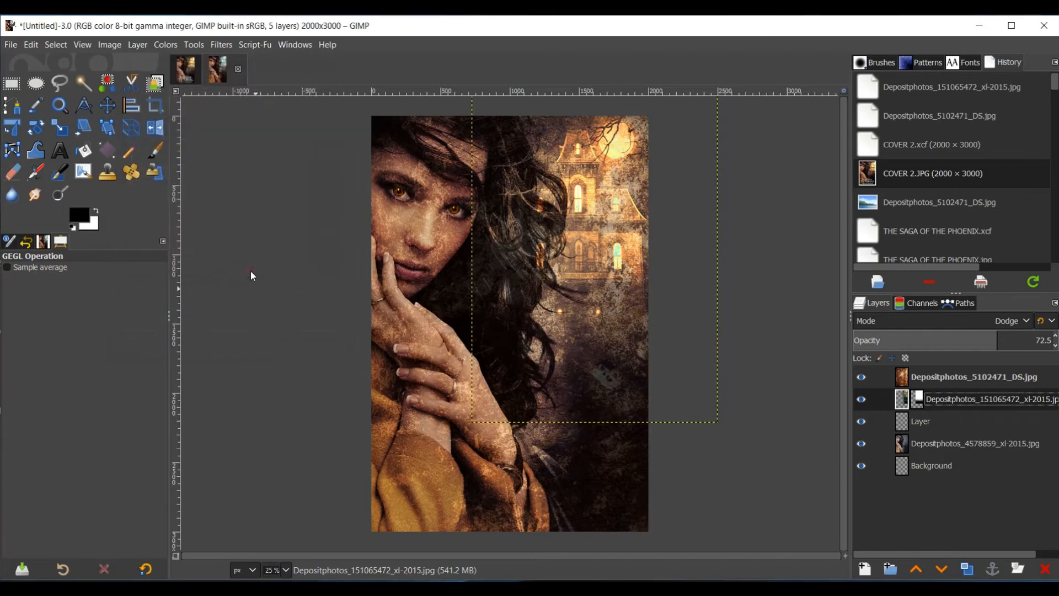
click(973, 444)
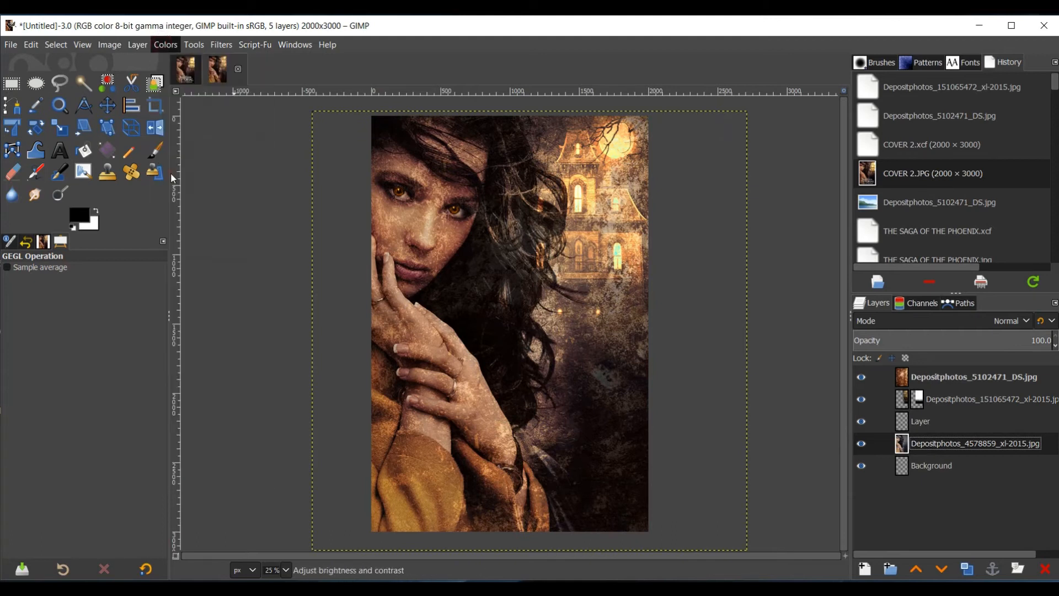
Apply a brightness-contrast adjustment to the portrait, then select the top texture layer
click(164, 45)
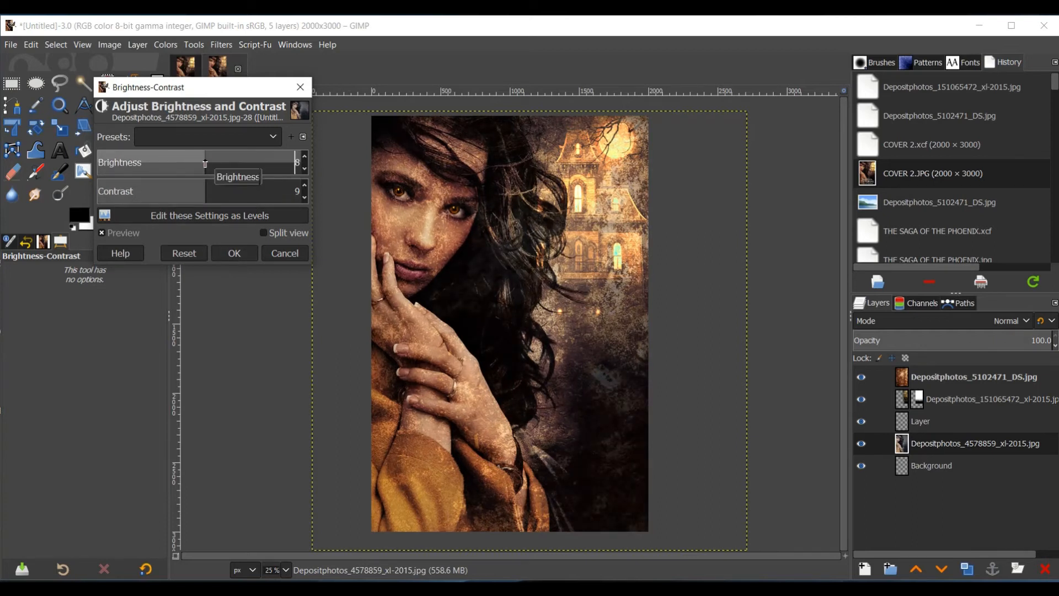
click(233, 253)
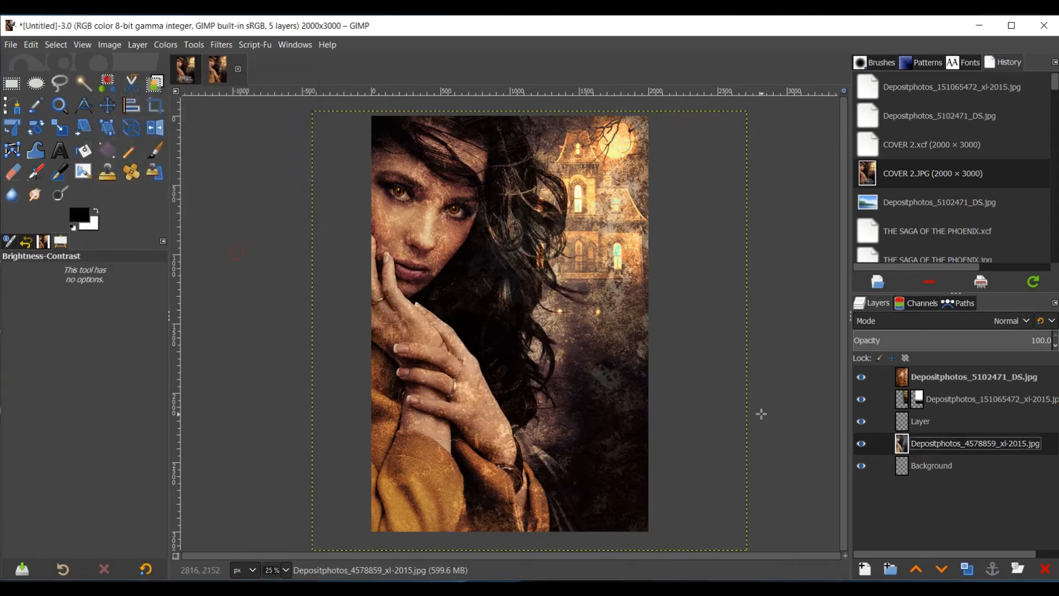
click(979, 399)
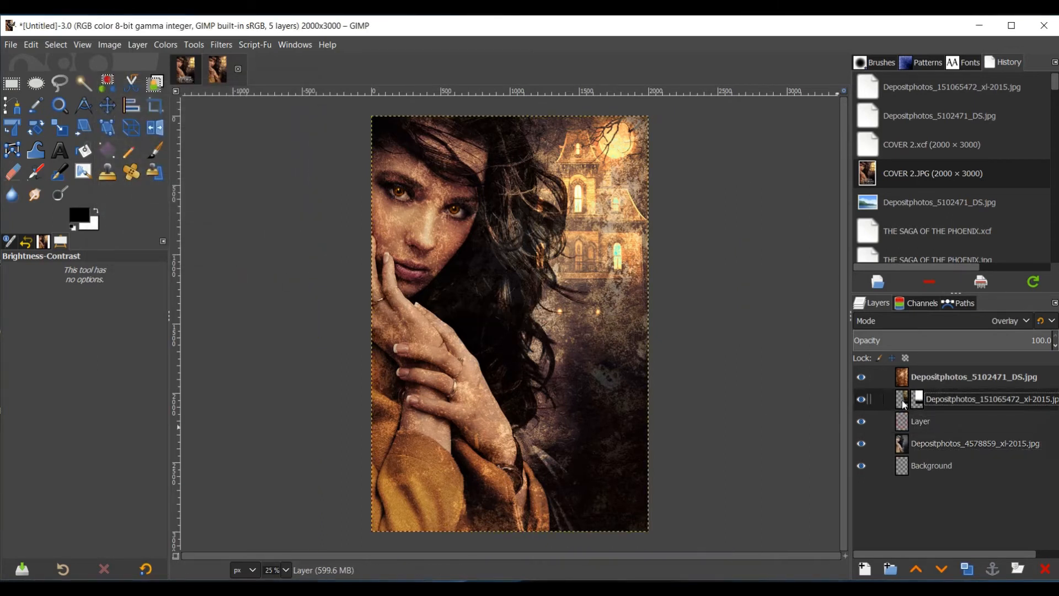
click(973, 376)
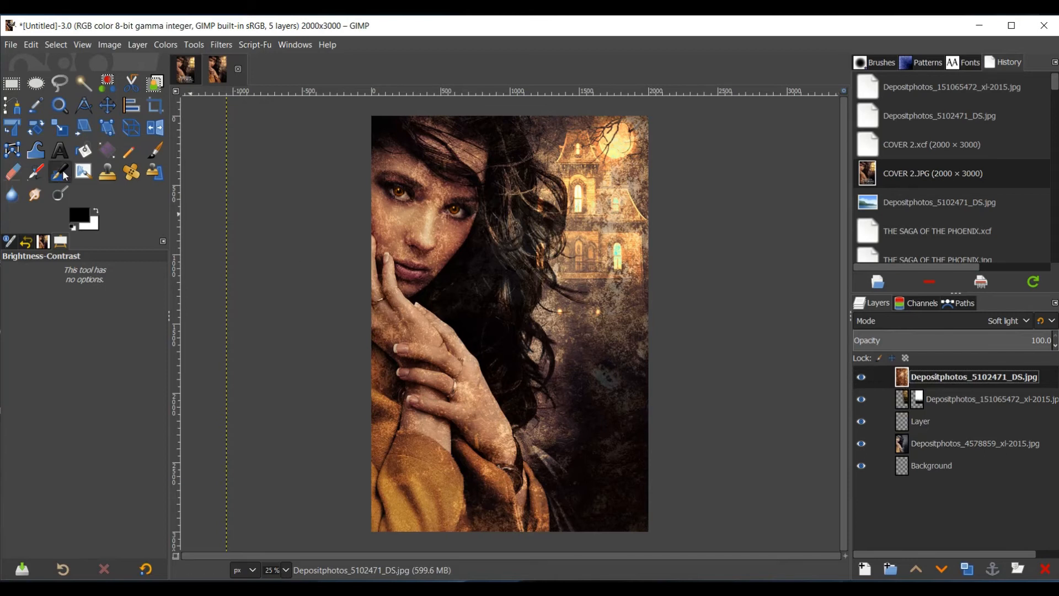
Add a BOOK COVER text block in Cinzel Decorative below the face
click(59, 150)
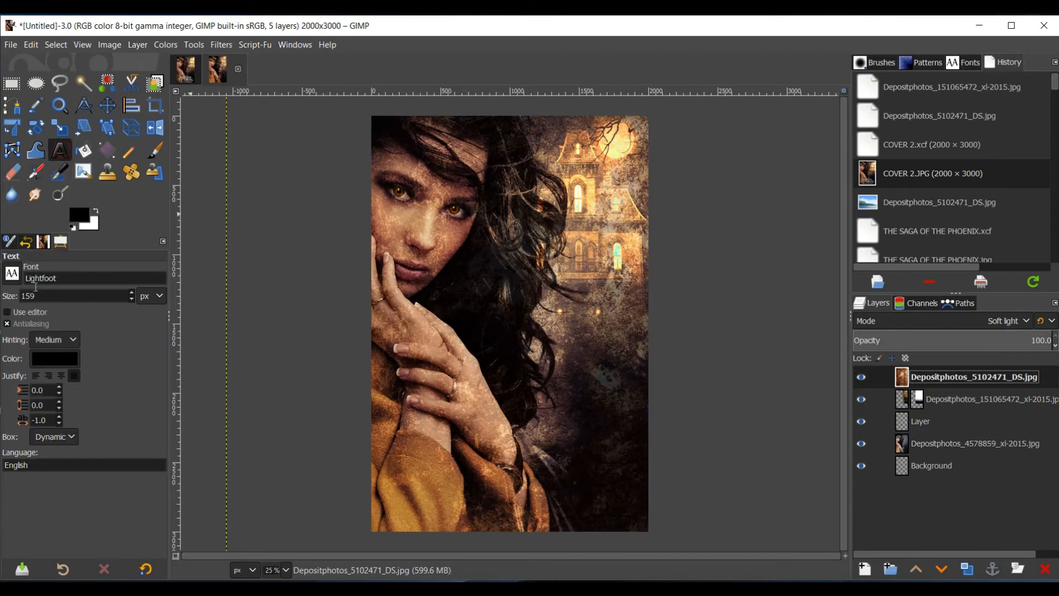
triple_click(61, 278)
text(ci)
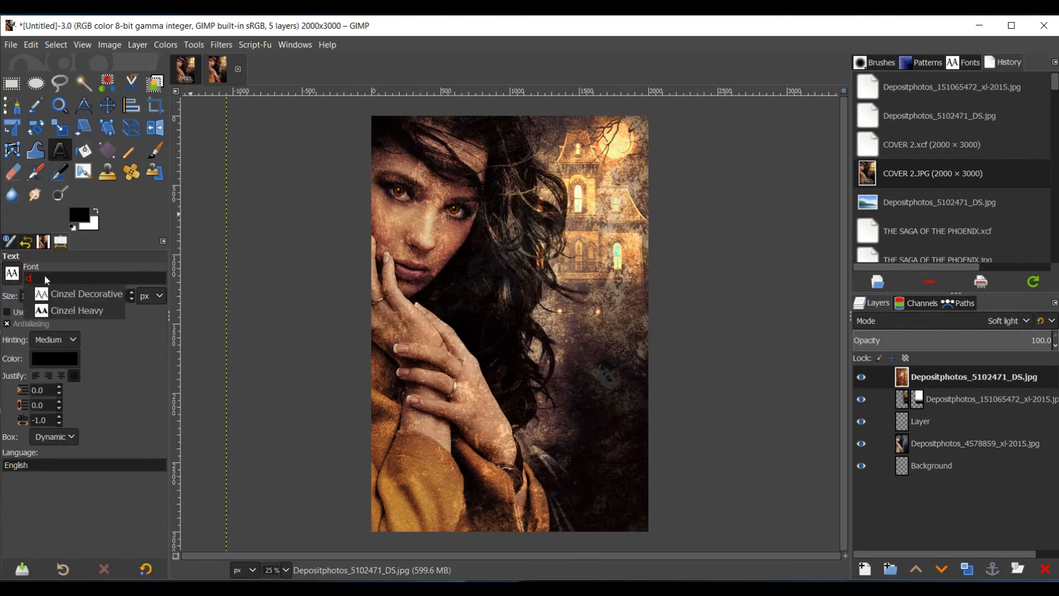
click(86, 294)
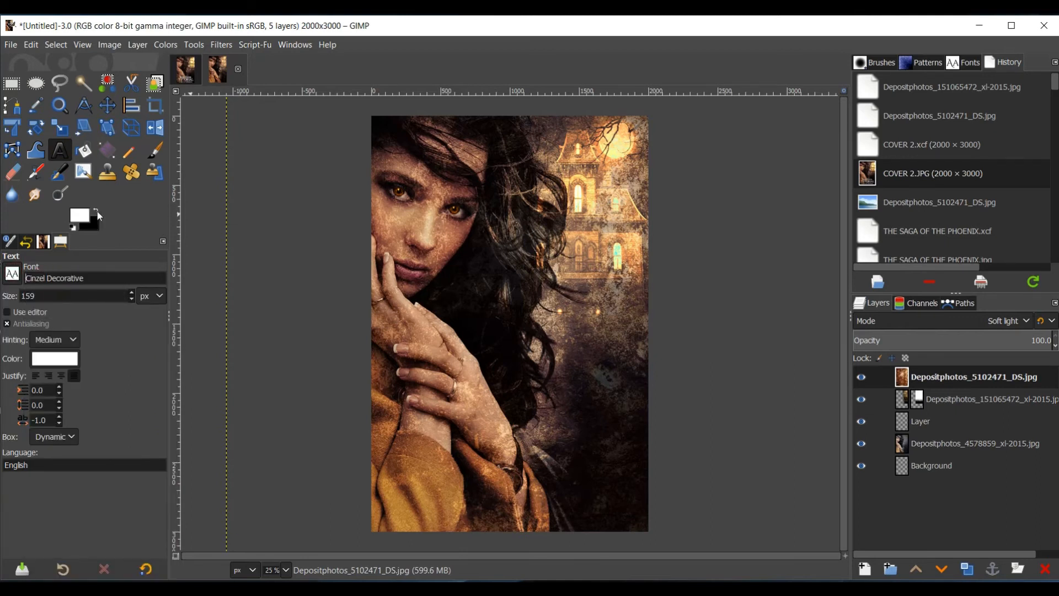
mouse_move(583, 327)
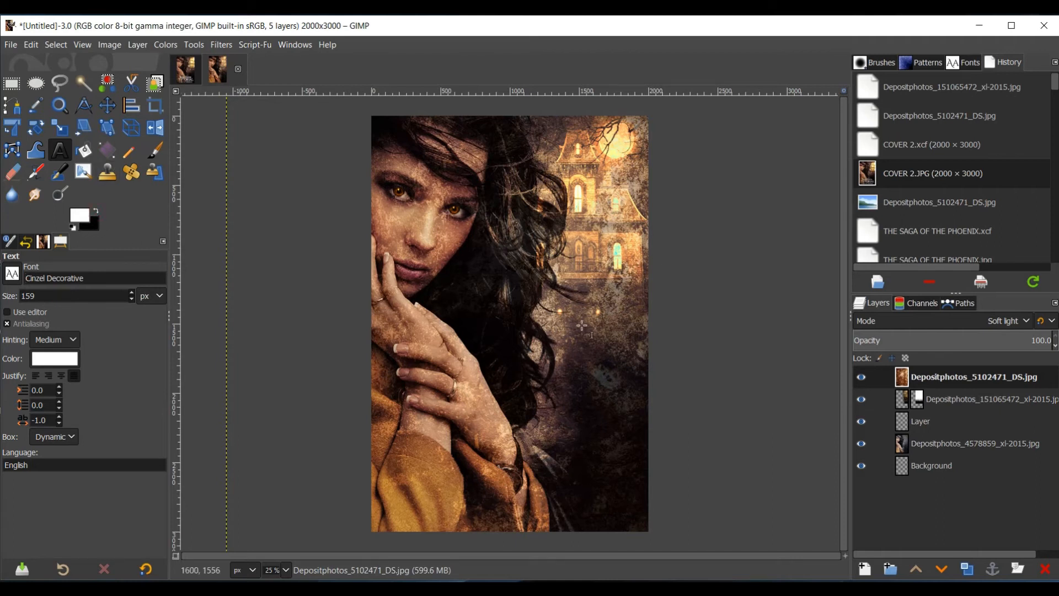
click(423, 396)
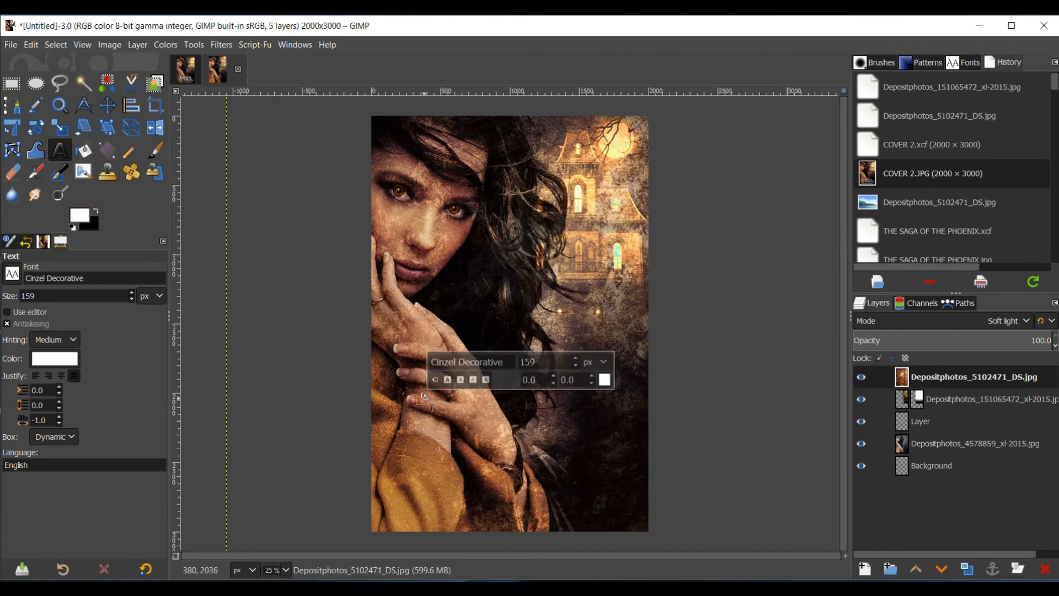
text(BOOK COVE)
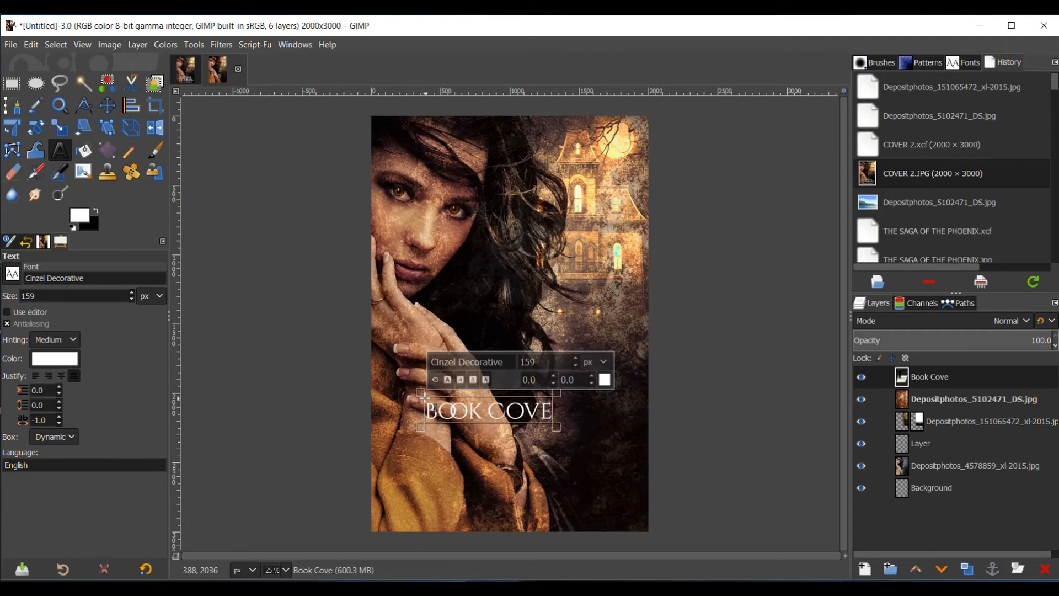
text(R)
text(TUTORIAL)
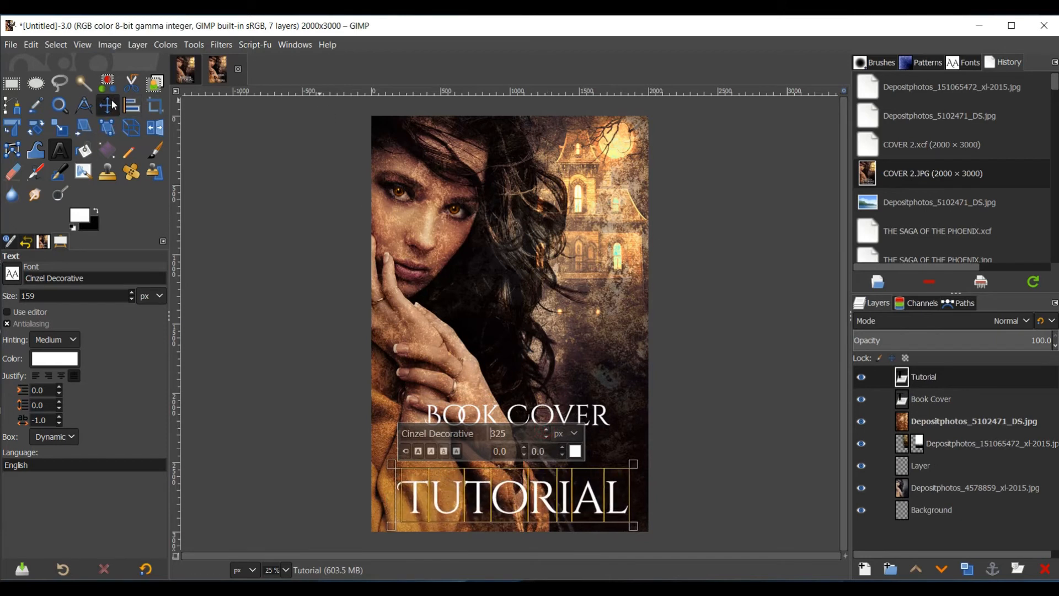
Reposition BOOK COVER and centre the TUTORIAL line on it
click(107, 105)
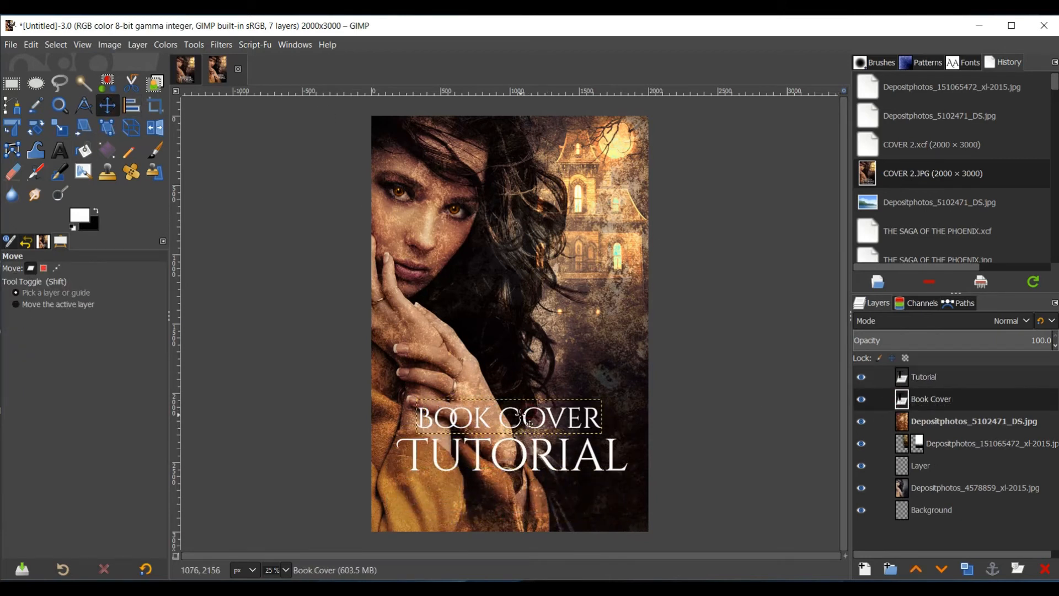
click(131, 106)
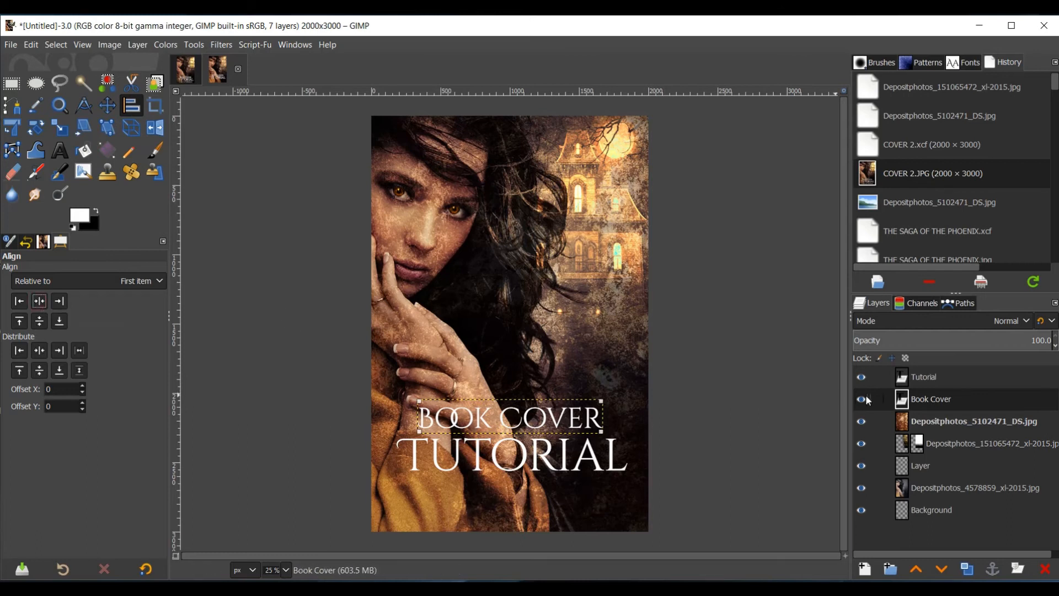
click(923, 377)
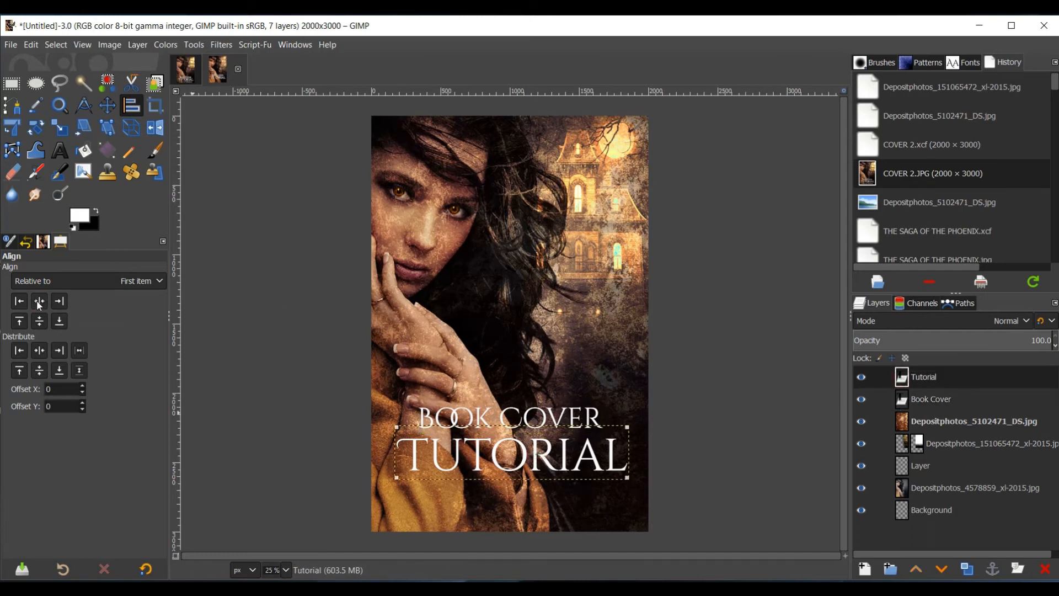
click(931, 399)
text(Vibrant Designs)
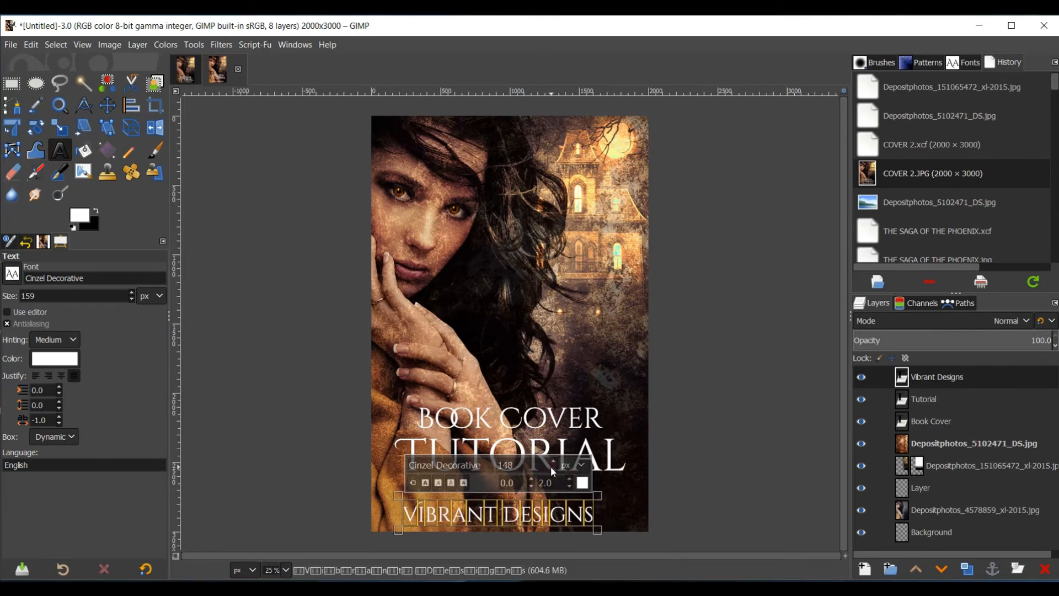
Move the VIBRANT DESIGNS line under the title and centre it with the Align tool
click(107, 105)
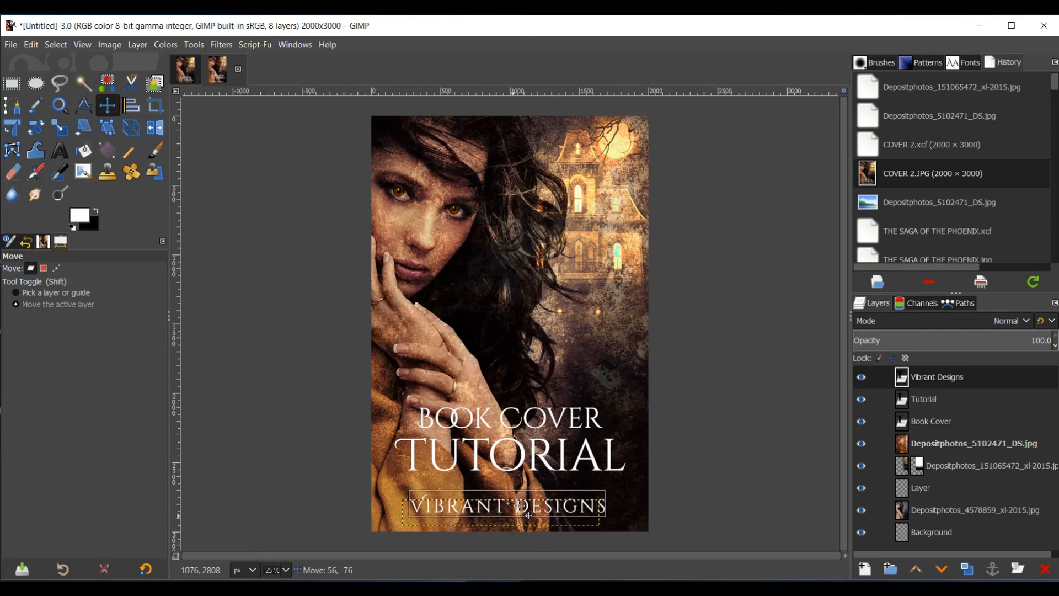
click(130, 105)
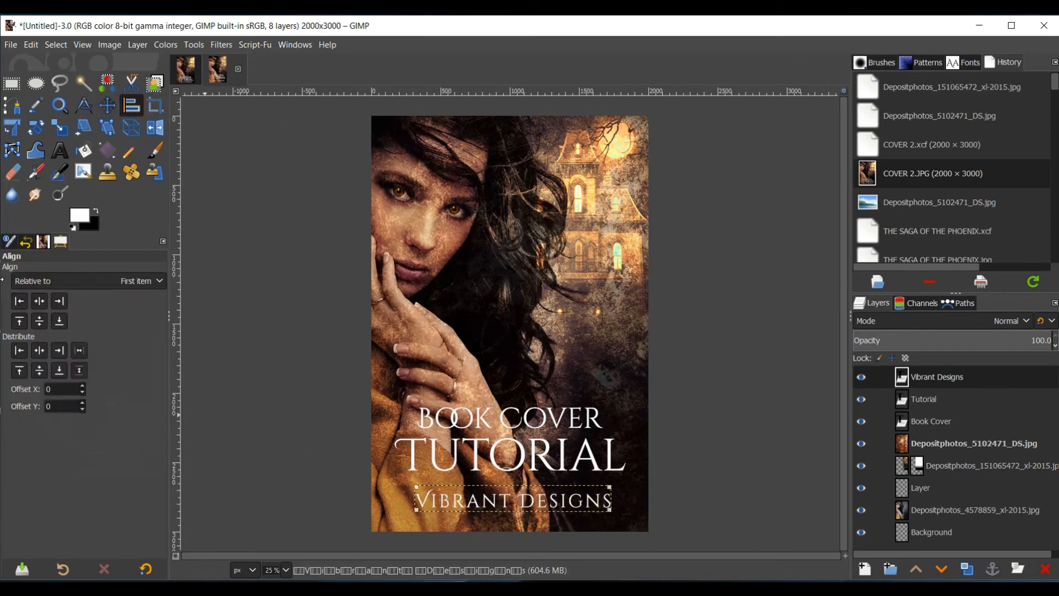
click(973, 443)
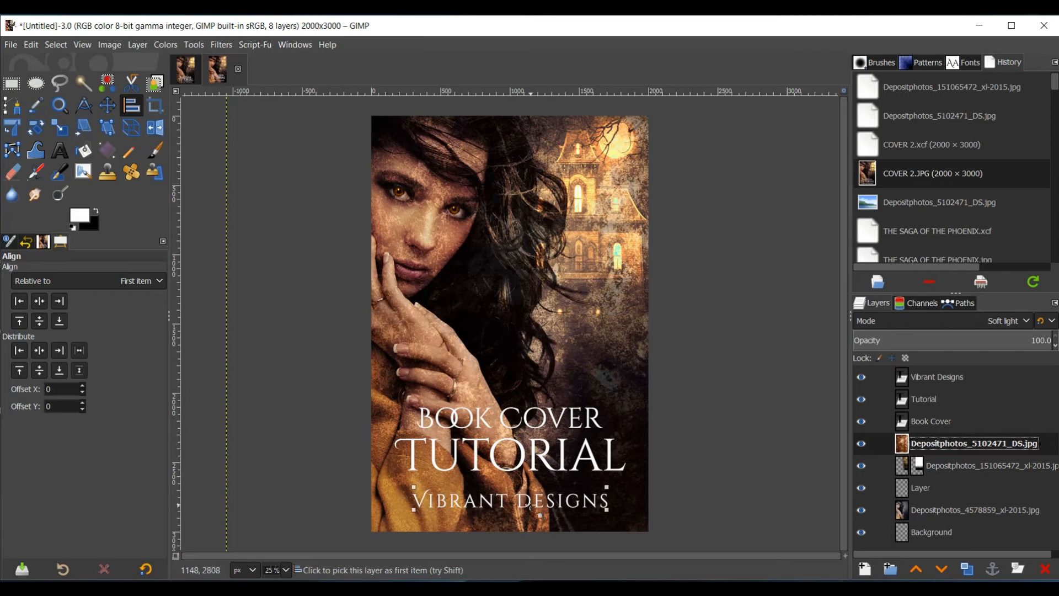
mouse_move(530, 339)
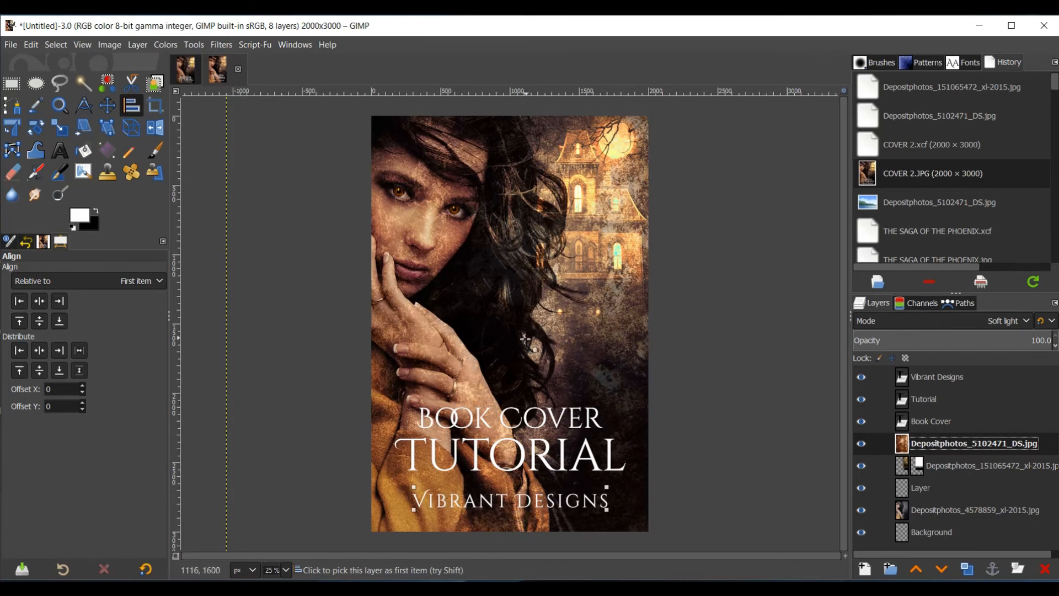
mouse_move(504, 342)
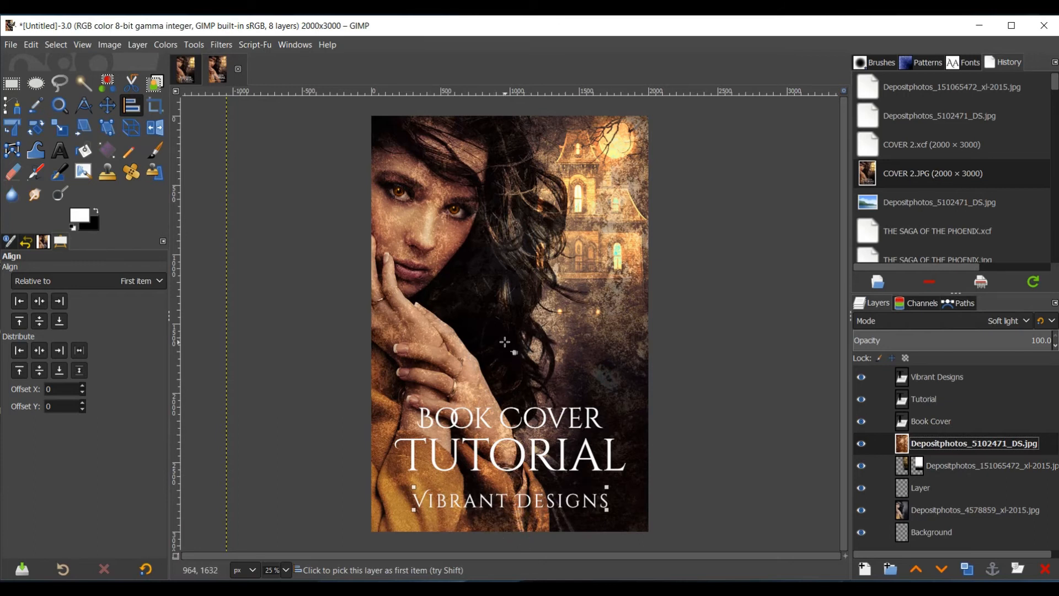
mouse_move(823, 440)
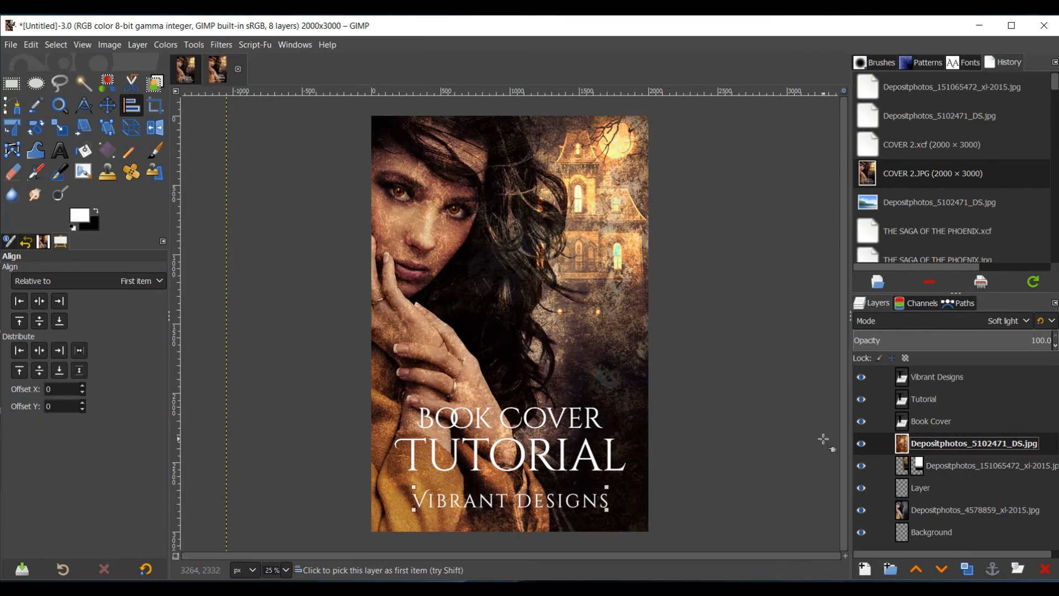
mouse_move(455, 263)
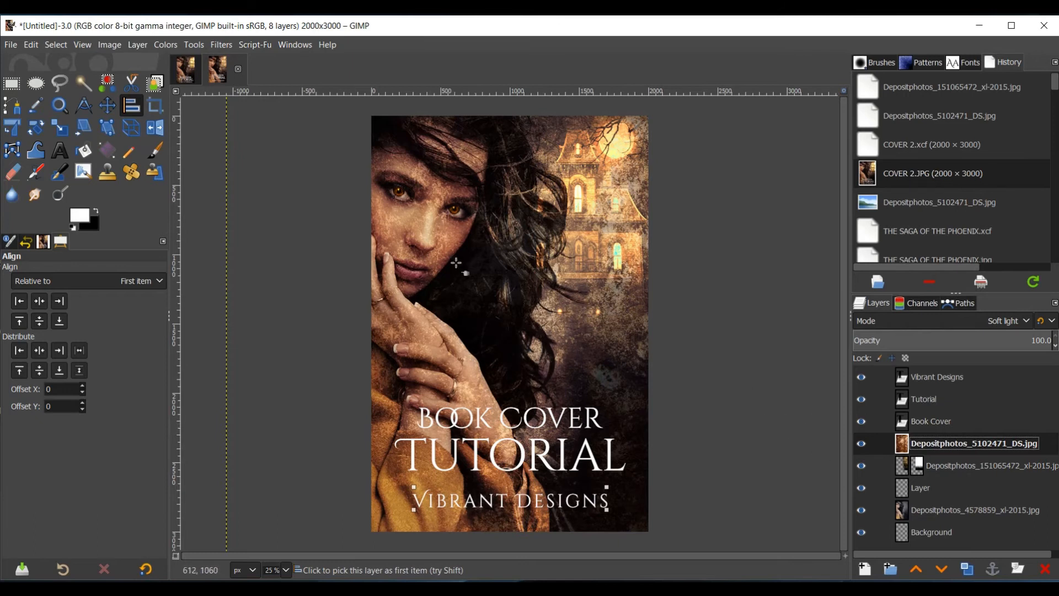
mouse_move(503, 326)
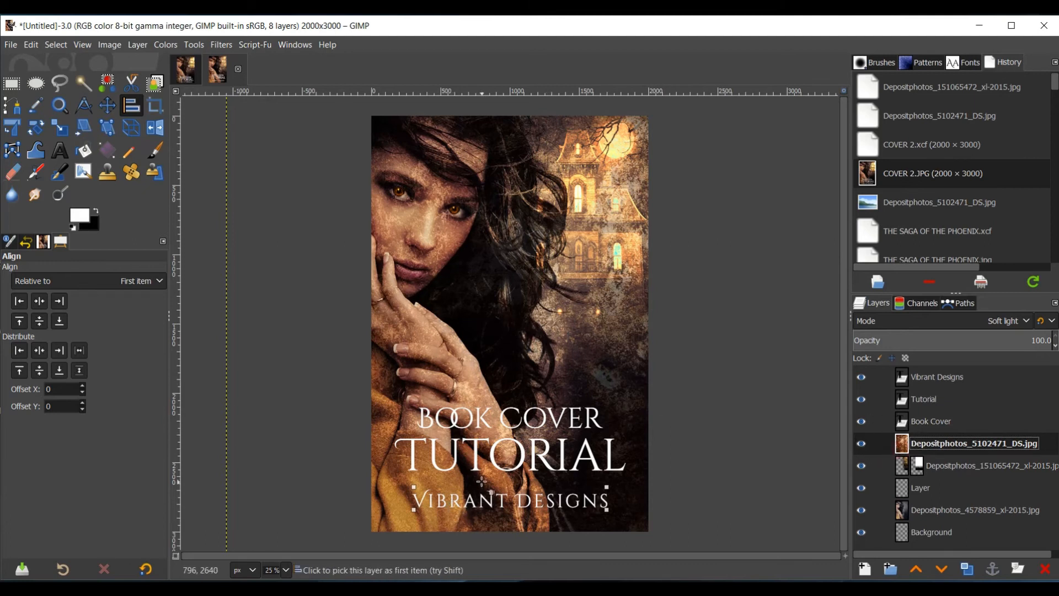
mouse_move(516, 496)
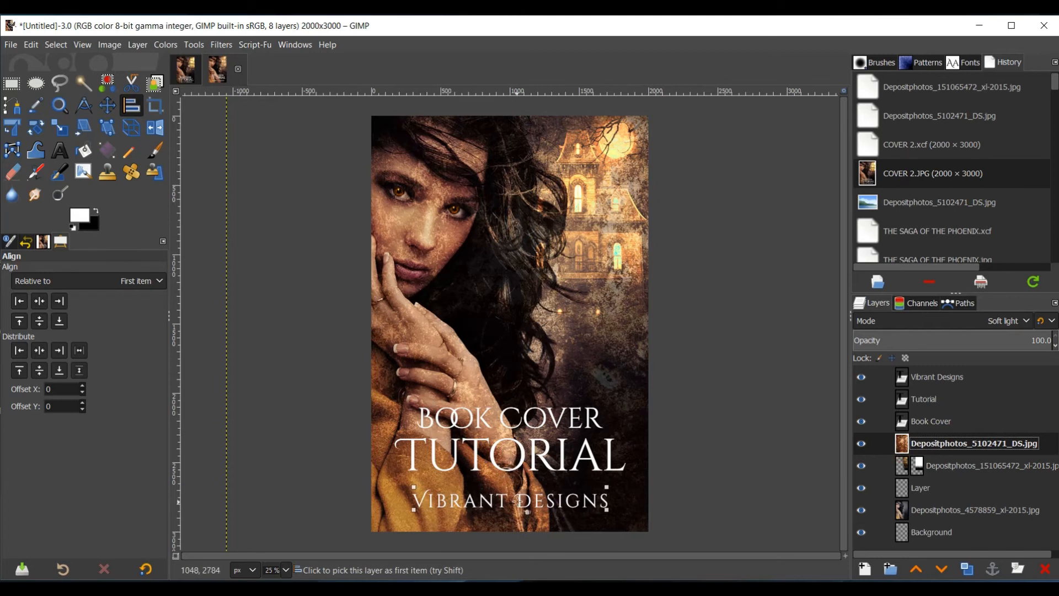
mouse_move(519, 220)
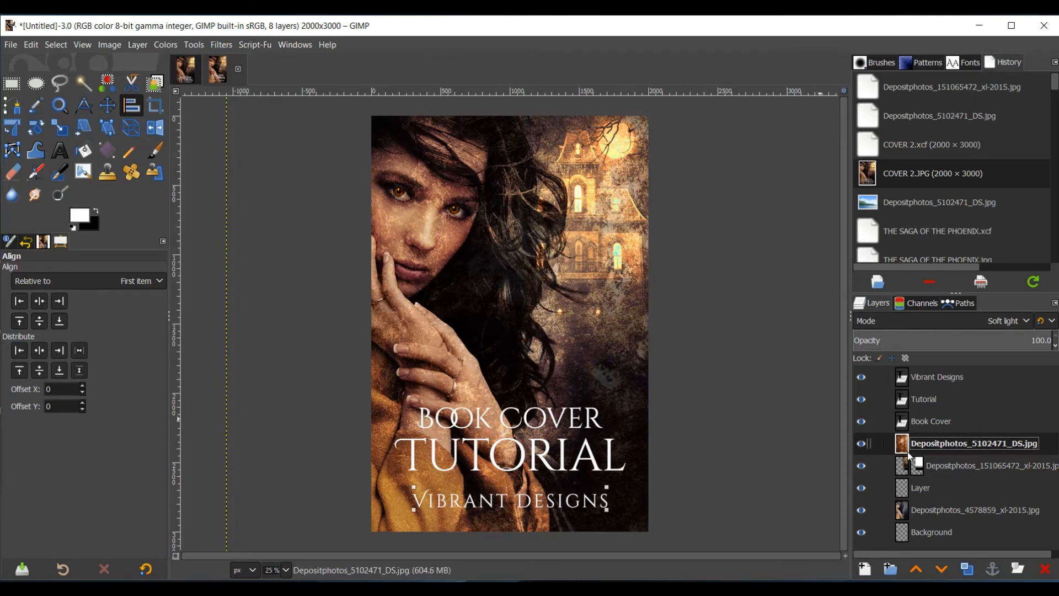
Add a new layer and paint an FG-to-transparent gradient up from the bottom
click(137, 44)
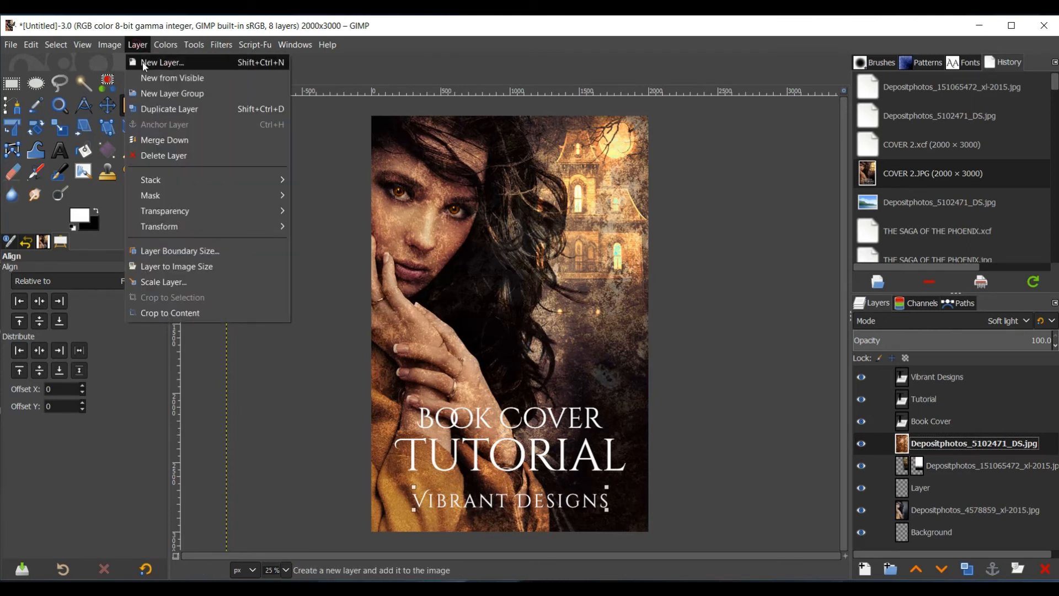
click(162, 61)
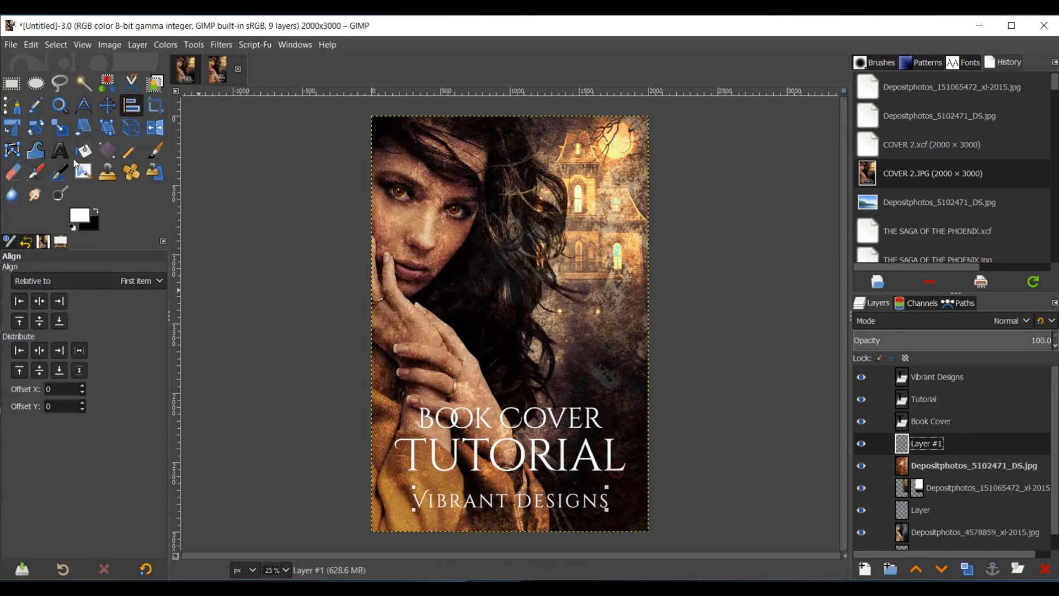
click(107, 149)
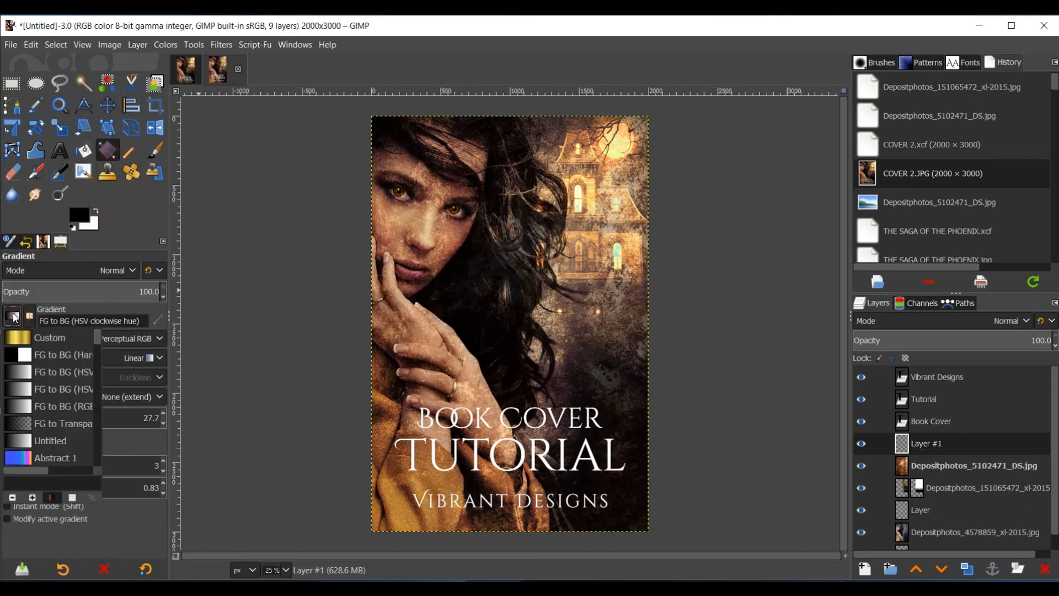
click(56, 424)
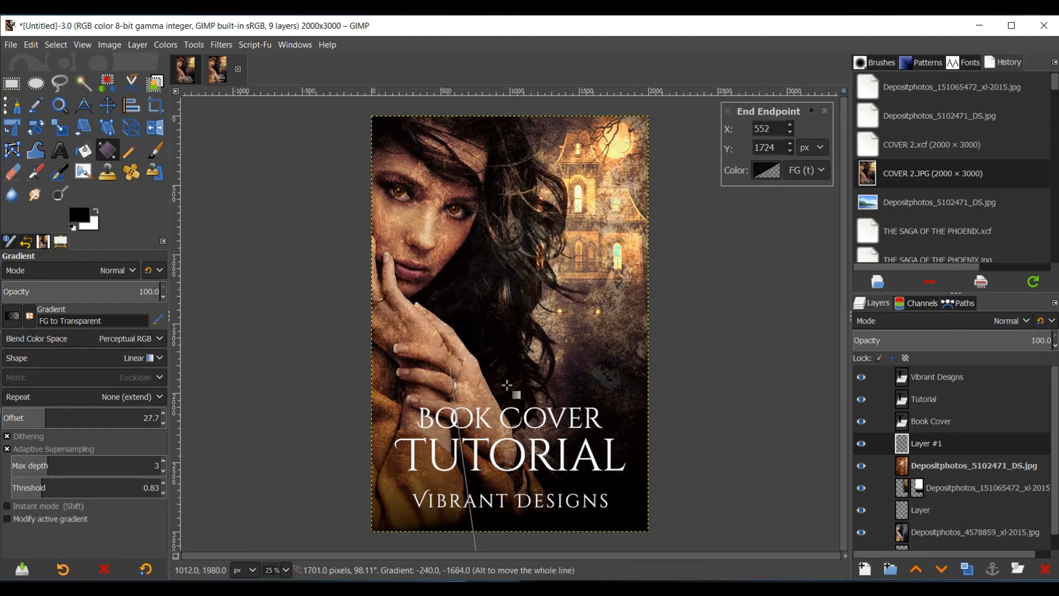
mouse_move(455, 338)
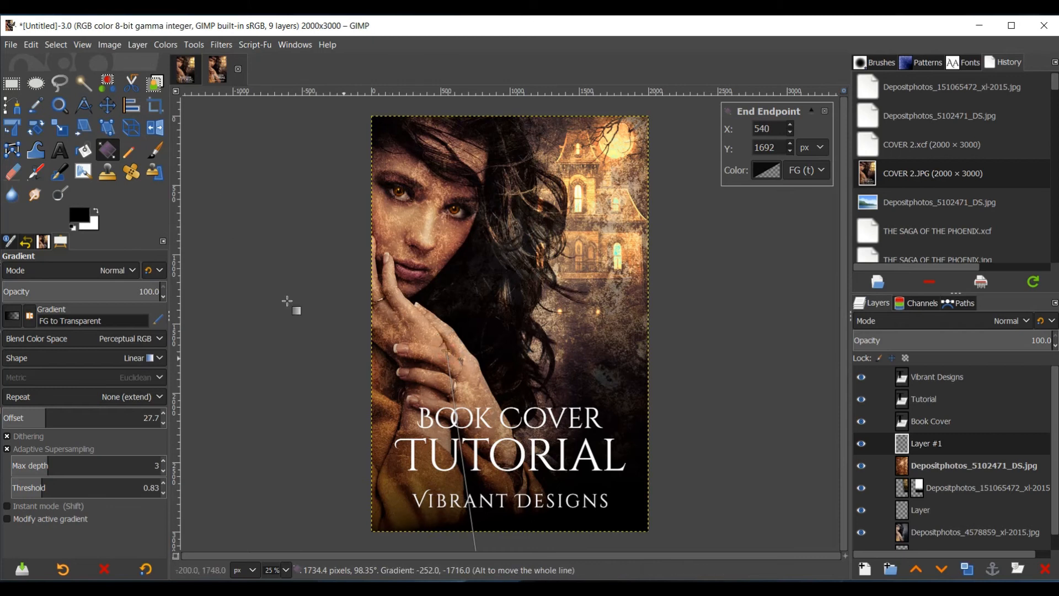
click(154, 150)
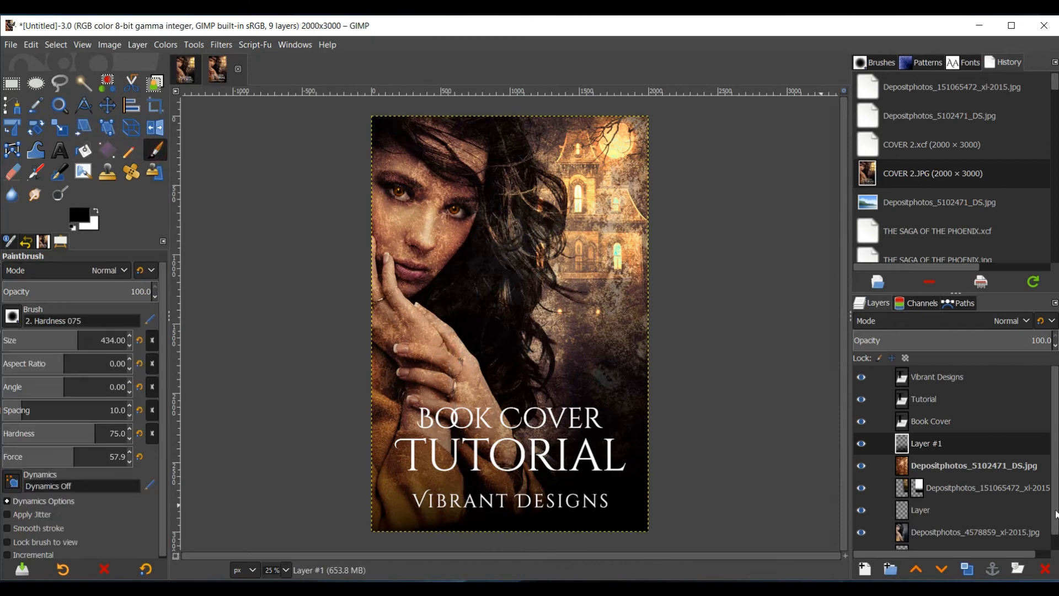
Apply a drop shadow to the Book Cover layer, offset about 14.9 px, opacity 1.512
click(931, 420)
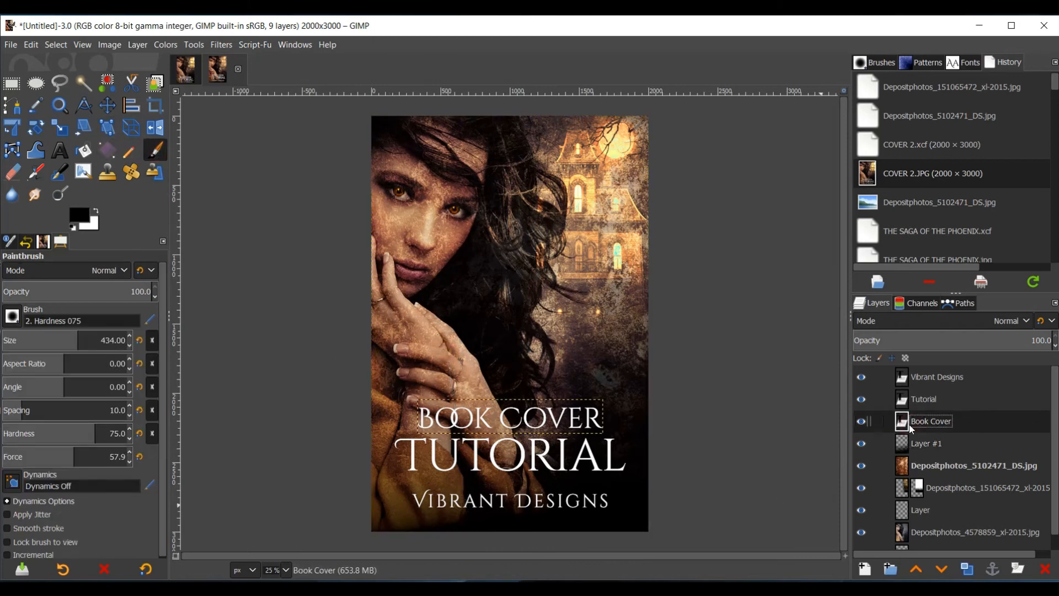
click(937, 377)
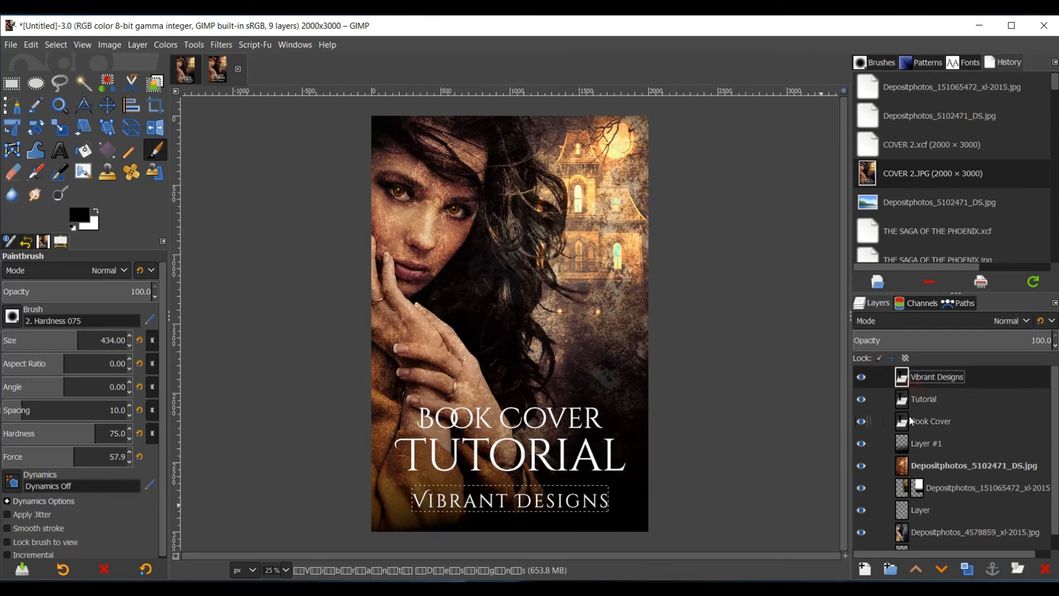
click(931, 421)
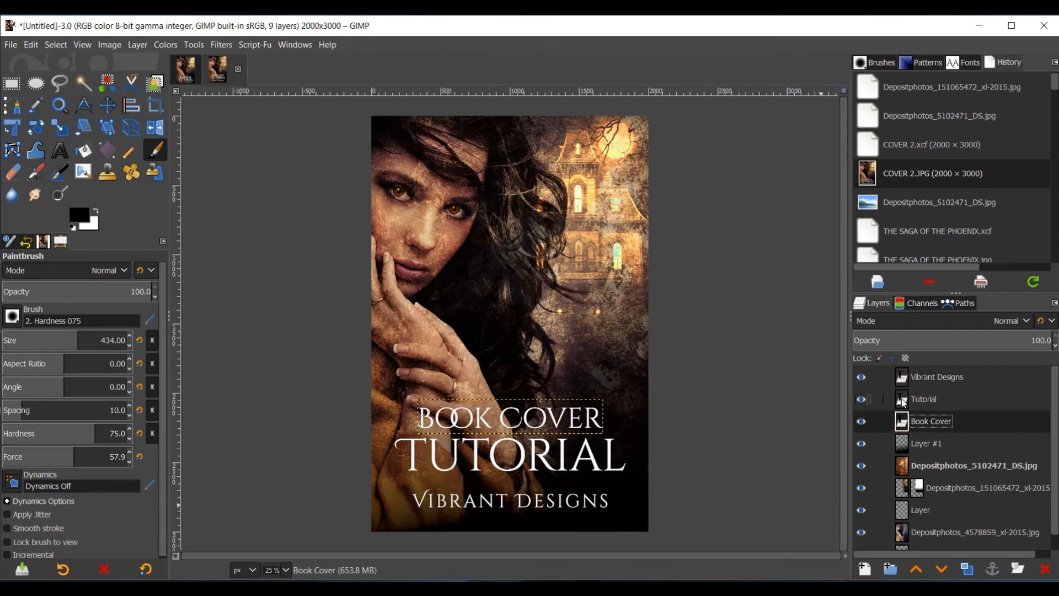
click(221, 45)
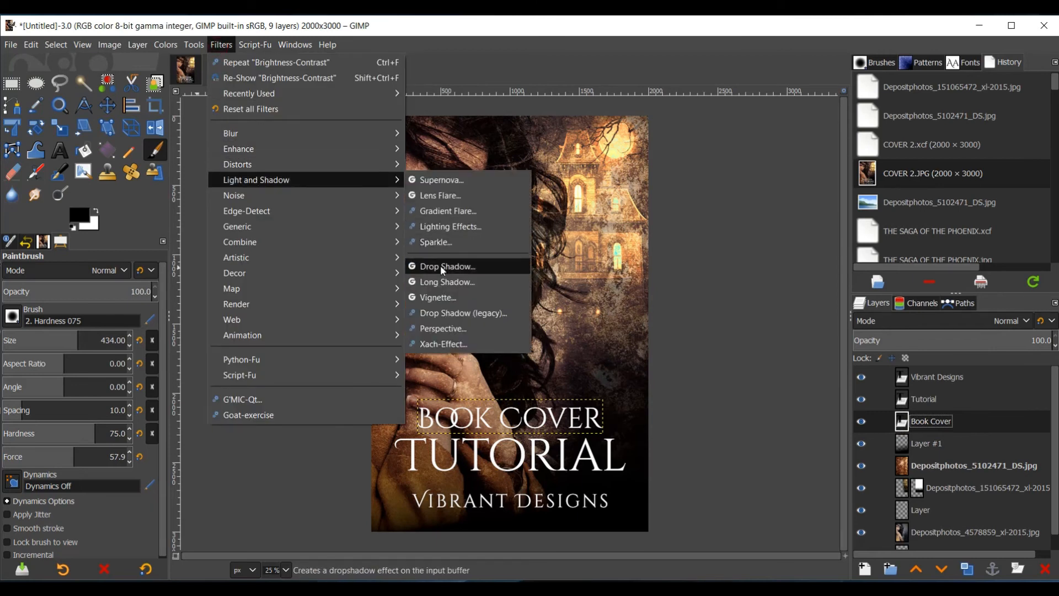
click(446, 266)
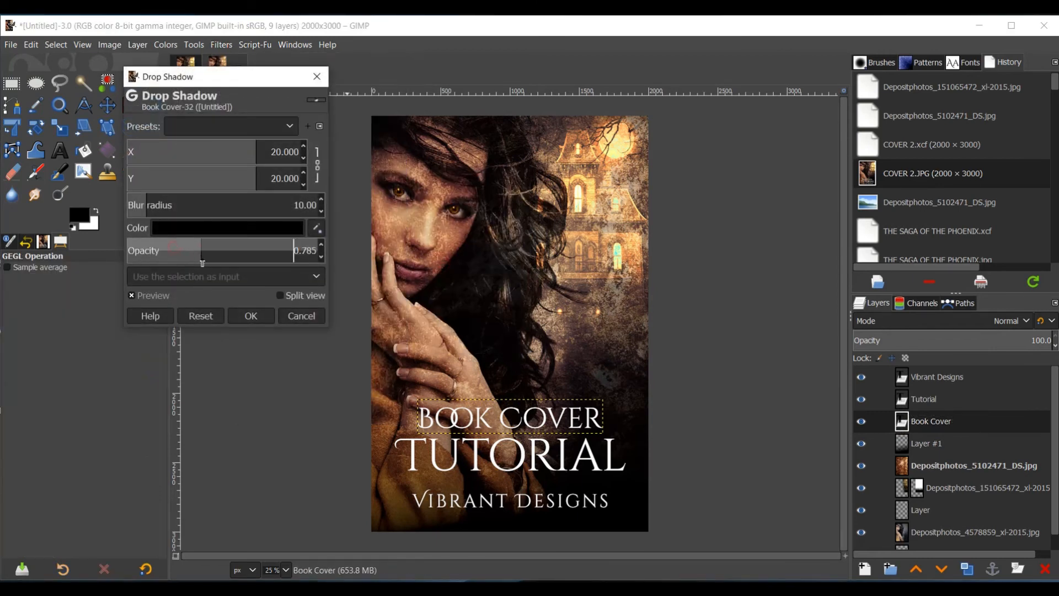
drag(201, 251, 282, 251)
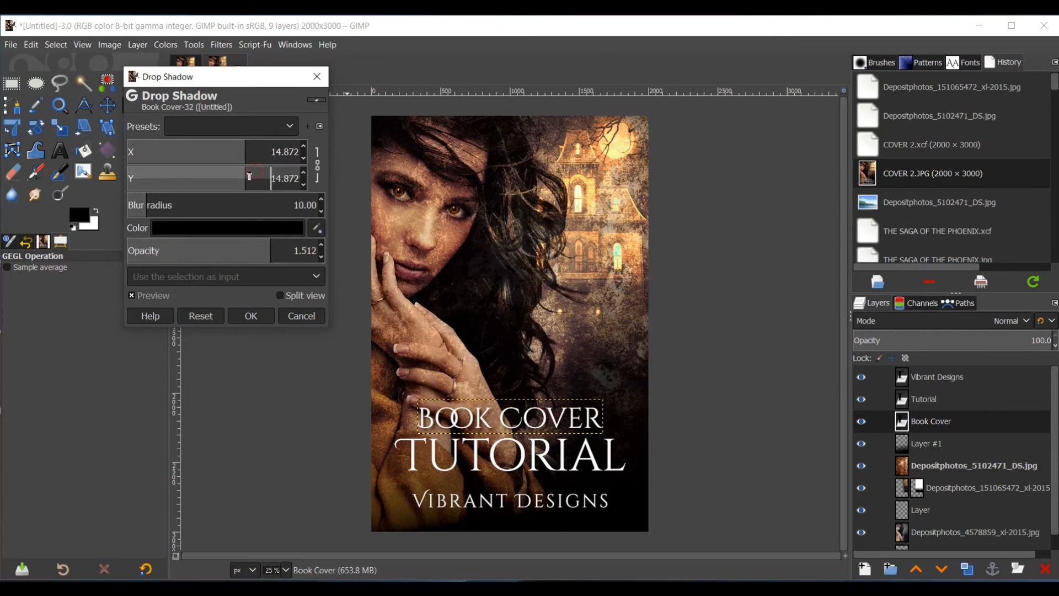
click(250, 315)
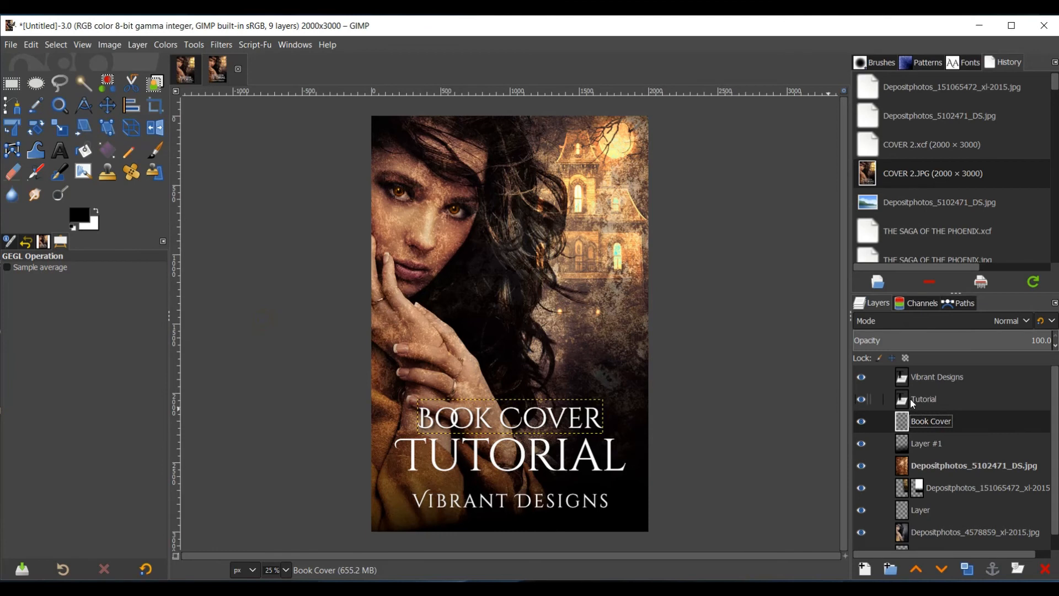
Apply a drop shadow to the Tutorial layer, offset about 12.8 px, opacity 1.634
click(923, 398)
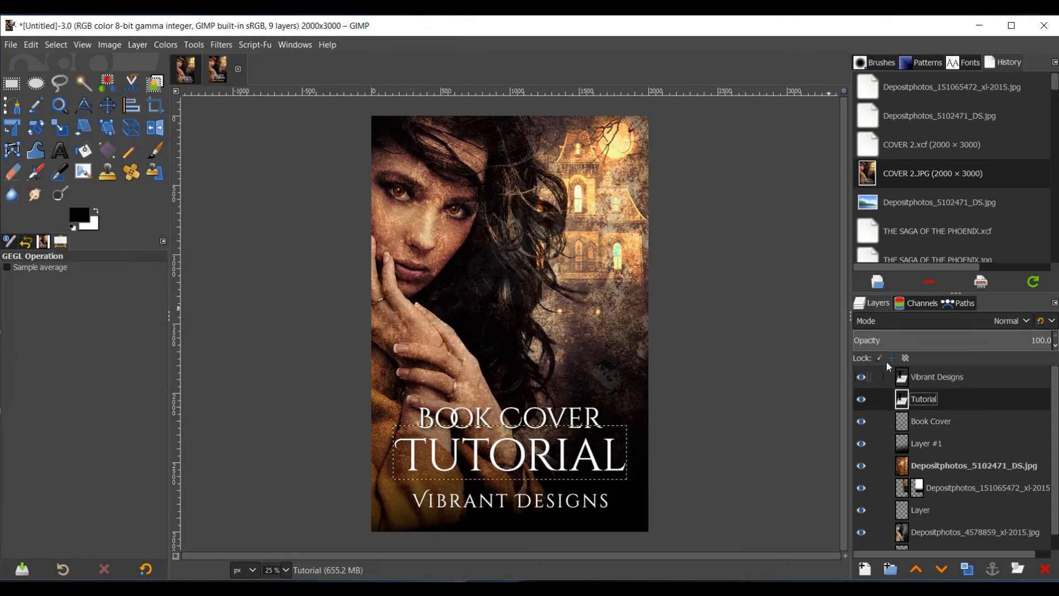
click(220, 44)
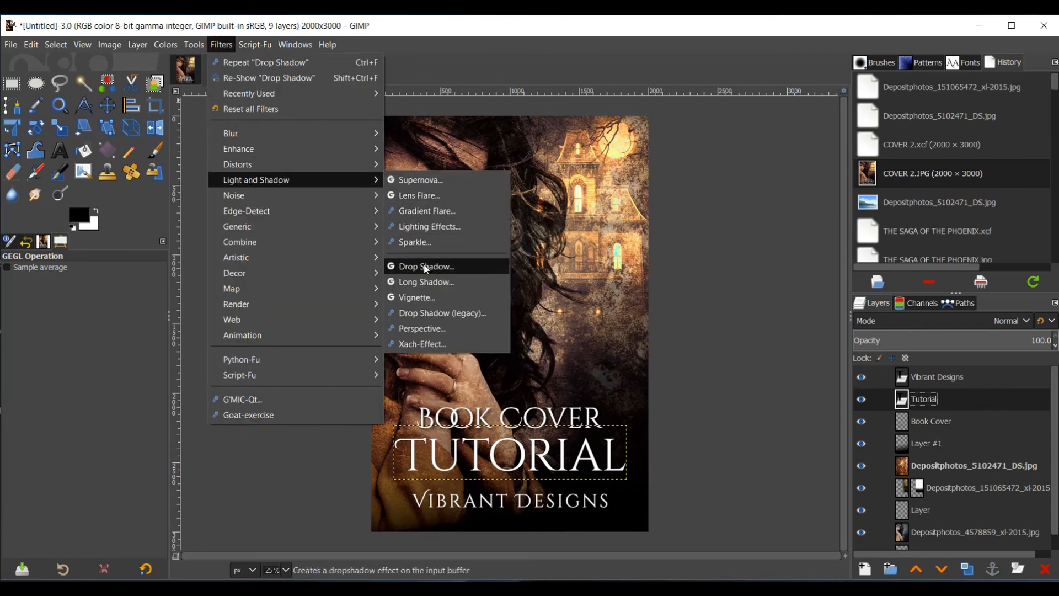
click(425, 266)
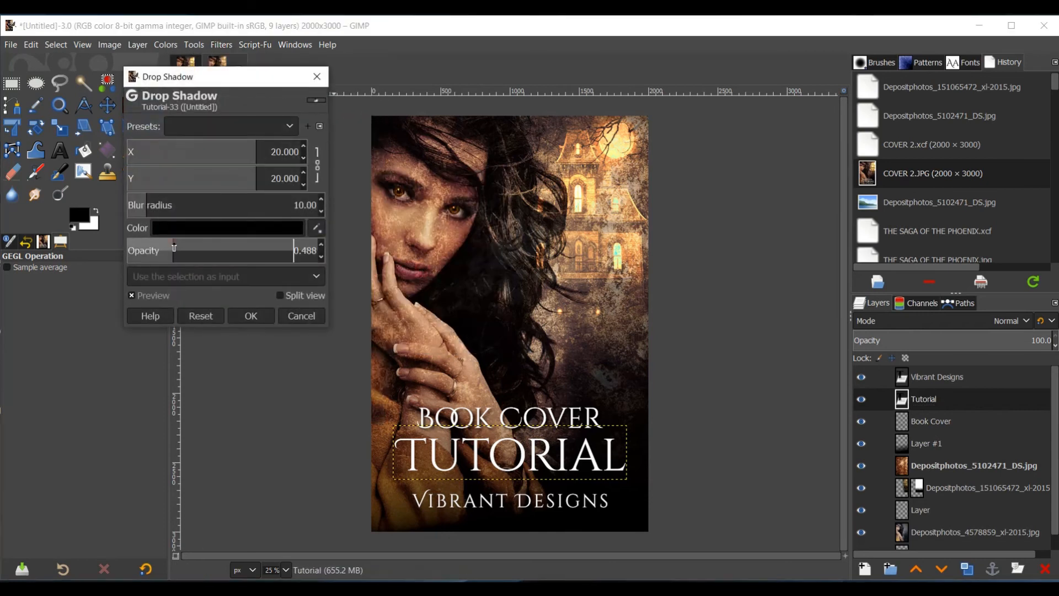
drag(176, 250, 296, 250)
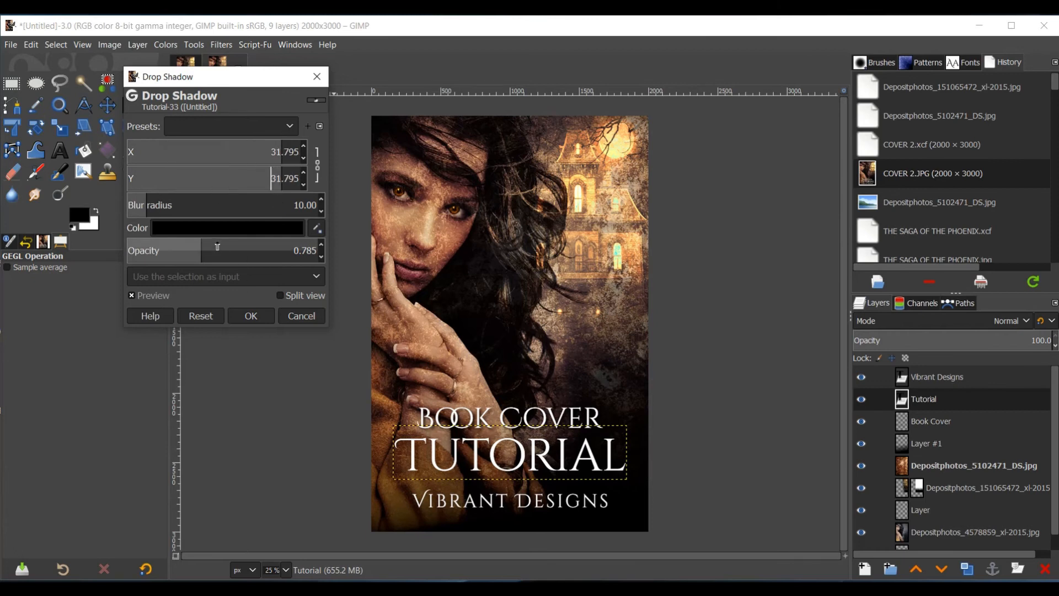
drag(218, 250, 283, 251)
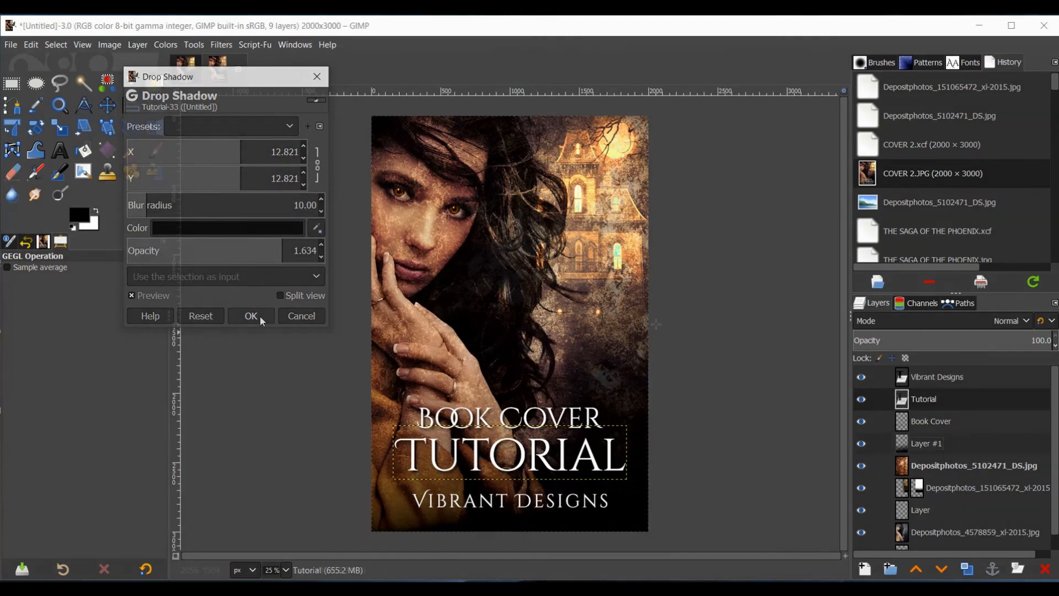
click(251, 315)
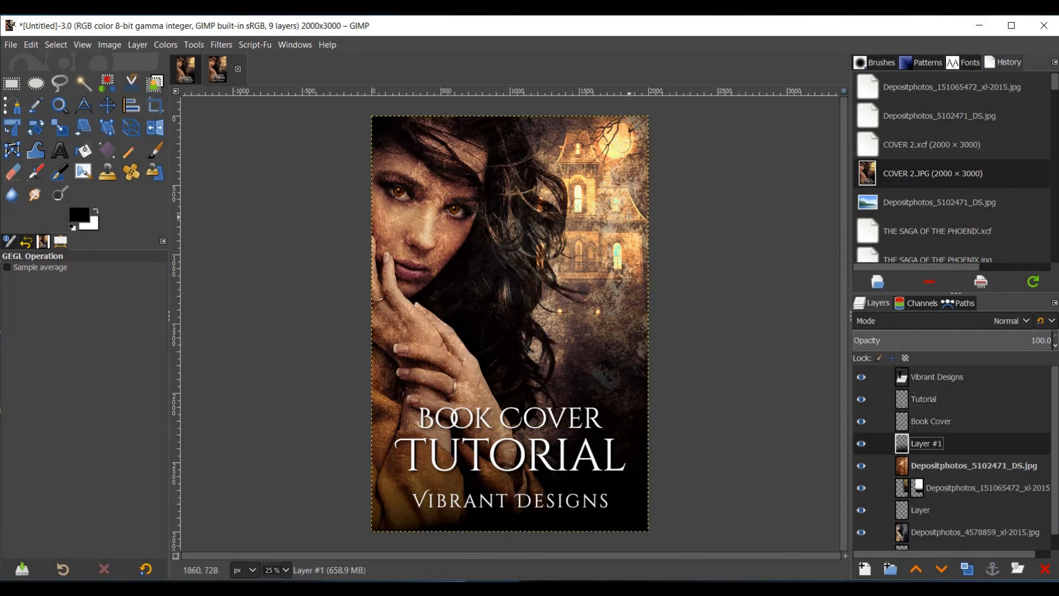
mouse_move(429, 149)
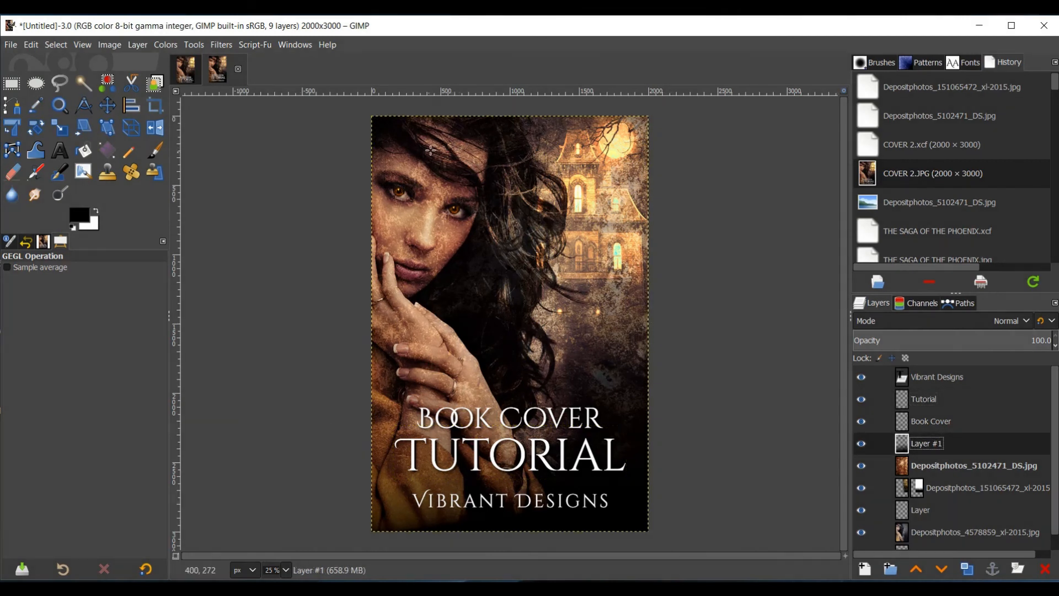
Boost the haunted house layer's contrast to 35 via Brightness-Contrast
click(228, 67)
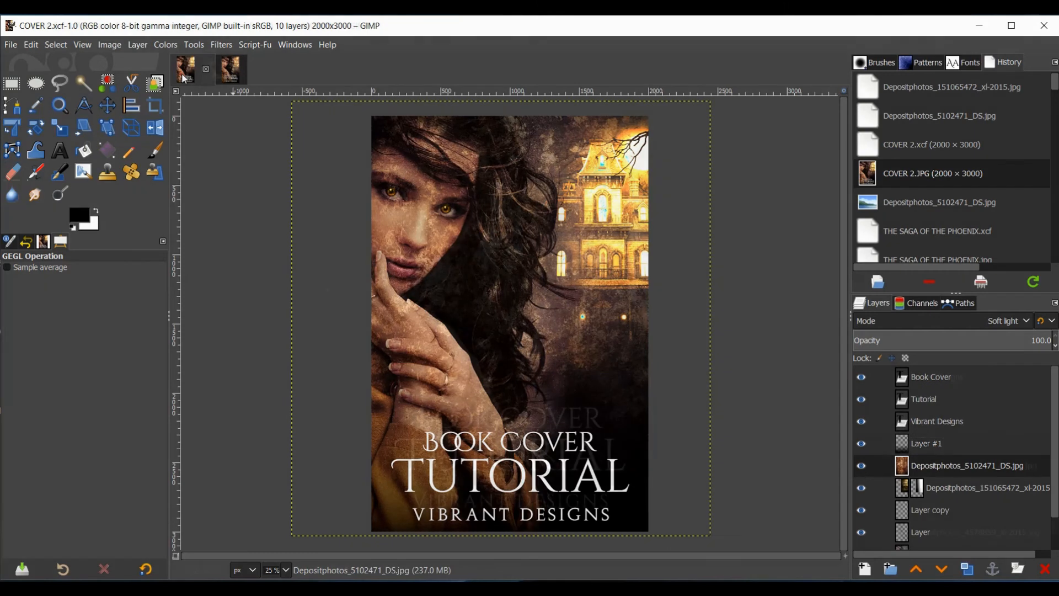
click(217, 68)
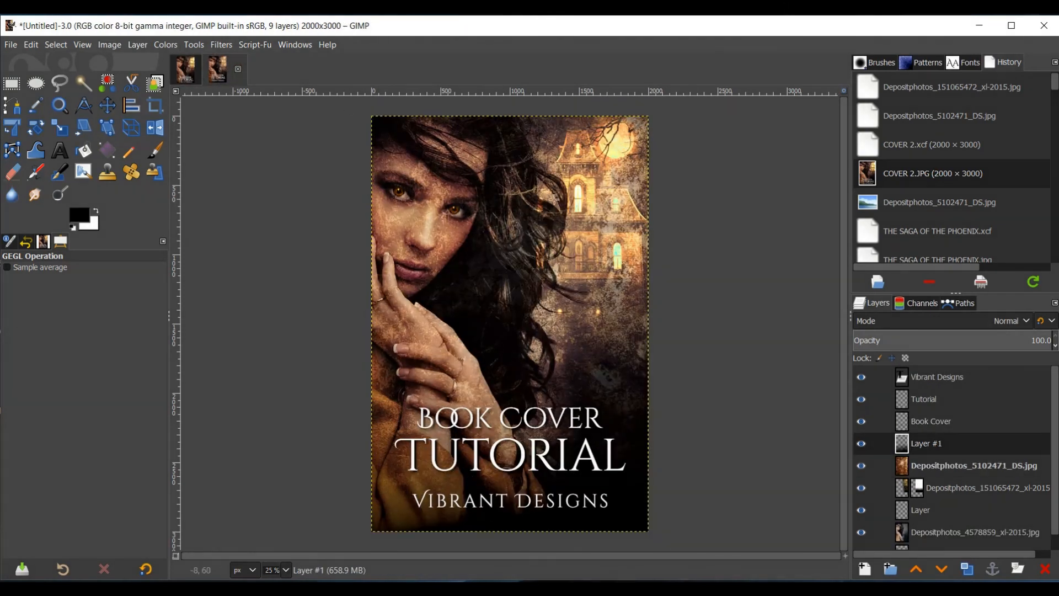
click(973, 465)
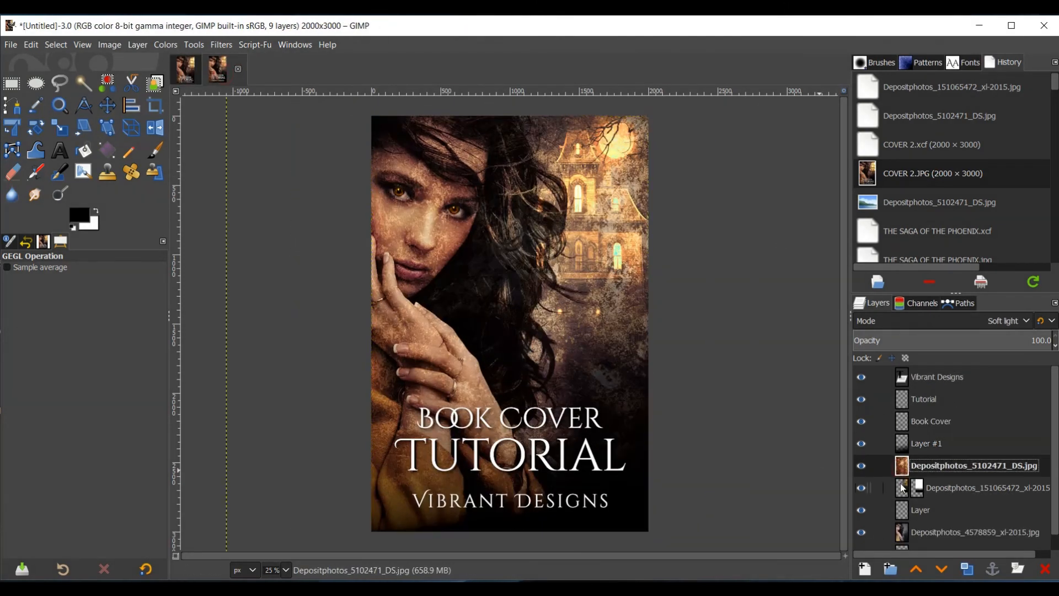
click(986, 486)
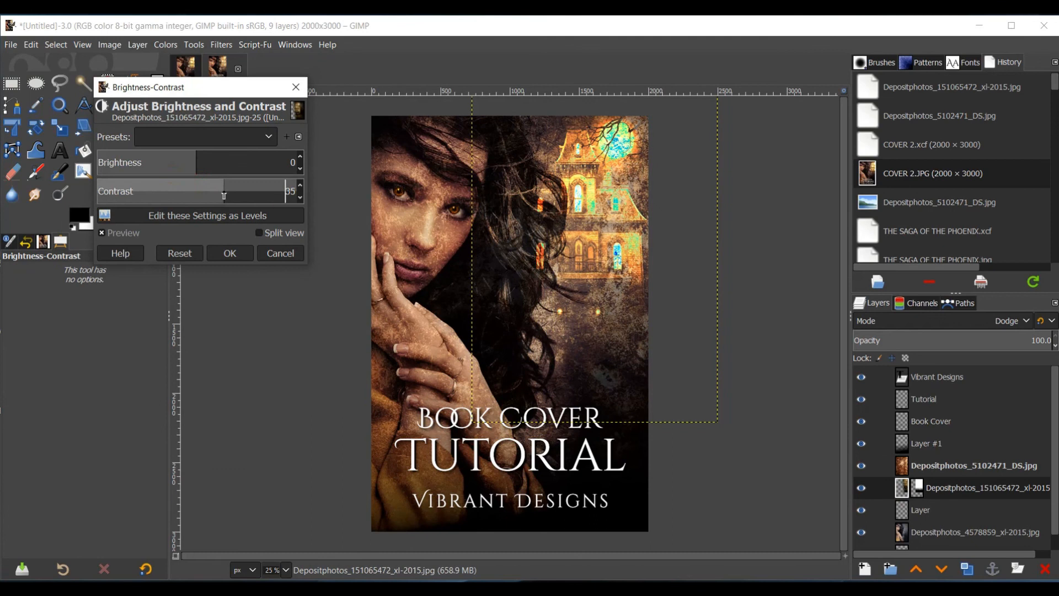
click(229, 252)
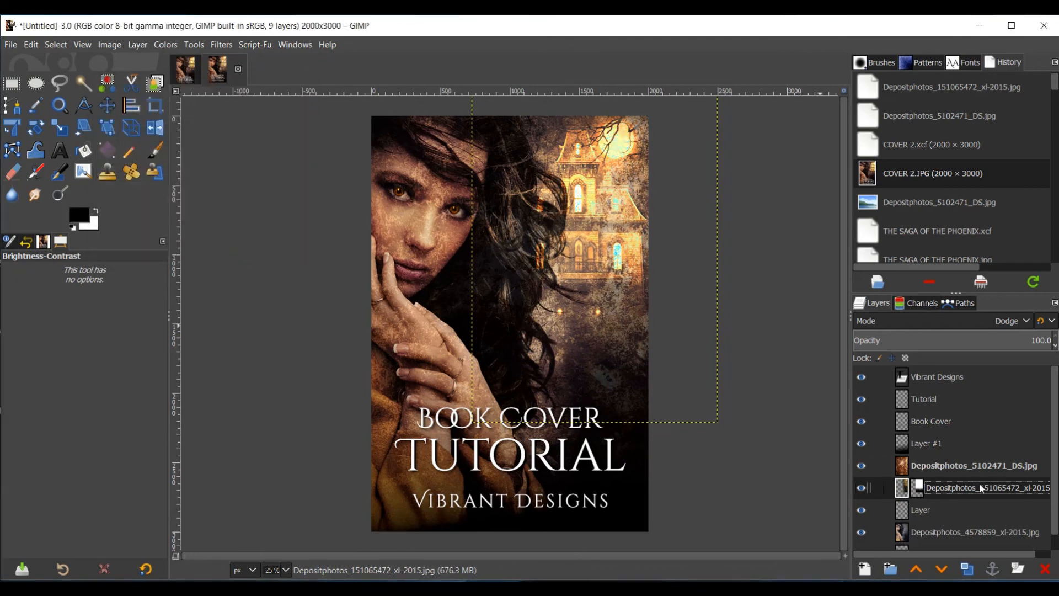
click(920, 509)
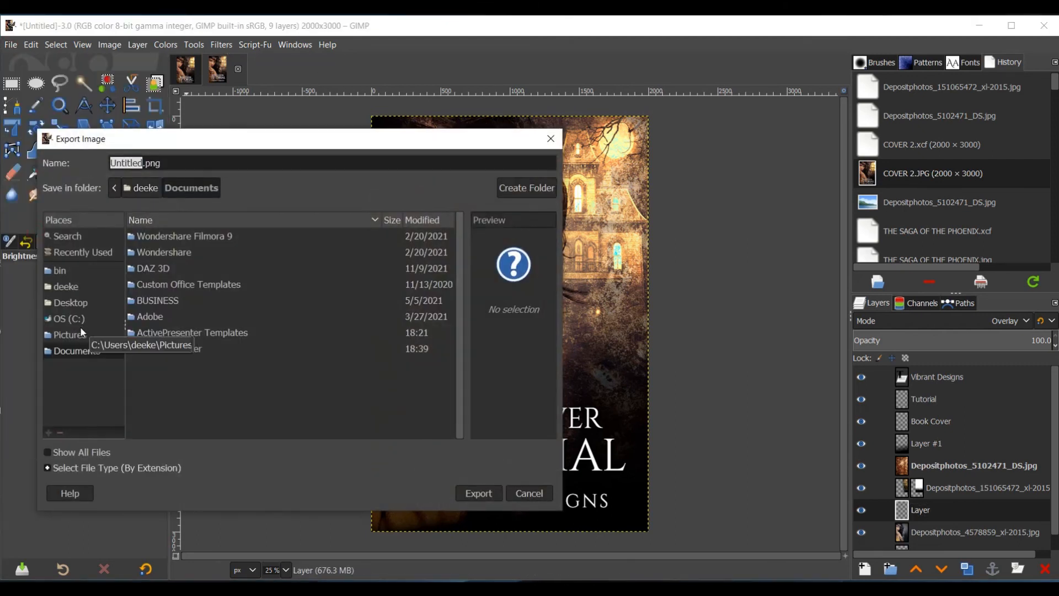
Cancel the export and scale the DS.jpg texture layer up to about 6256×6096 px
click(528, 493)
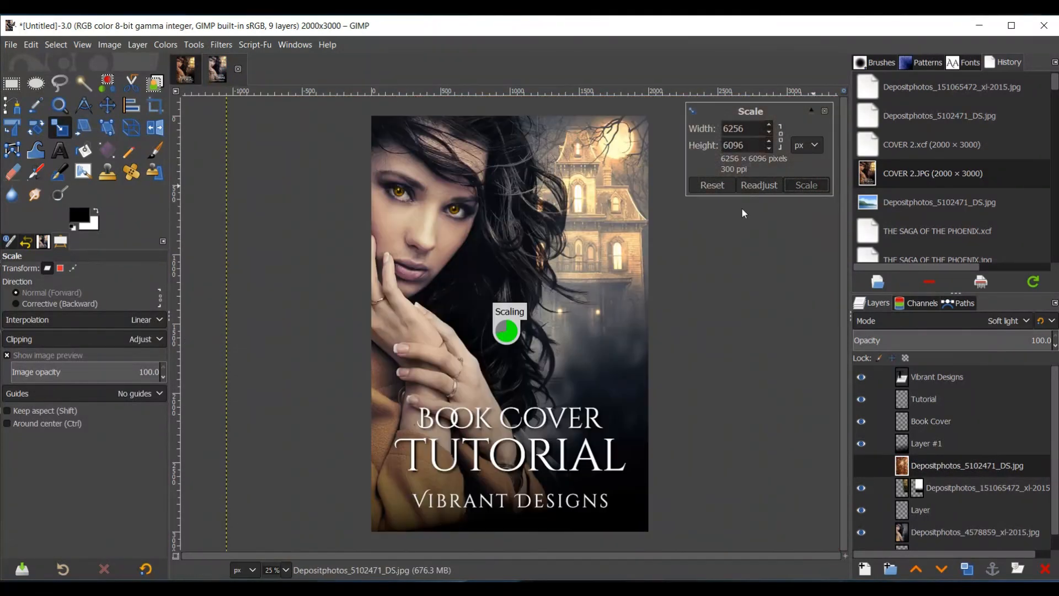
click(806, 185)
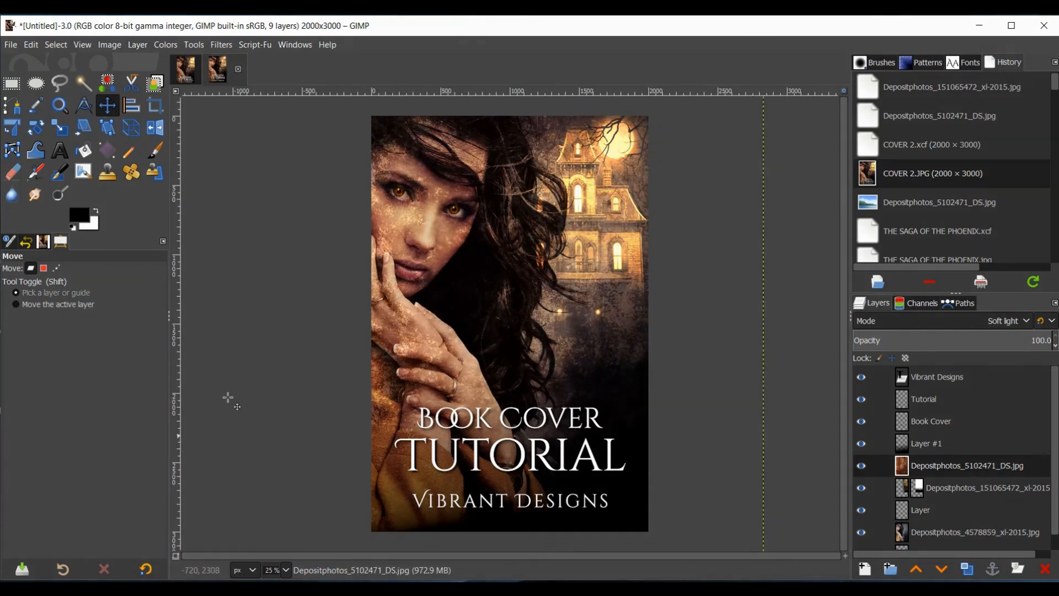
mouse_move(734, 356)
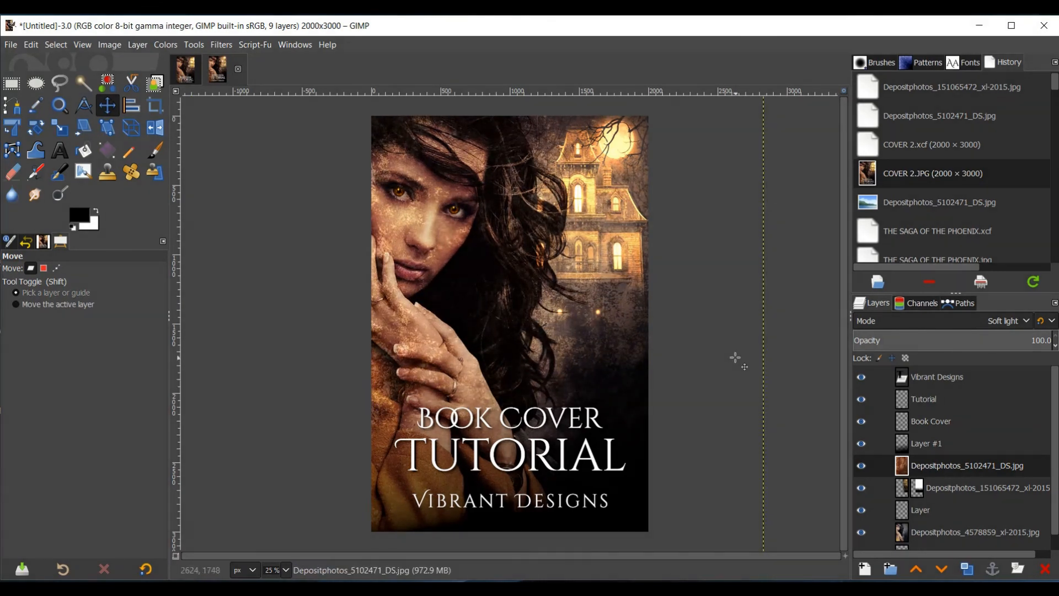